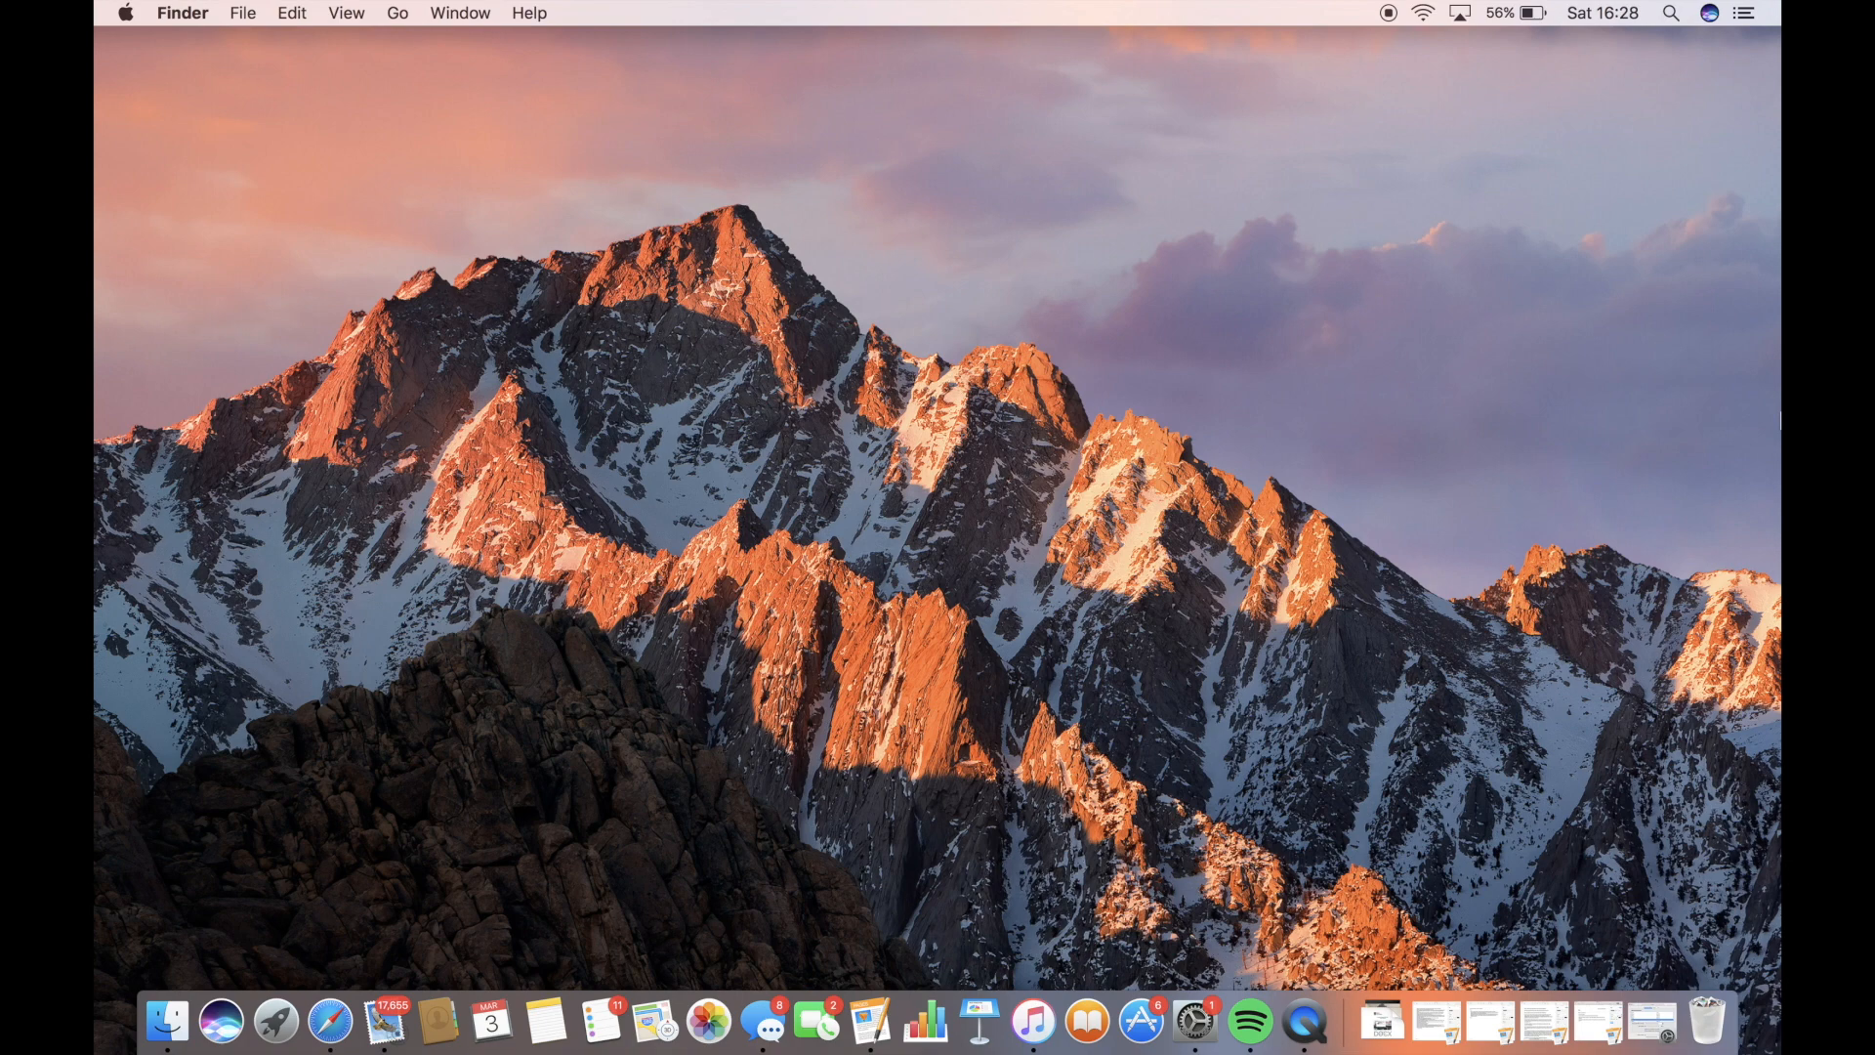
{"action": "mouse_move", "coordinate": [1305, 1022]}
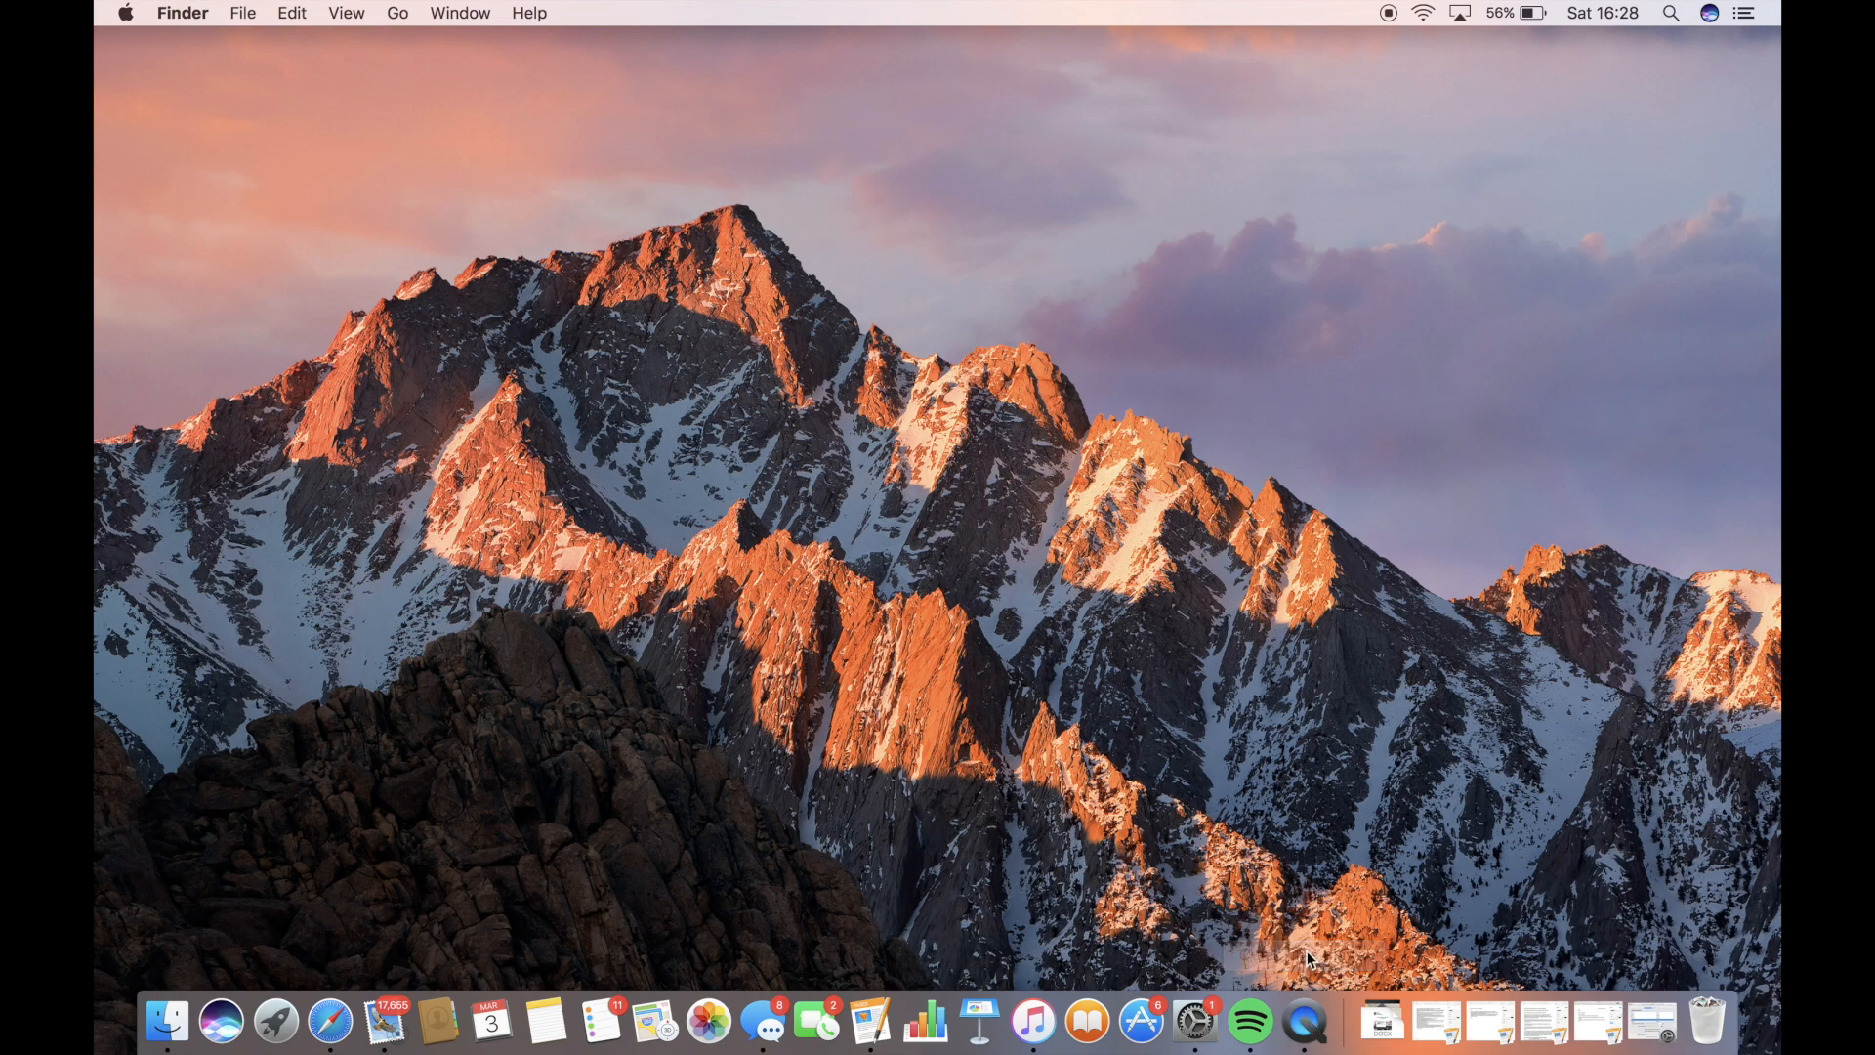
- Launch QuickTime Player and return to the desktop
{"action": "left_click", "coordinate": [1302, 1027]}
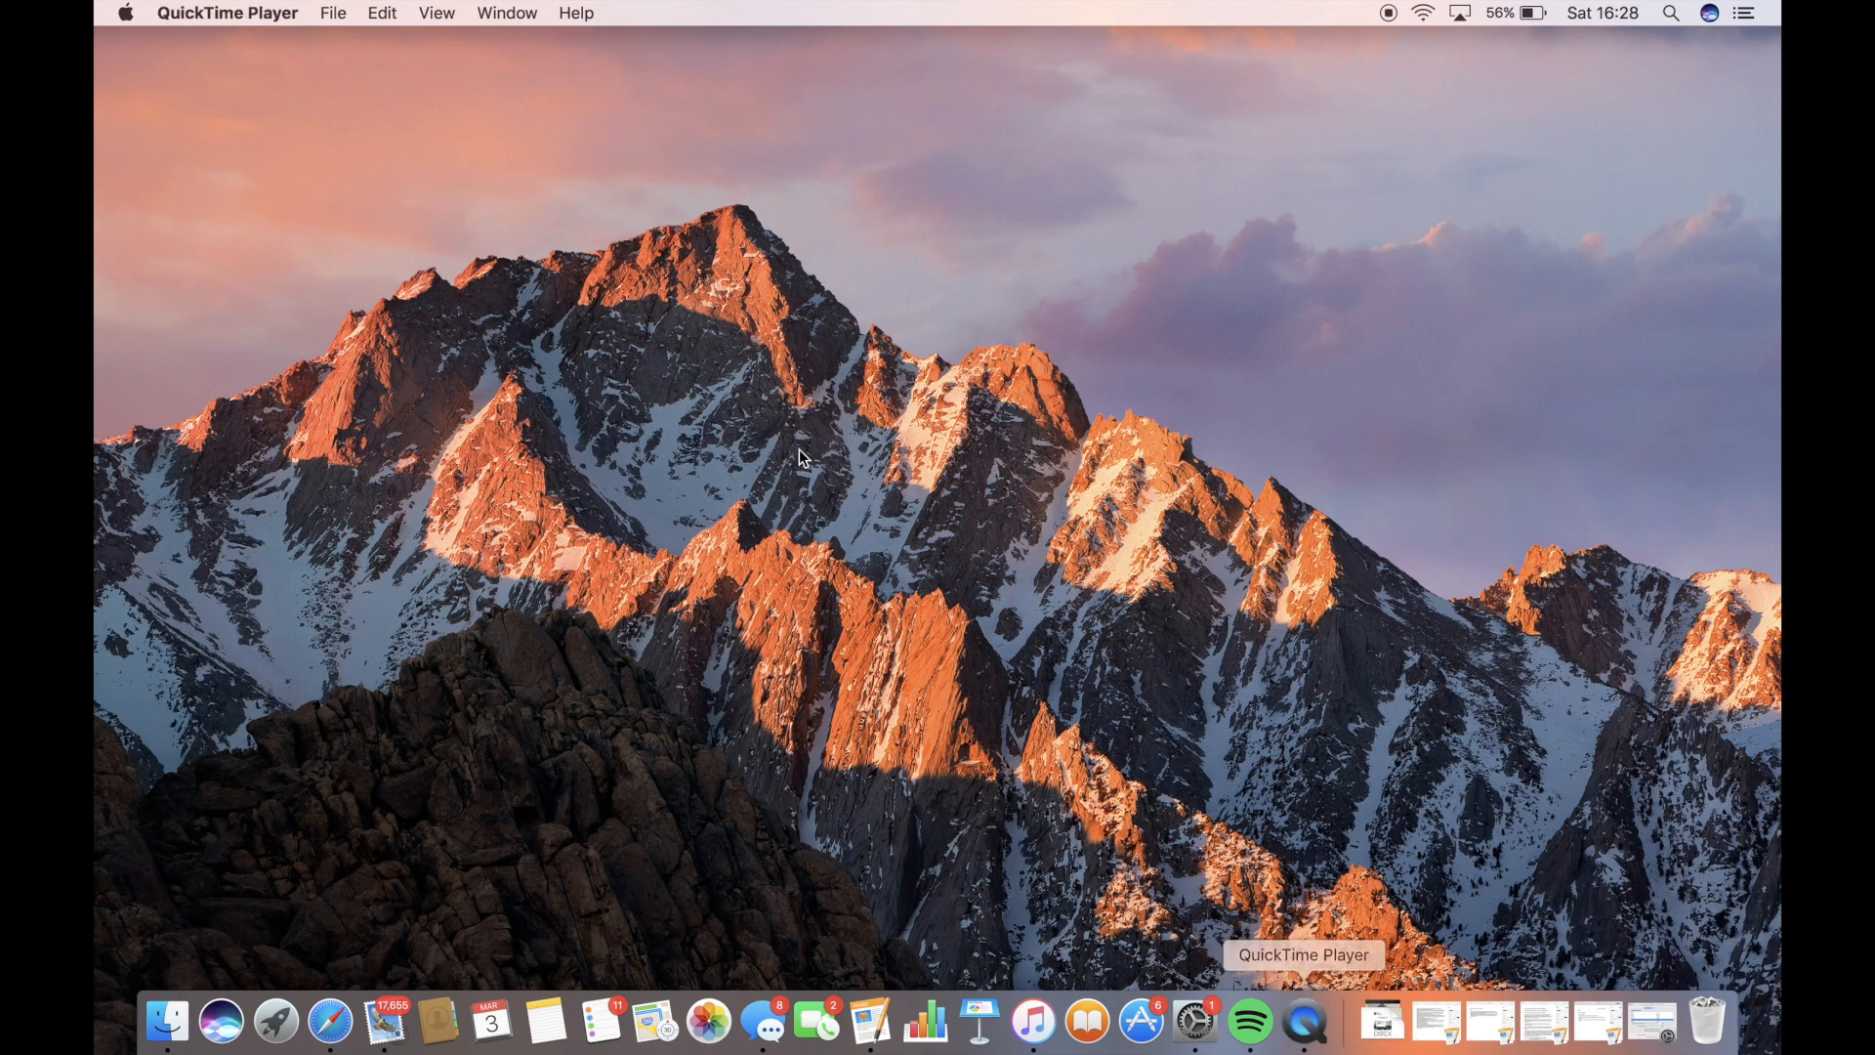
{"action": "left_click", "coordinate": [333, 13]}
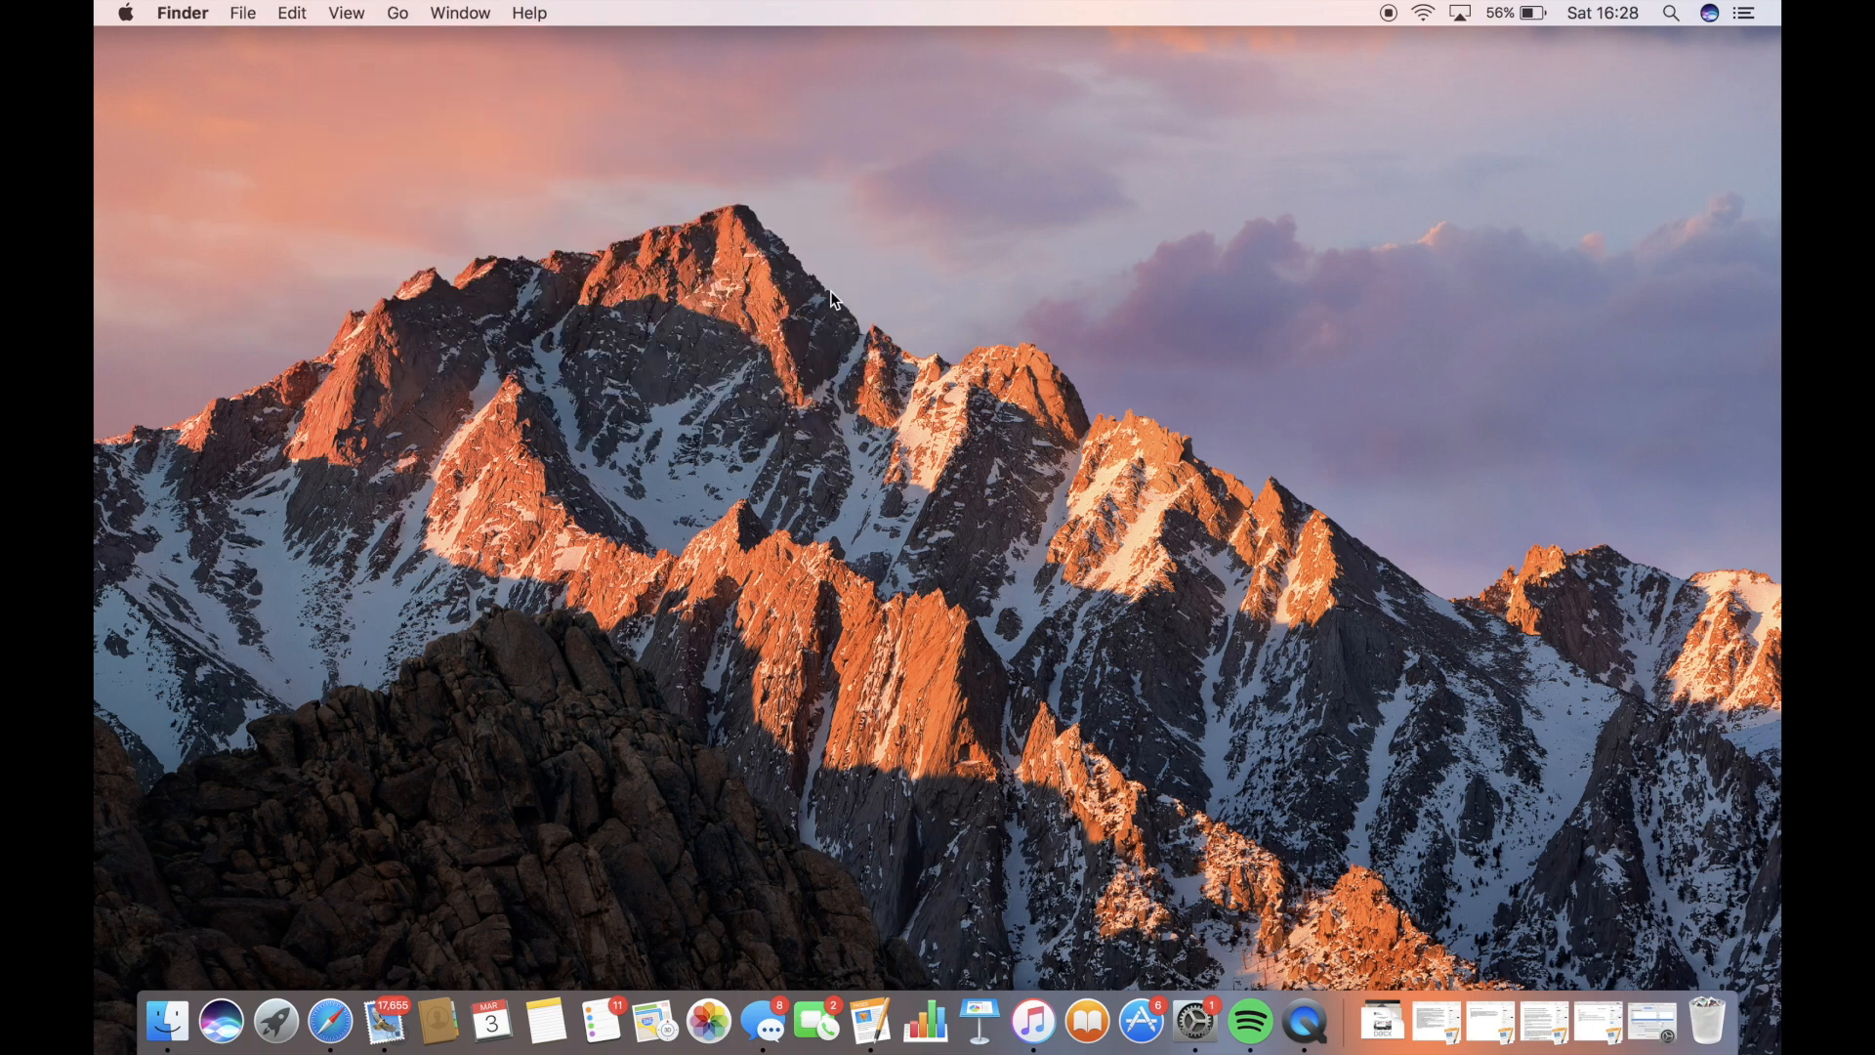
{"action": "left_click", "coordinate": [346, 237]}
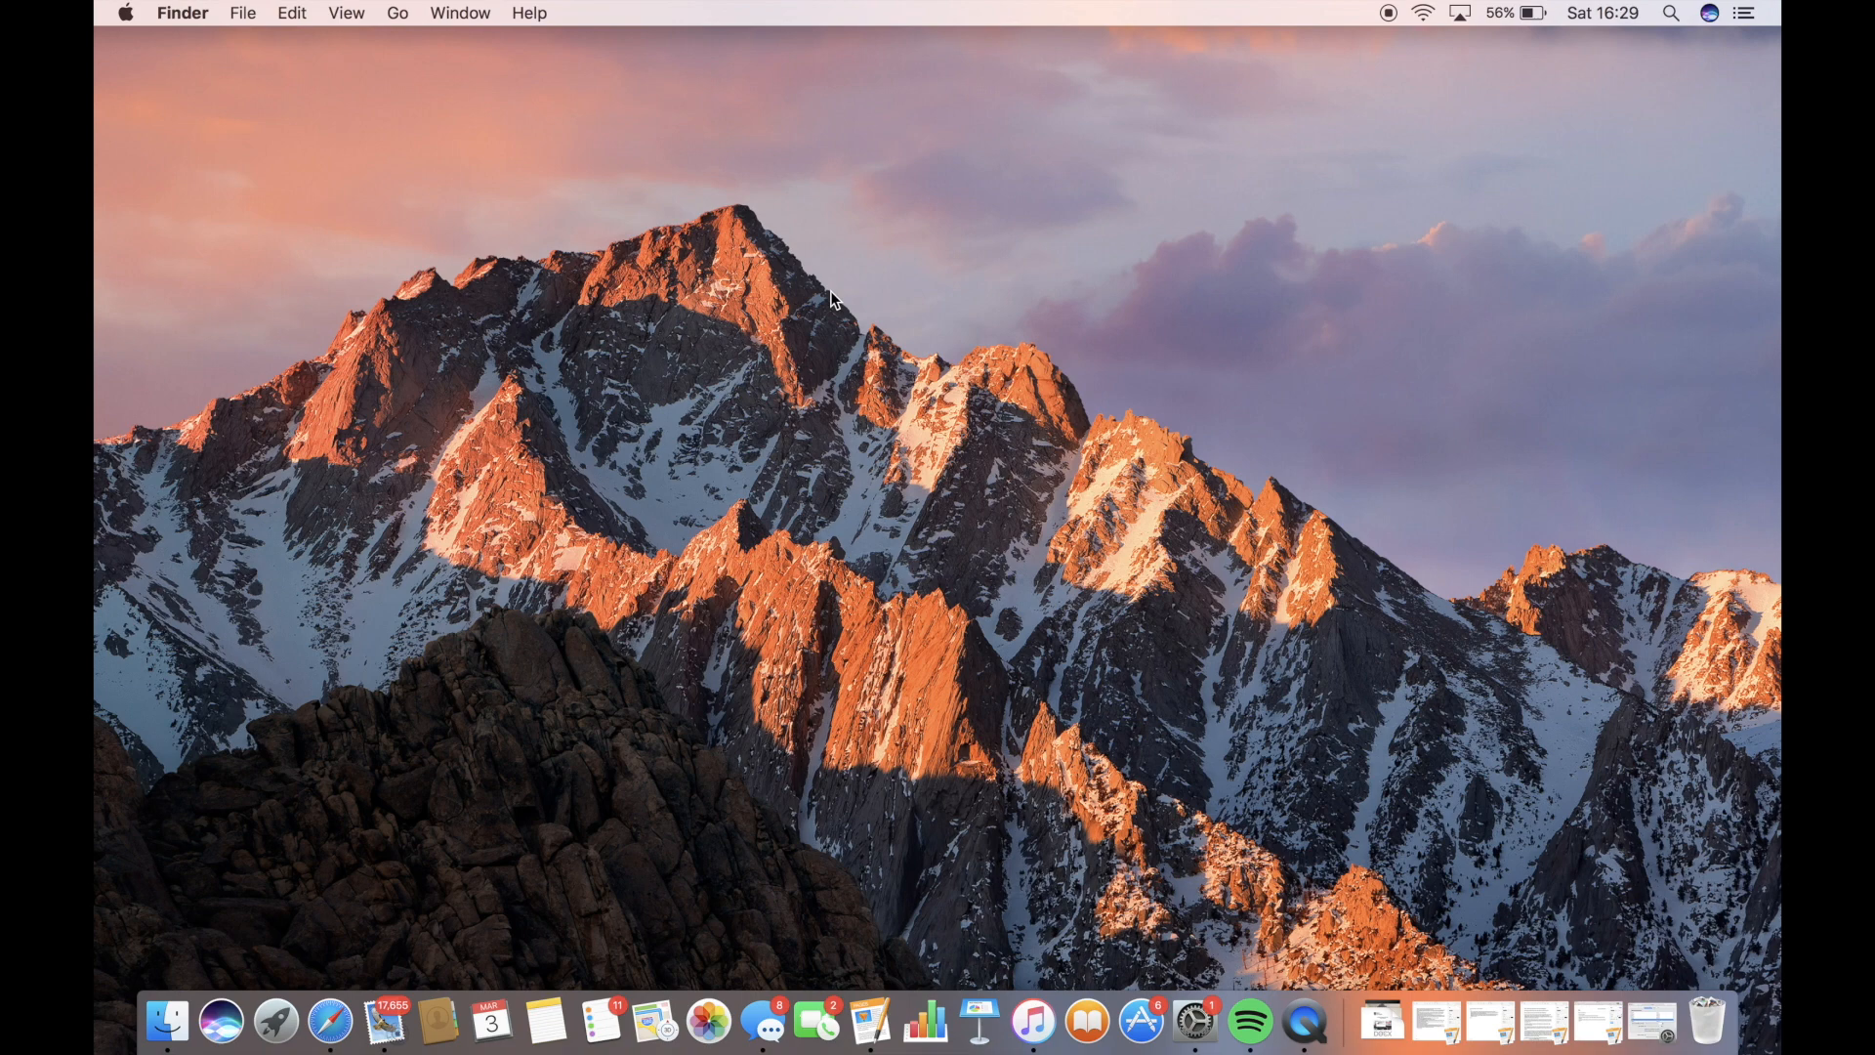
- In Safari, search 'soundflower download' and open Softonic's Soundflower for Mac page
{"action": "left_click", "coordinate": [330, 1019]}
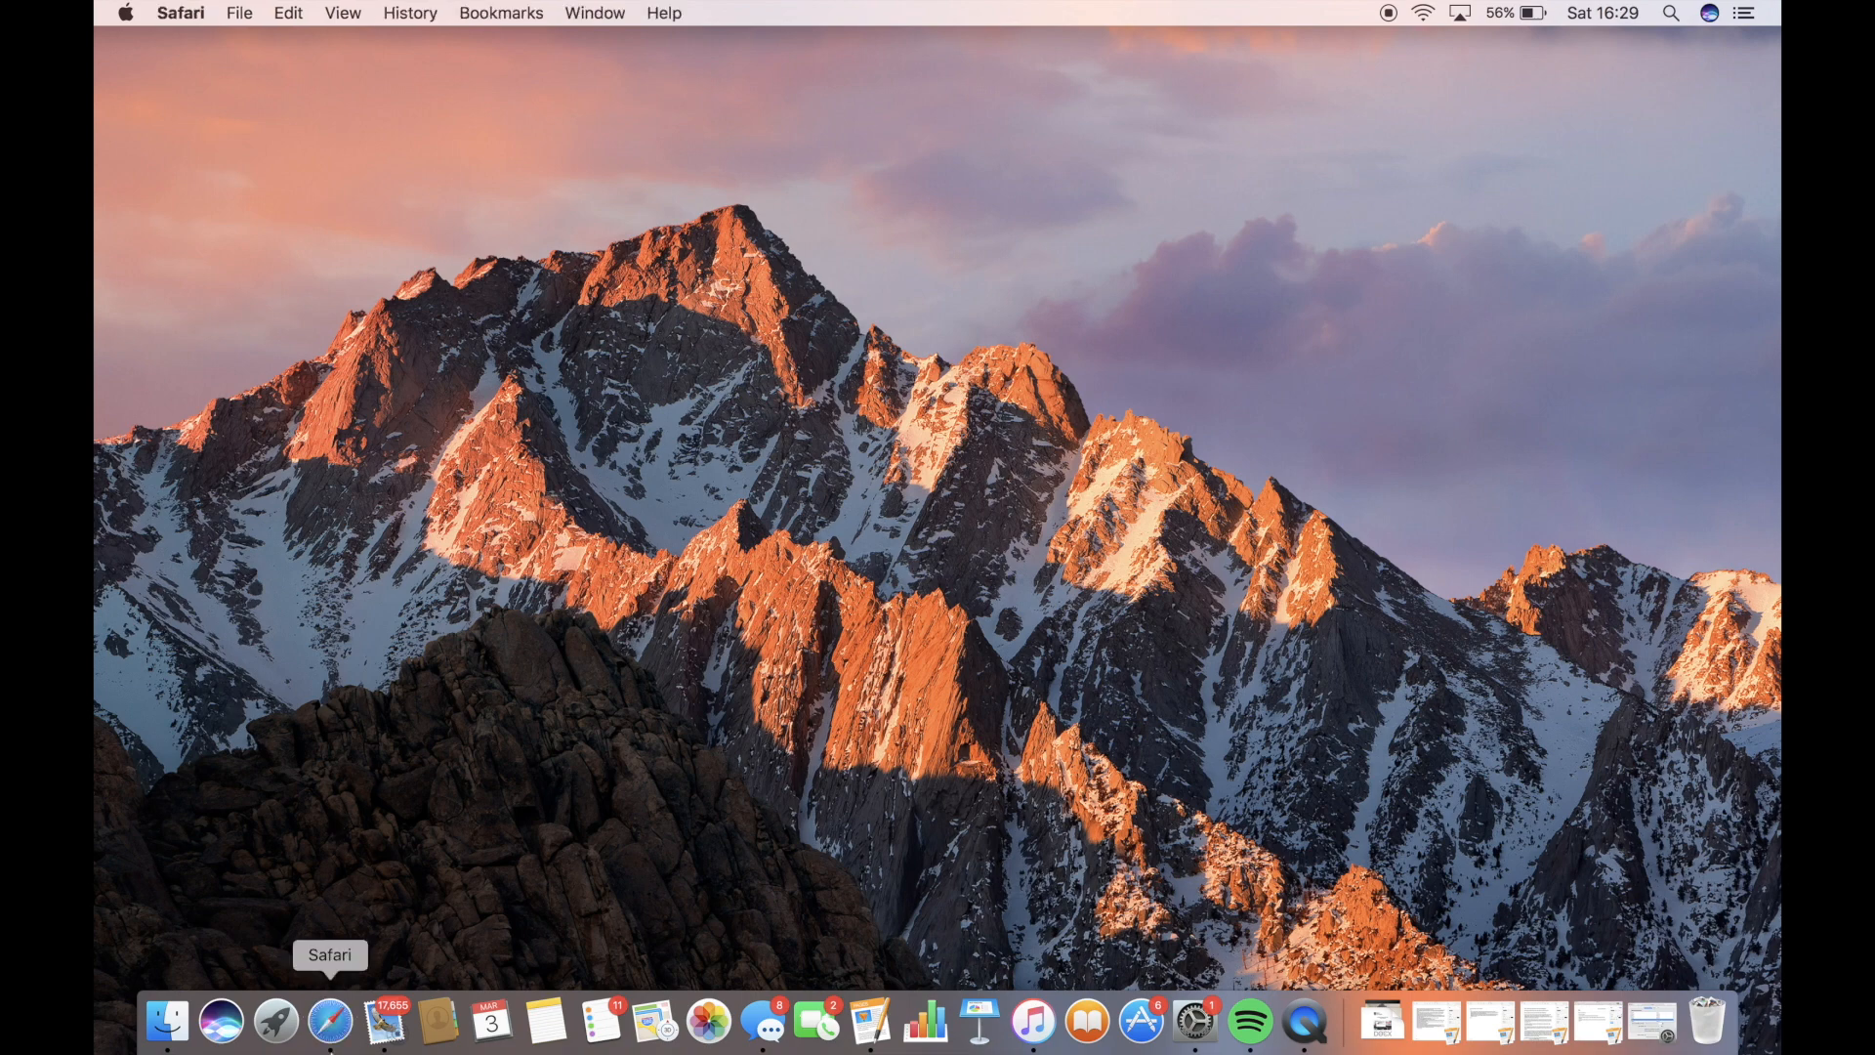
{"action": "left_click", "coordinate": [329, 1023]}
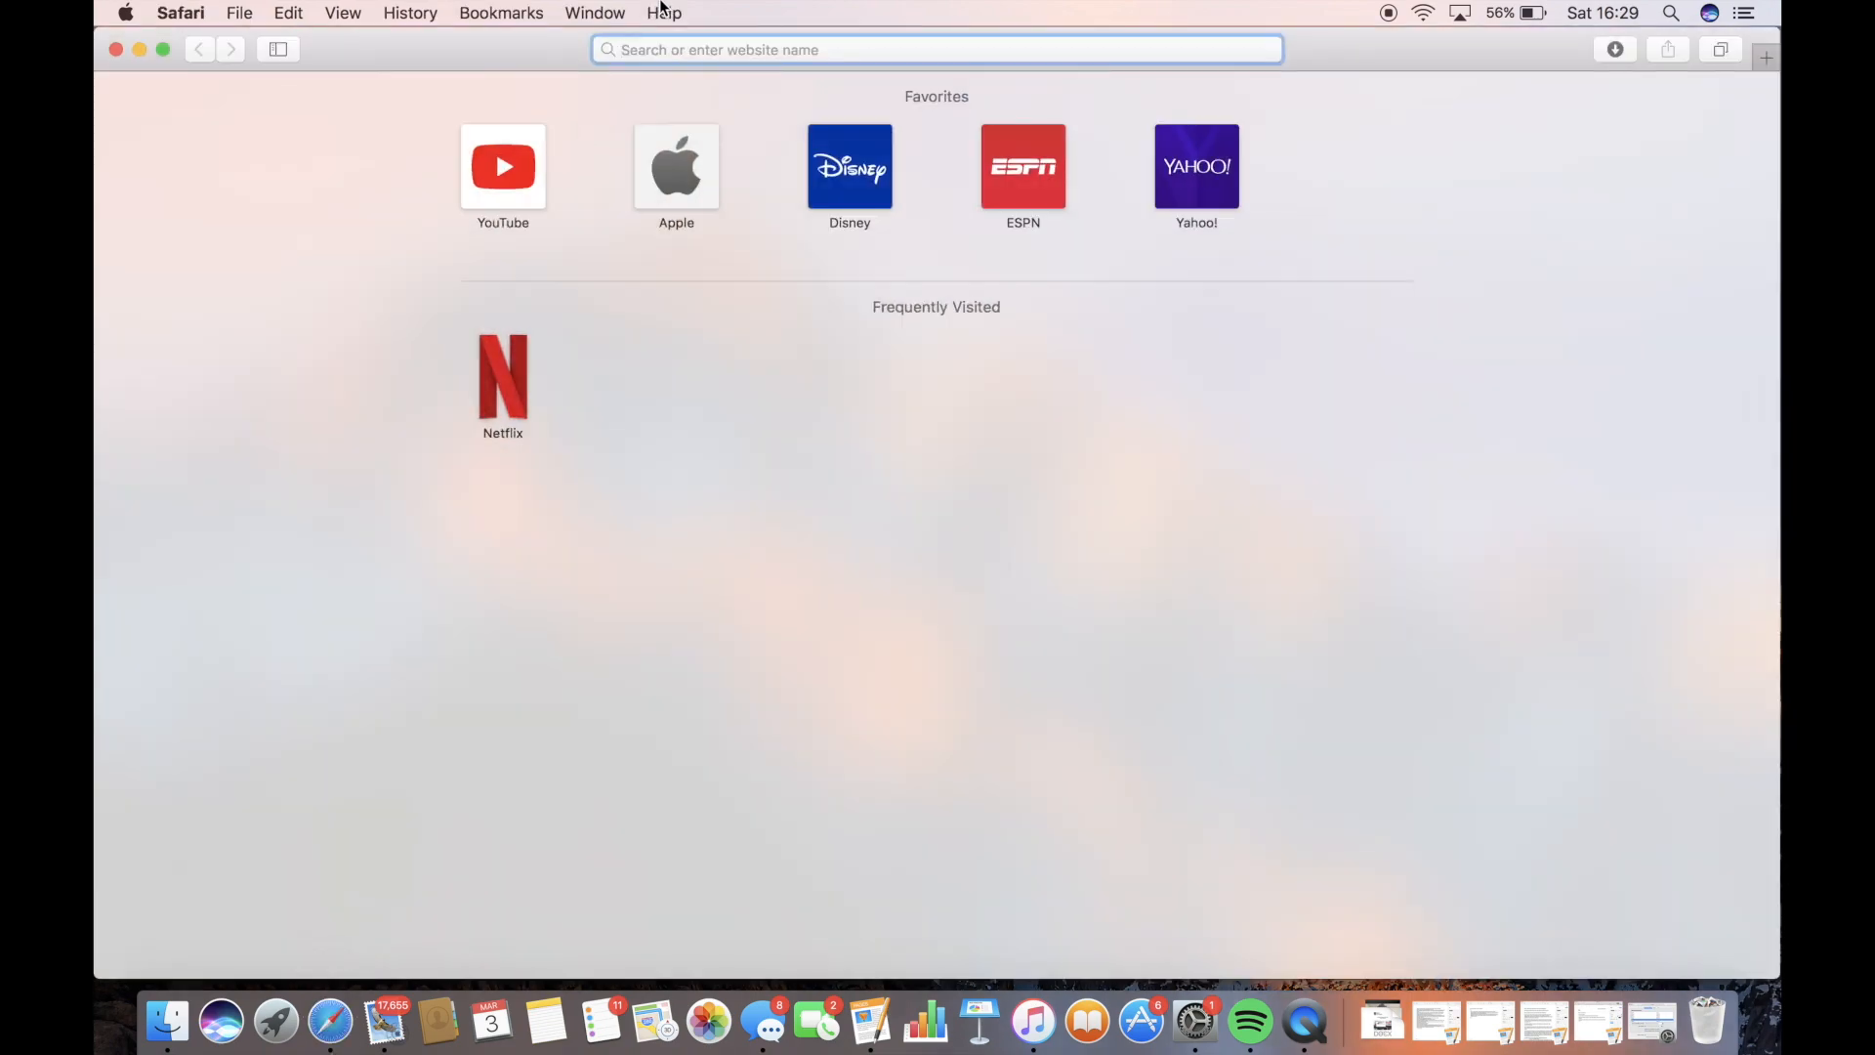
{"action": "type", "text": "soundflower.en.softonic.com"}
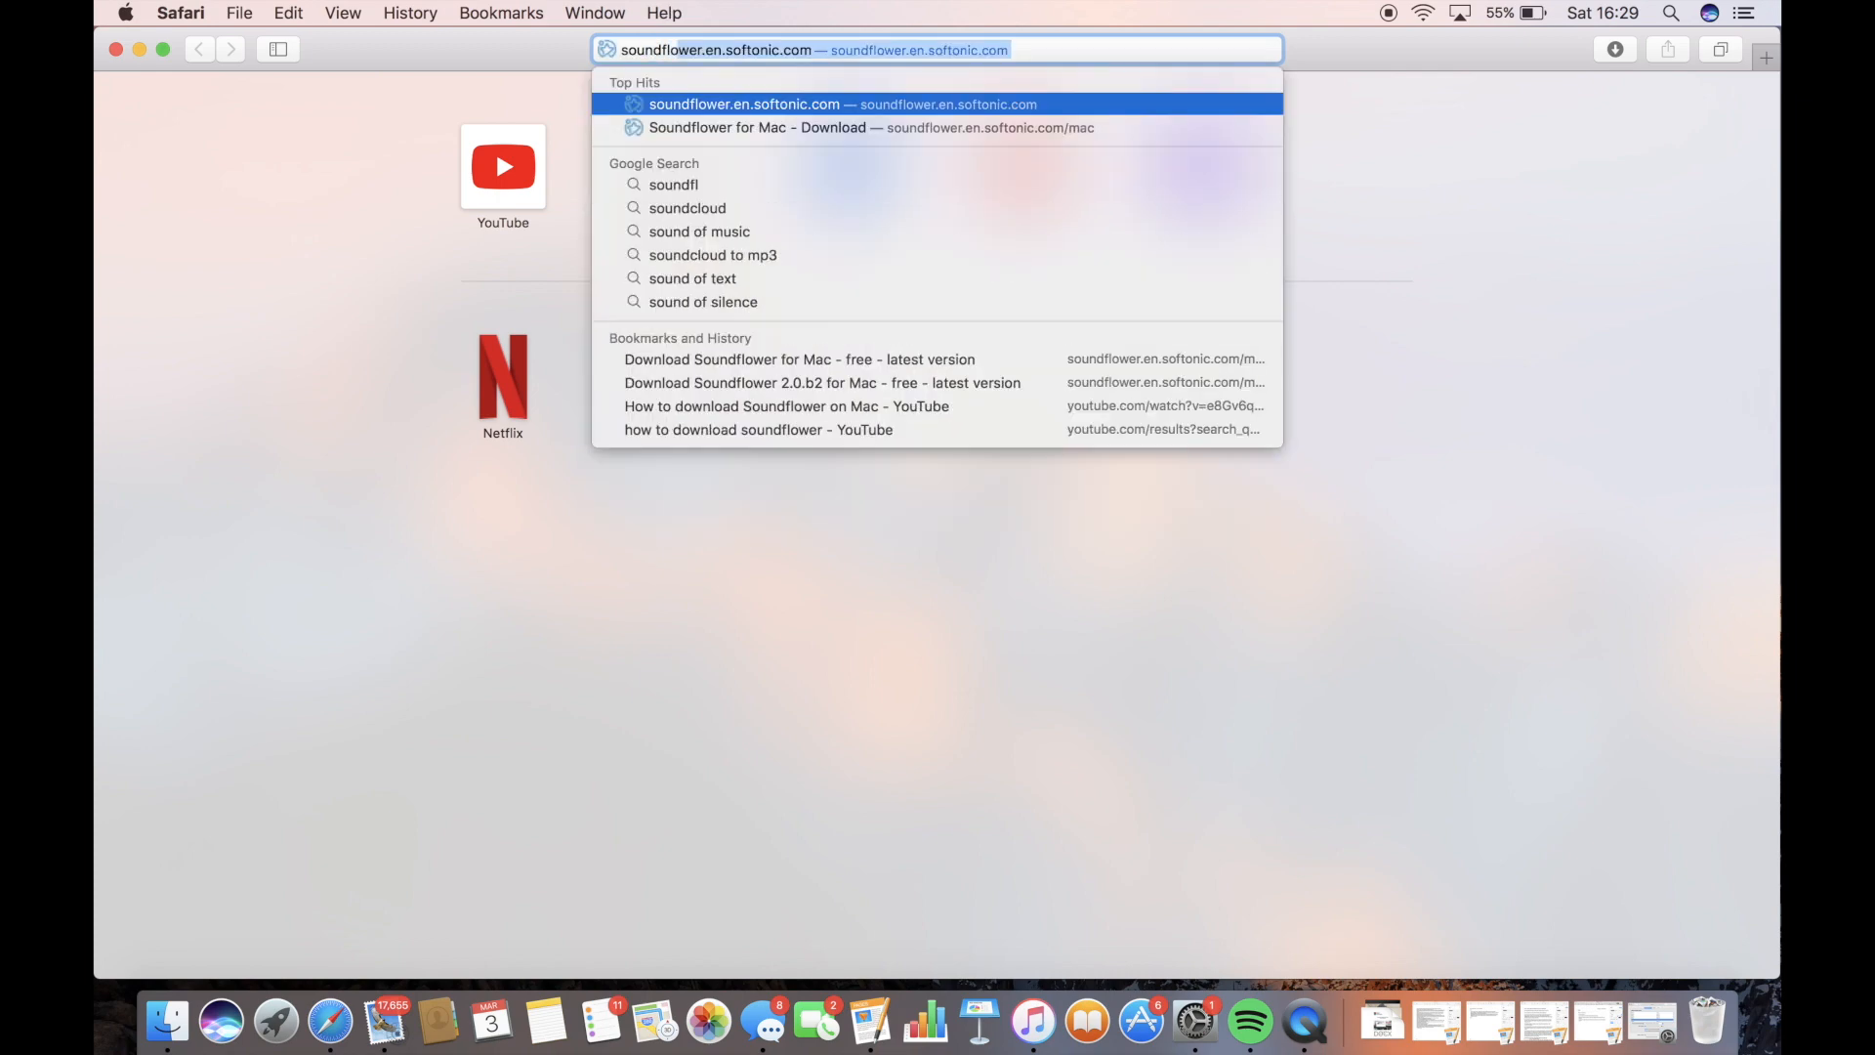
{"action": "type", "text": "soundflower downla"}
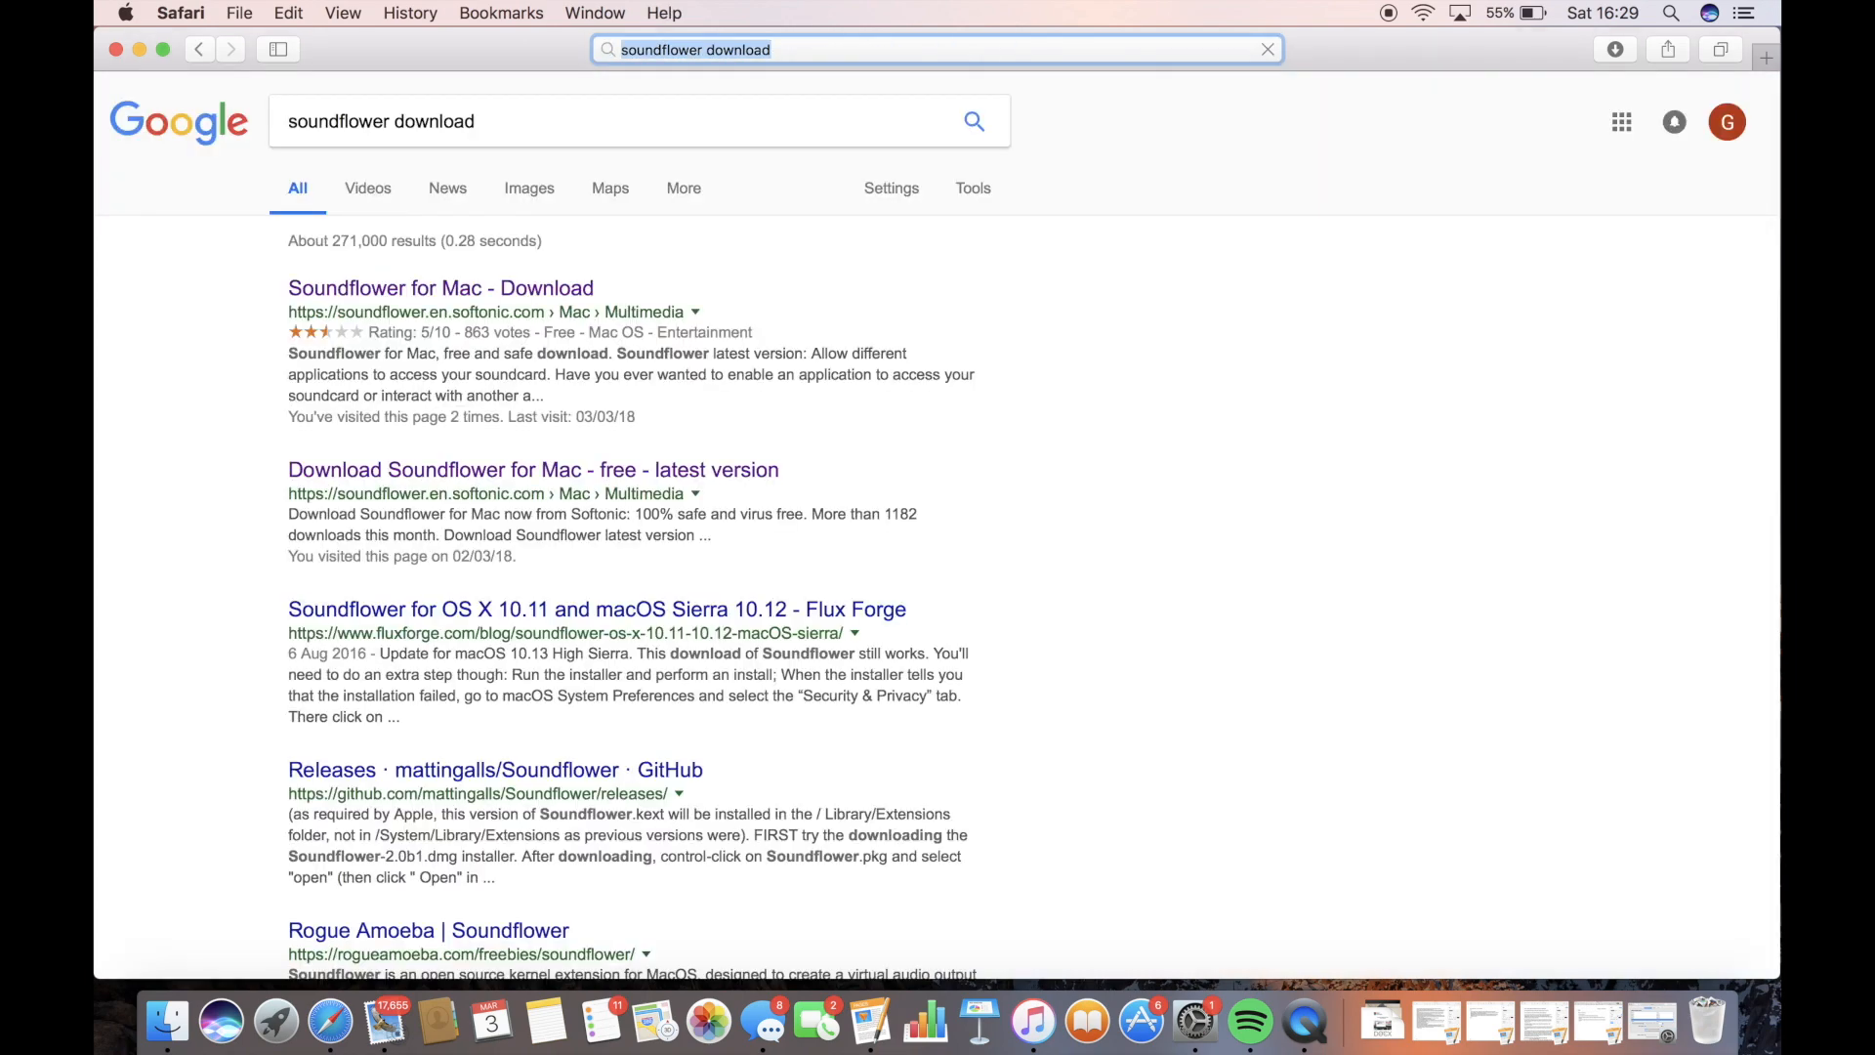
{"action": "left_click", "coordinate": [440, 287]}
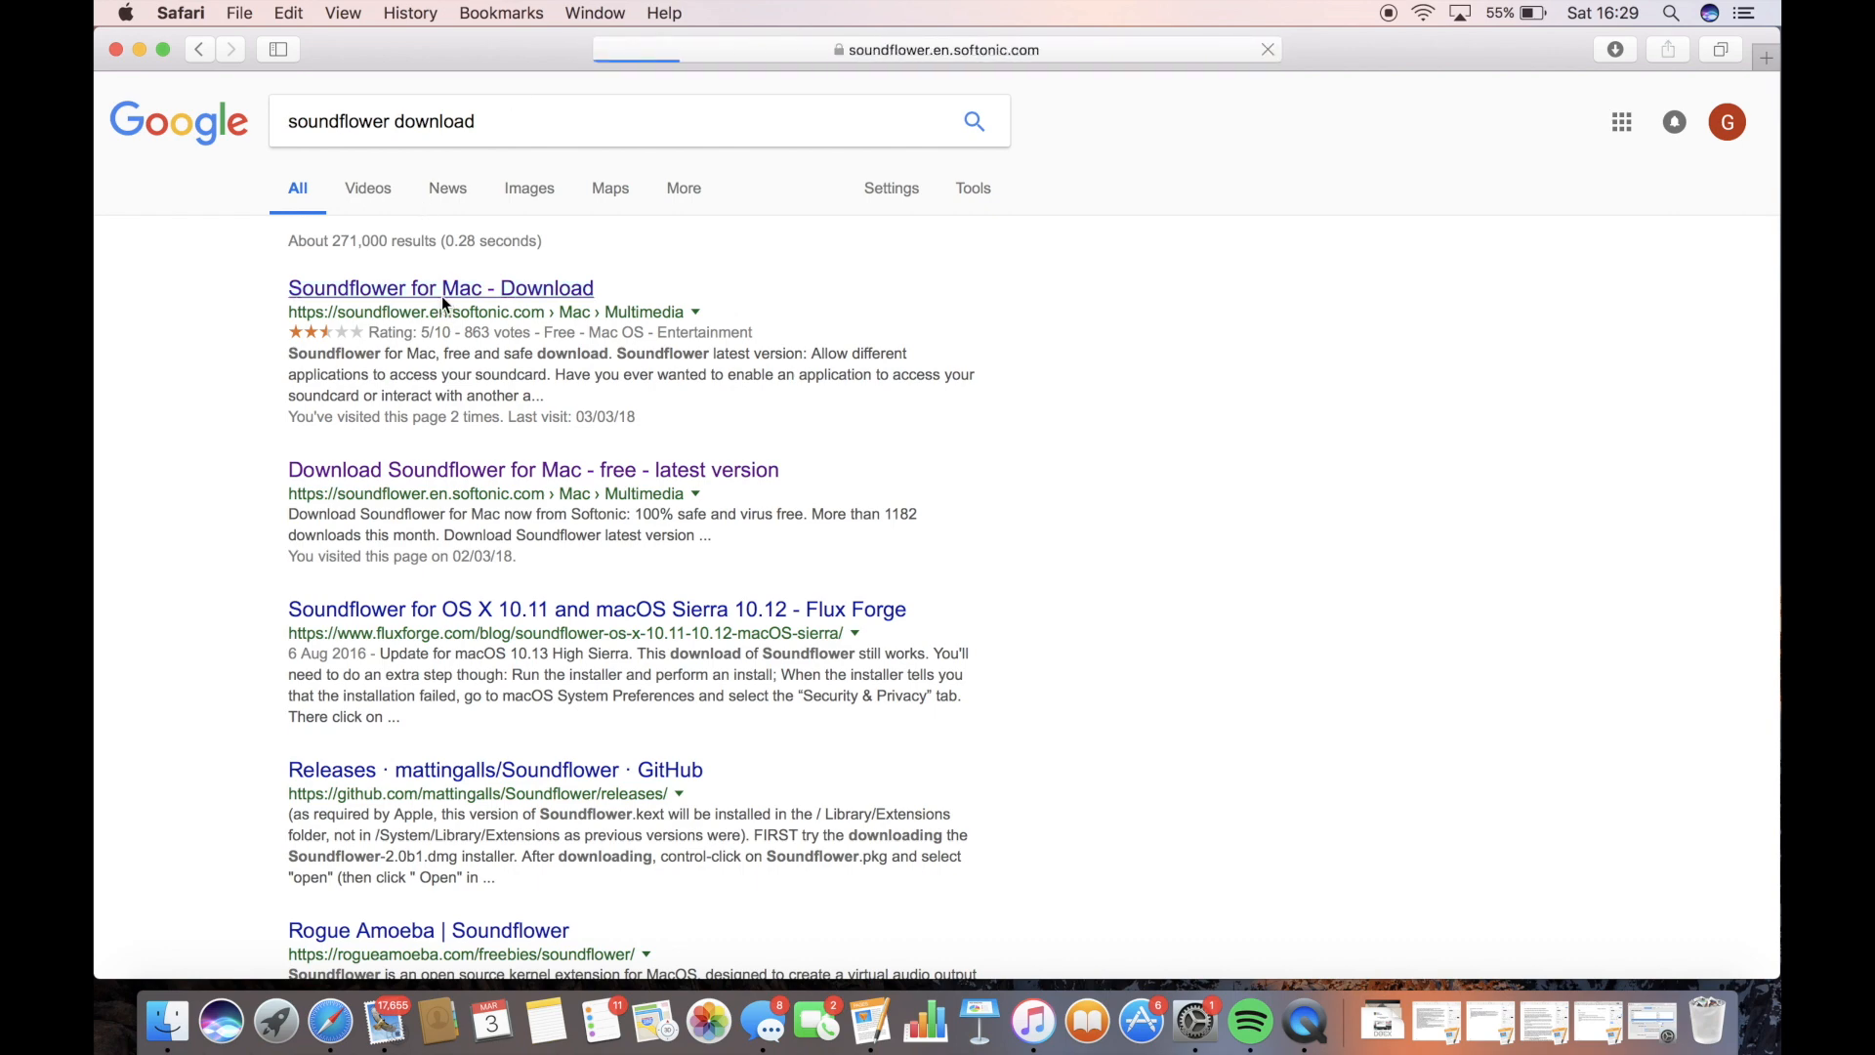
{"action": "left_click", "coordinate": [441, 287]}
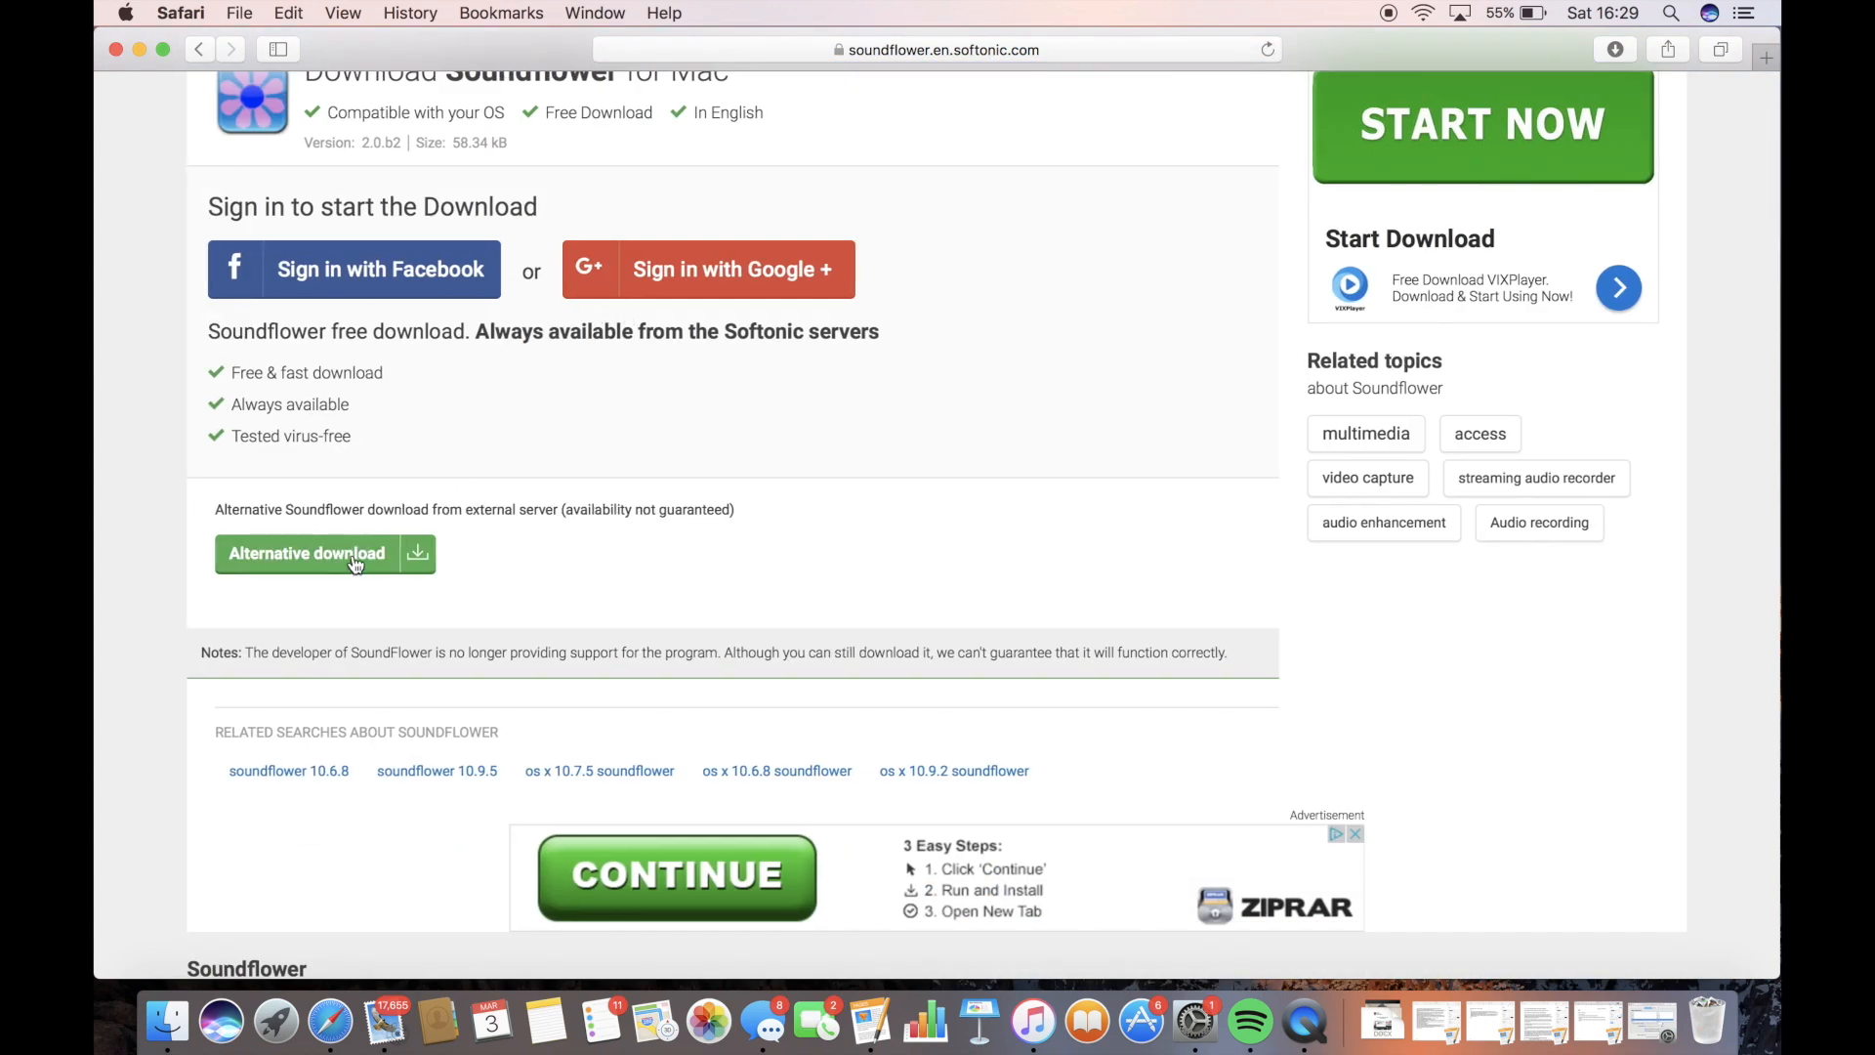
{"action": "mouse_move", "coordinate": [783, 399]}
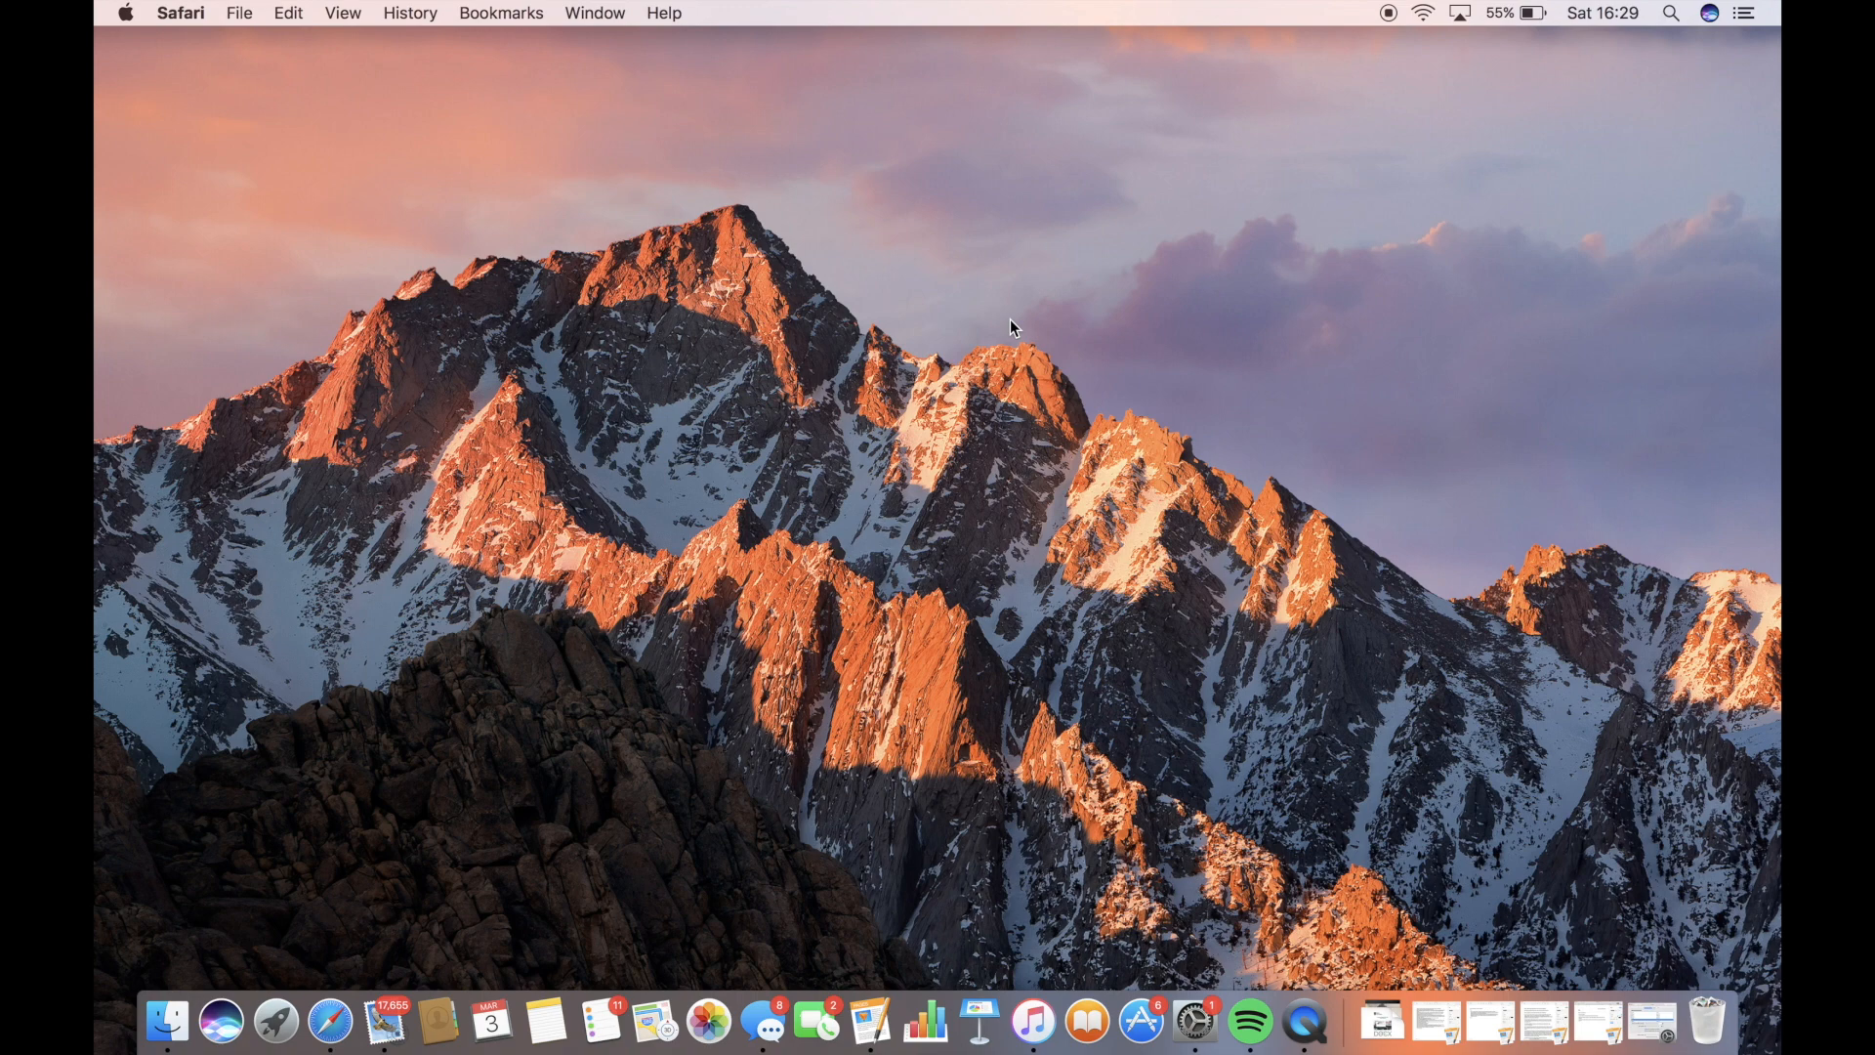
{"action": "mouse_move", "coordinate": [1193, 1019]}
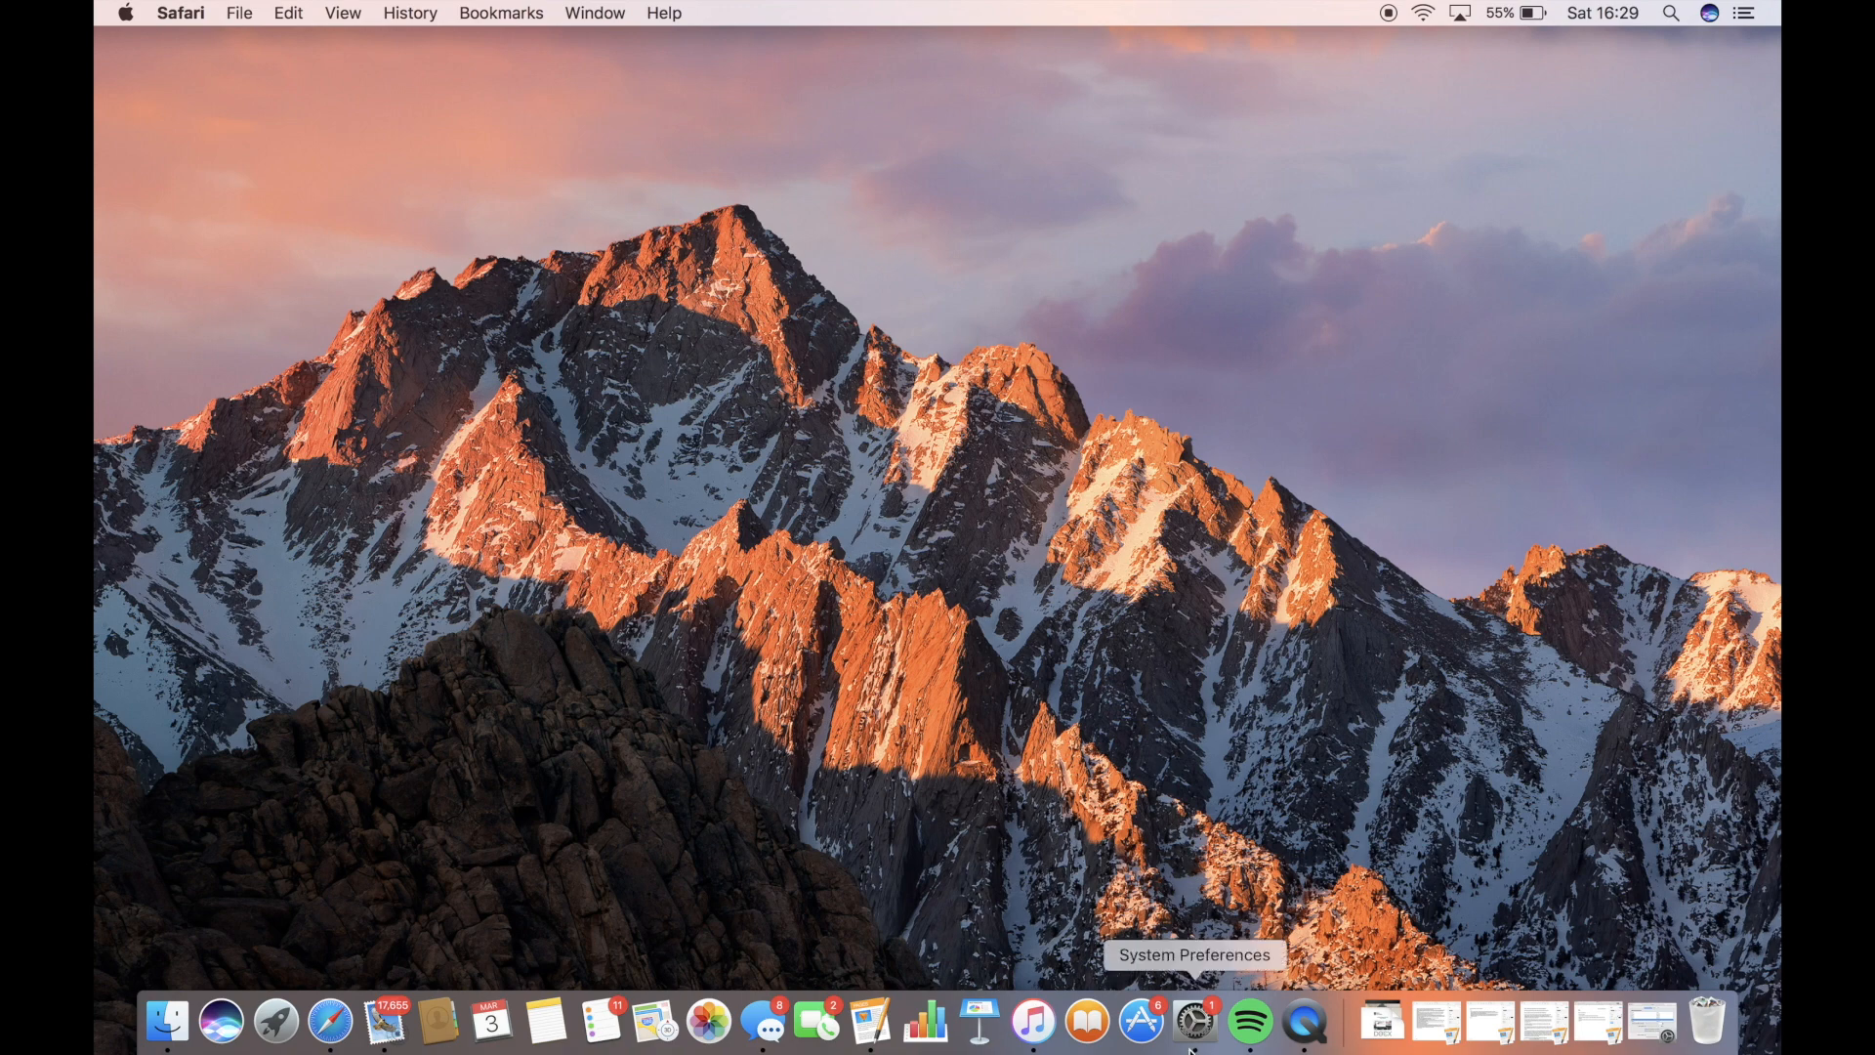
{"action": "left_click", "coordinate": [1193, 1019]}
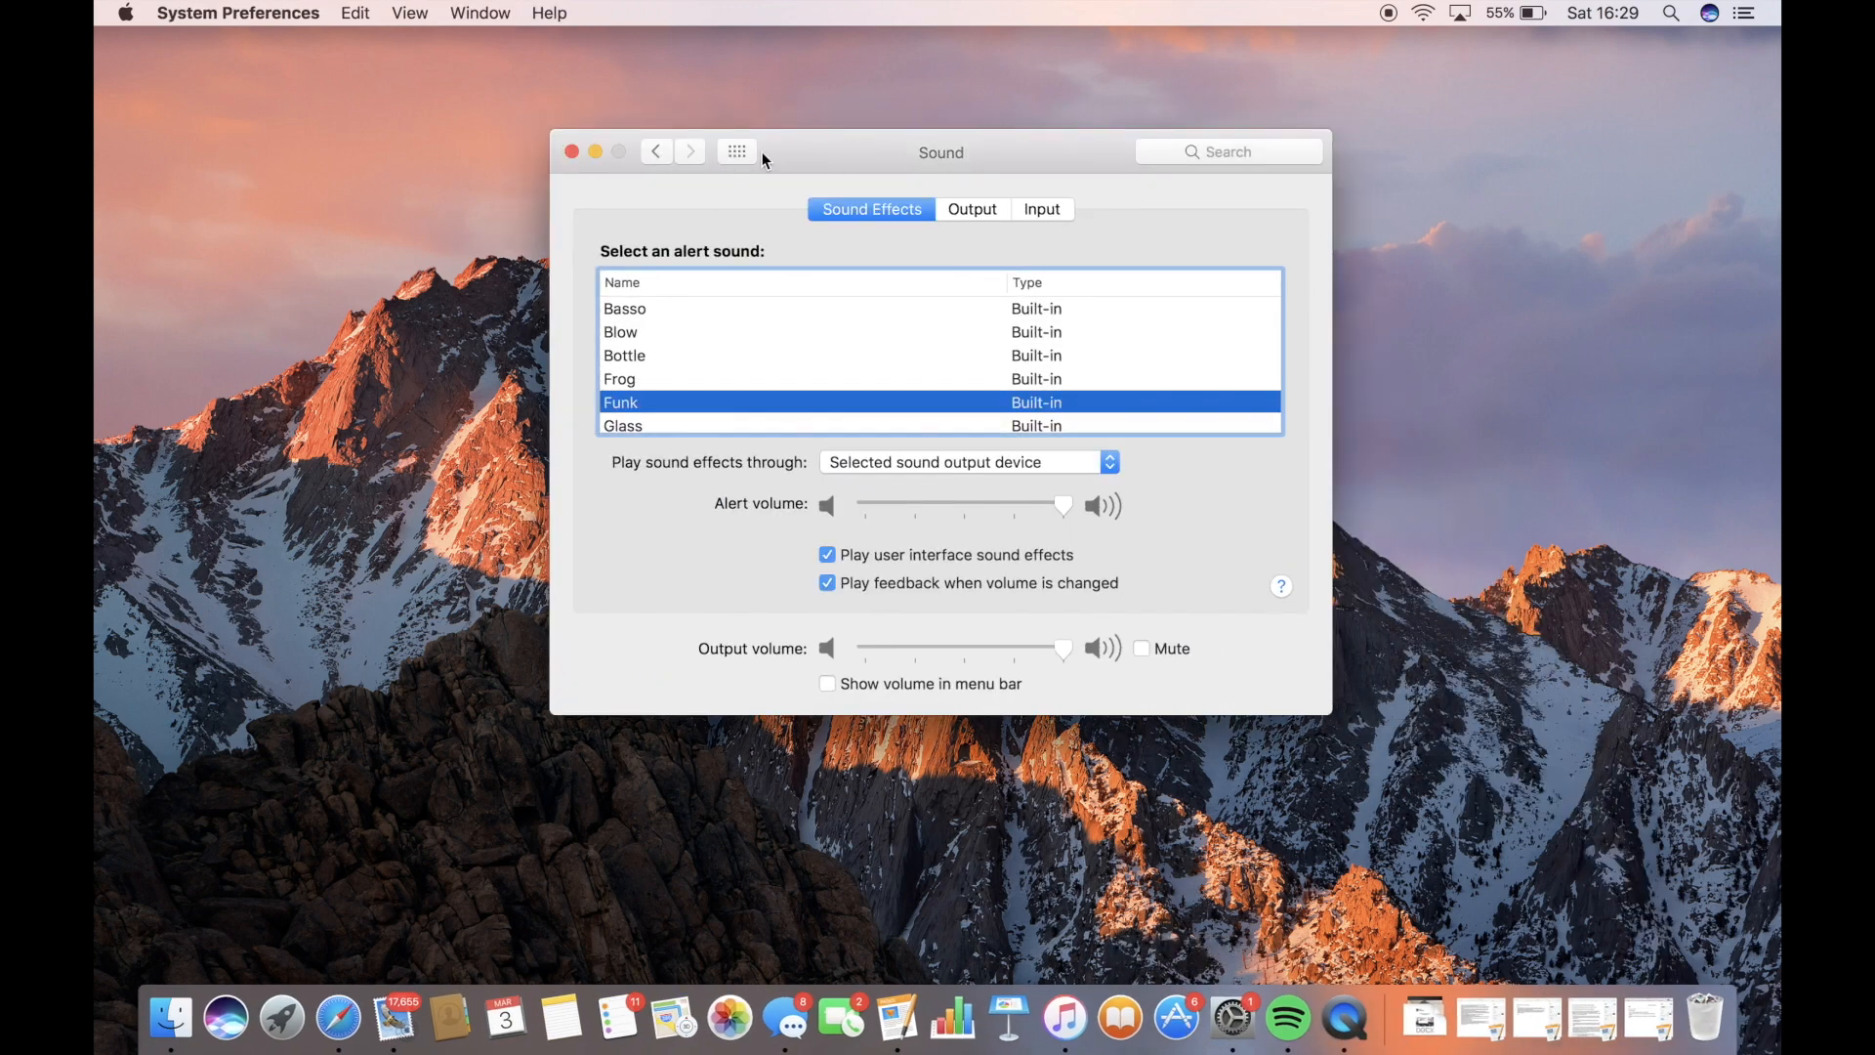
{"action": "left_click", "coordinate": [737, 152]}
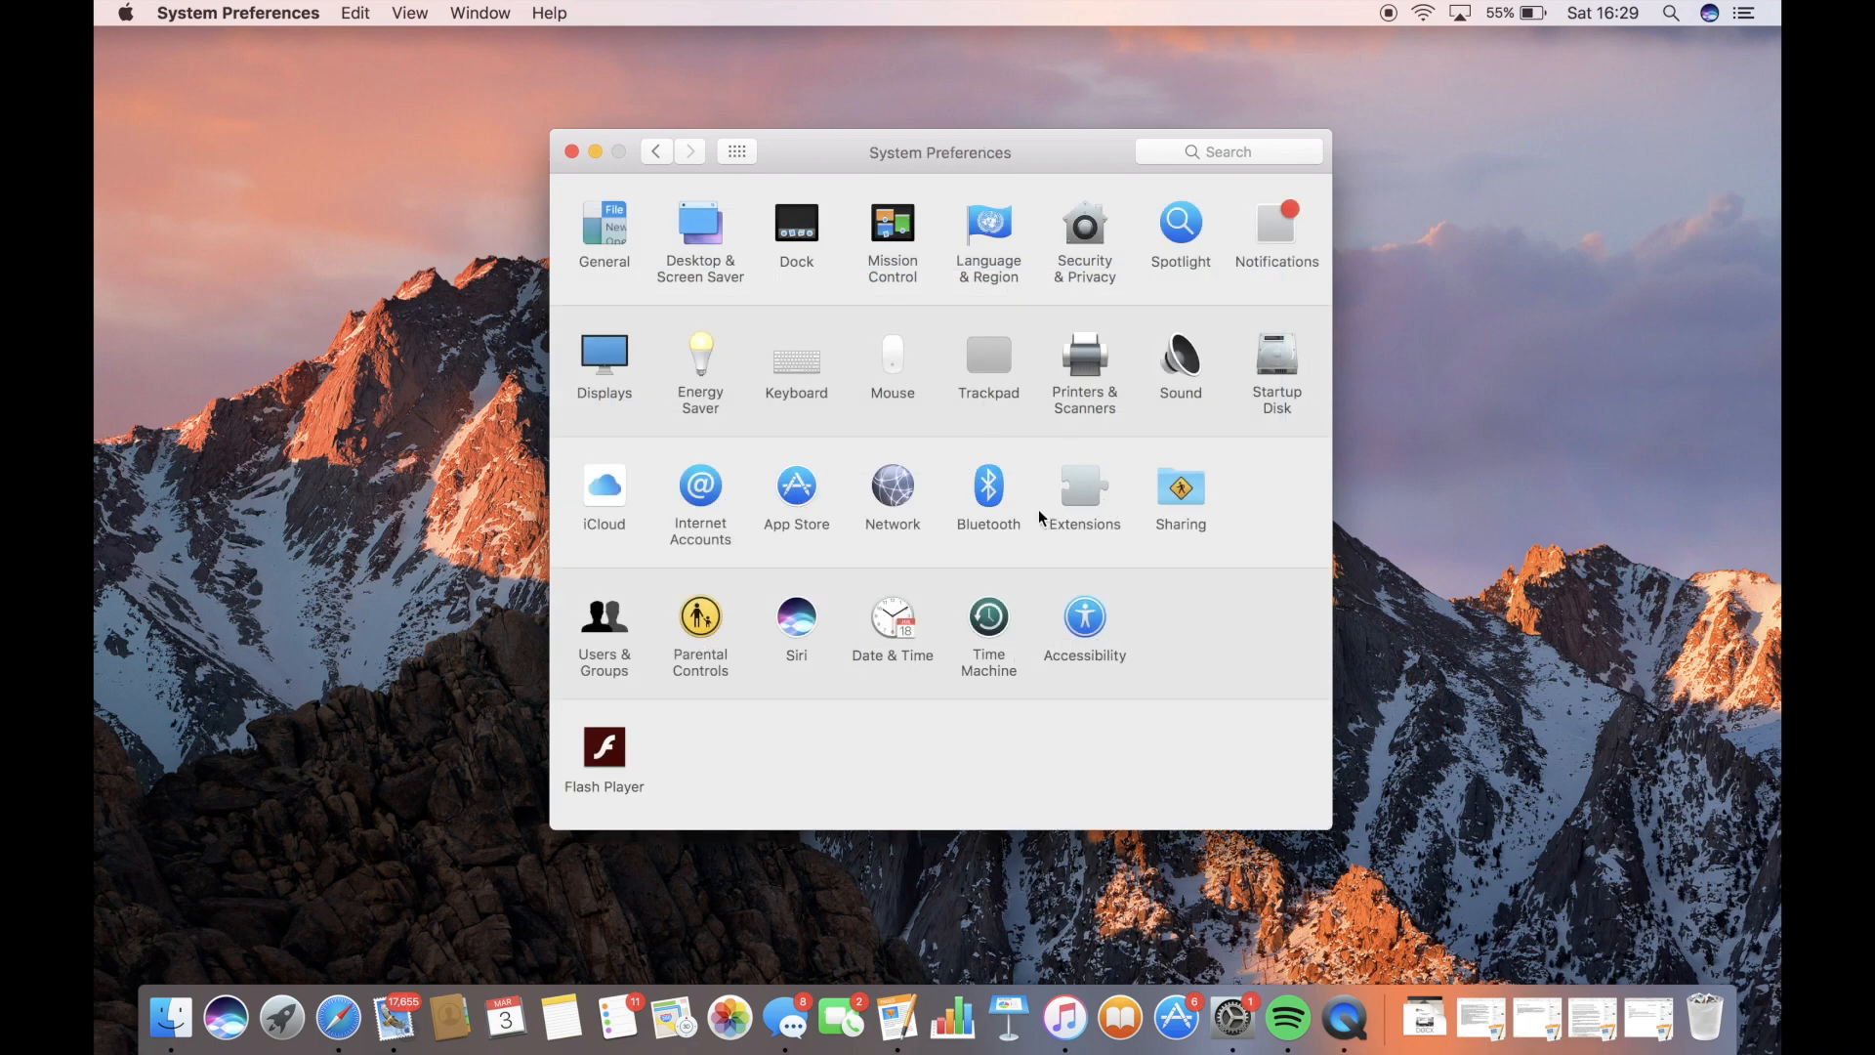
{"action": "mouse_move", "coordinate": [1179, 129]}
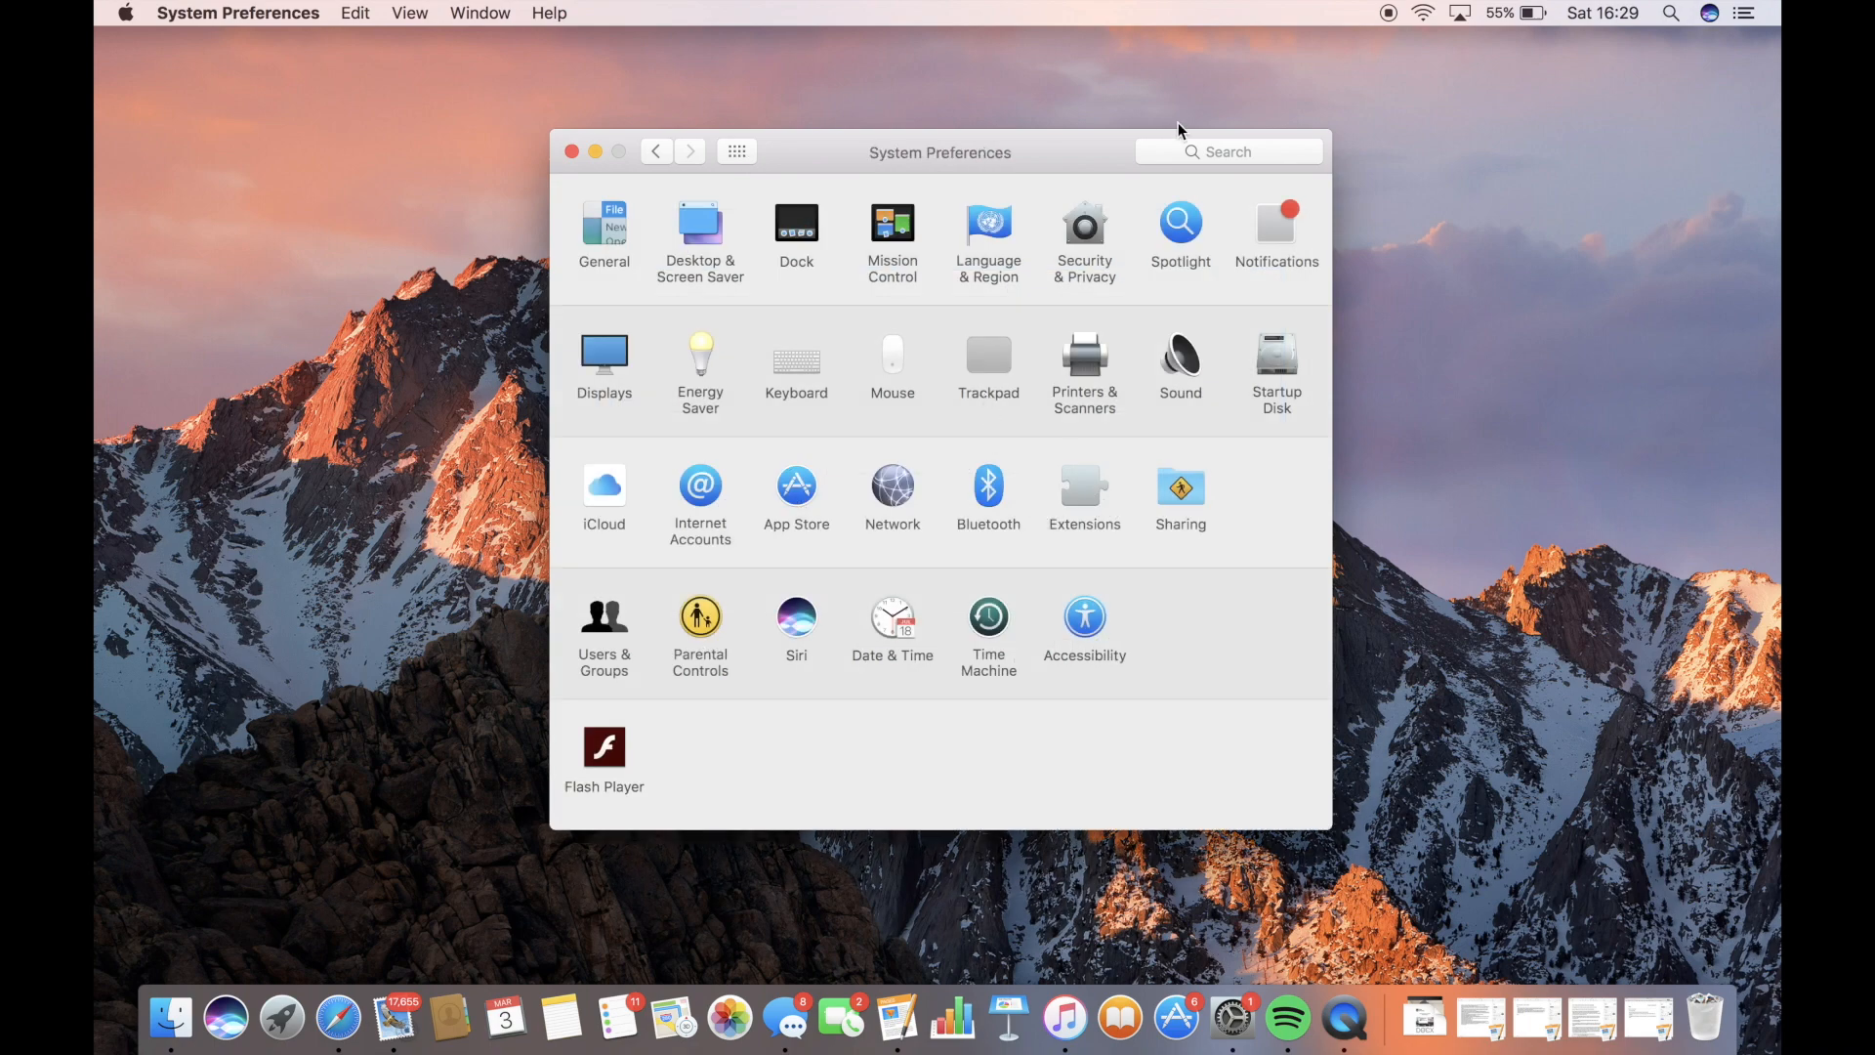
{"action": "left_click", "coordinate": [1083, 223]}
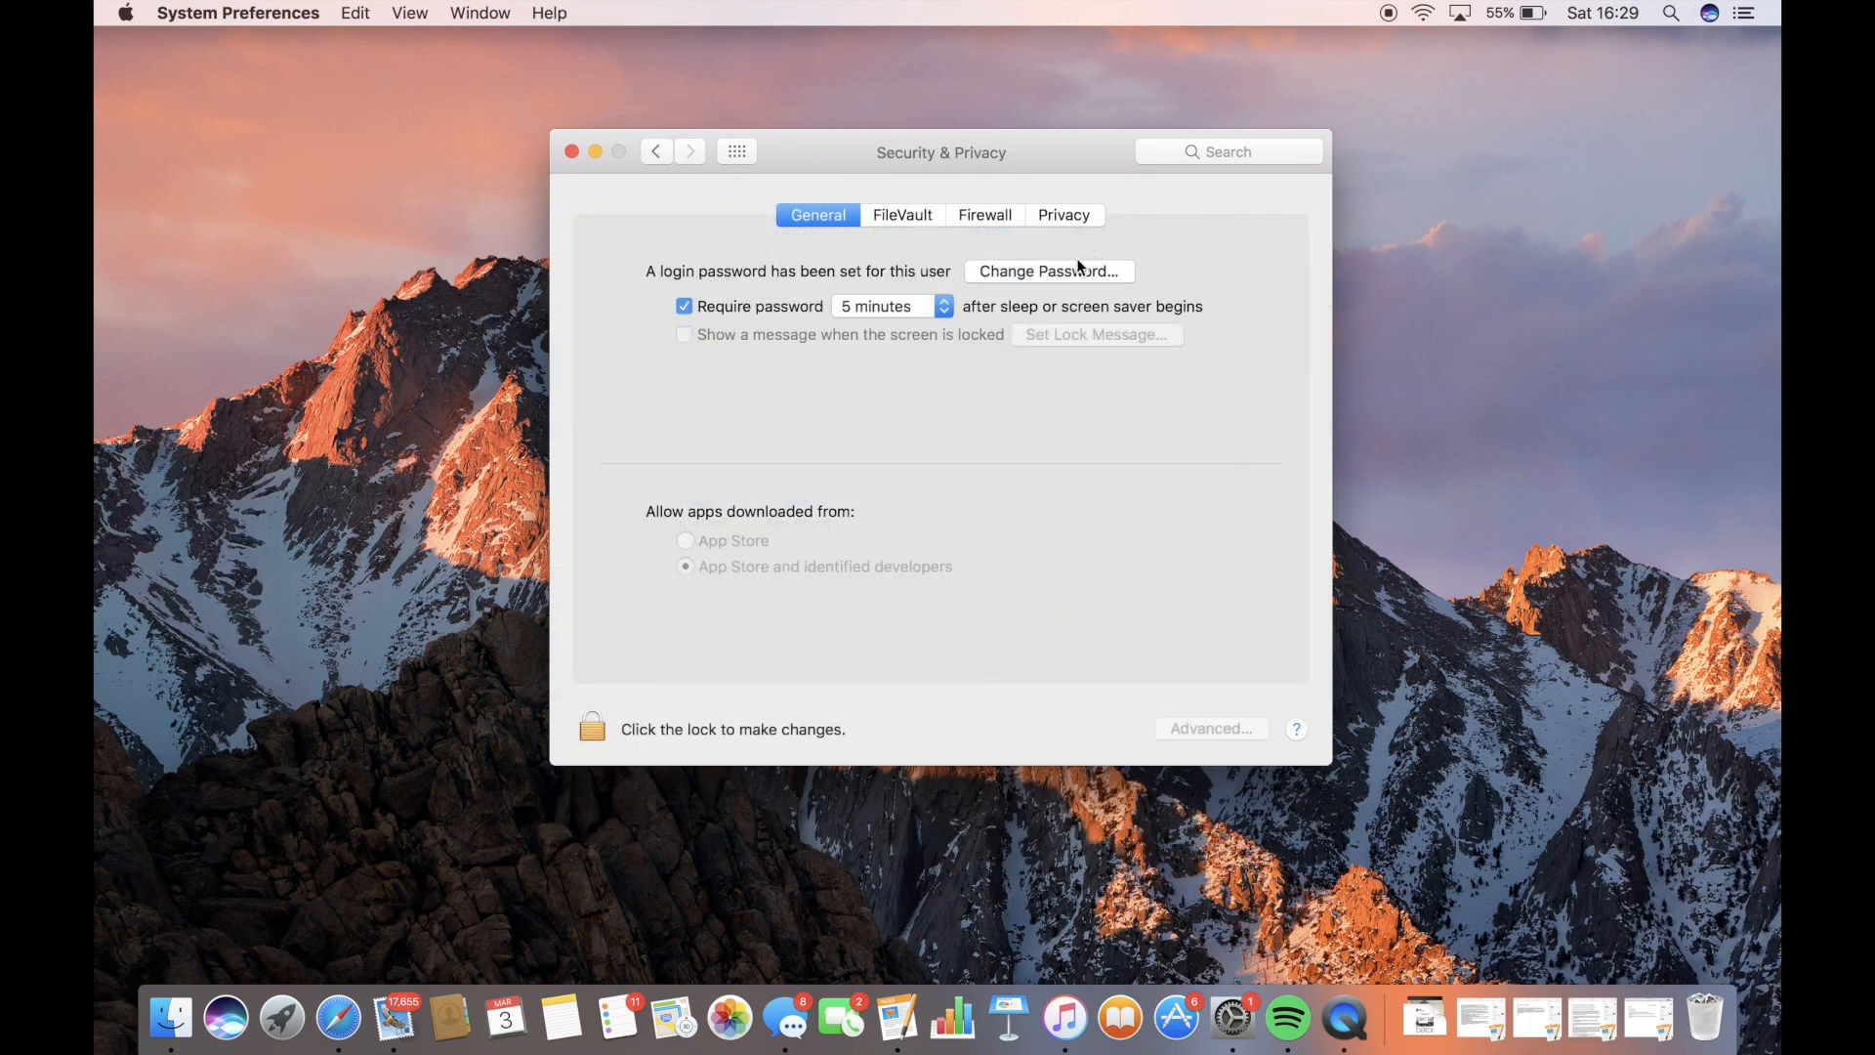
{"action": "mouse_move", "coordinate": [1077, 606]}
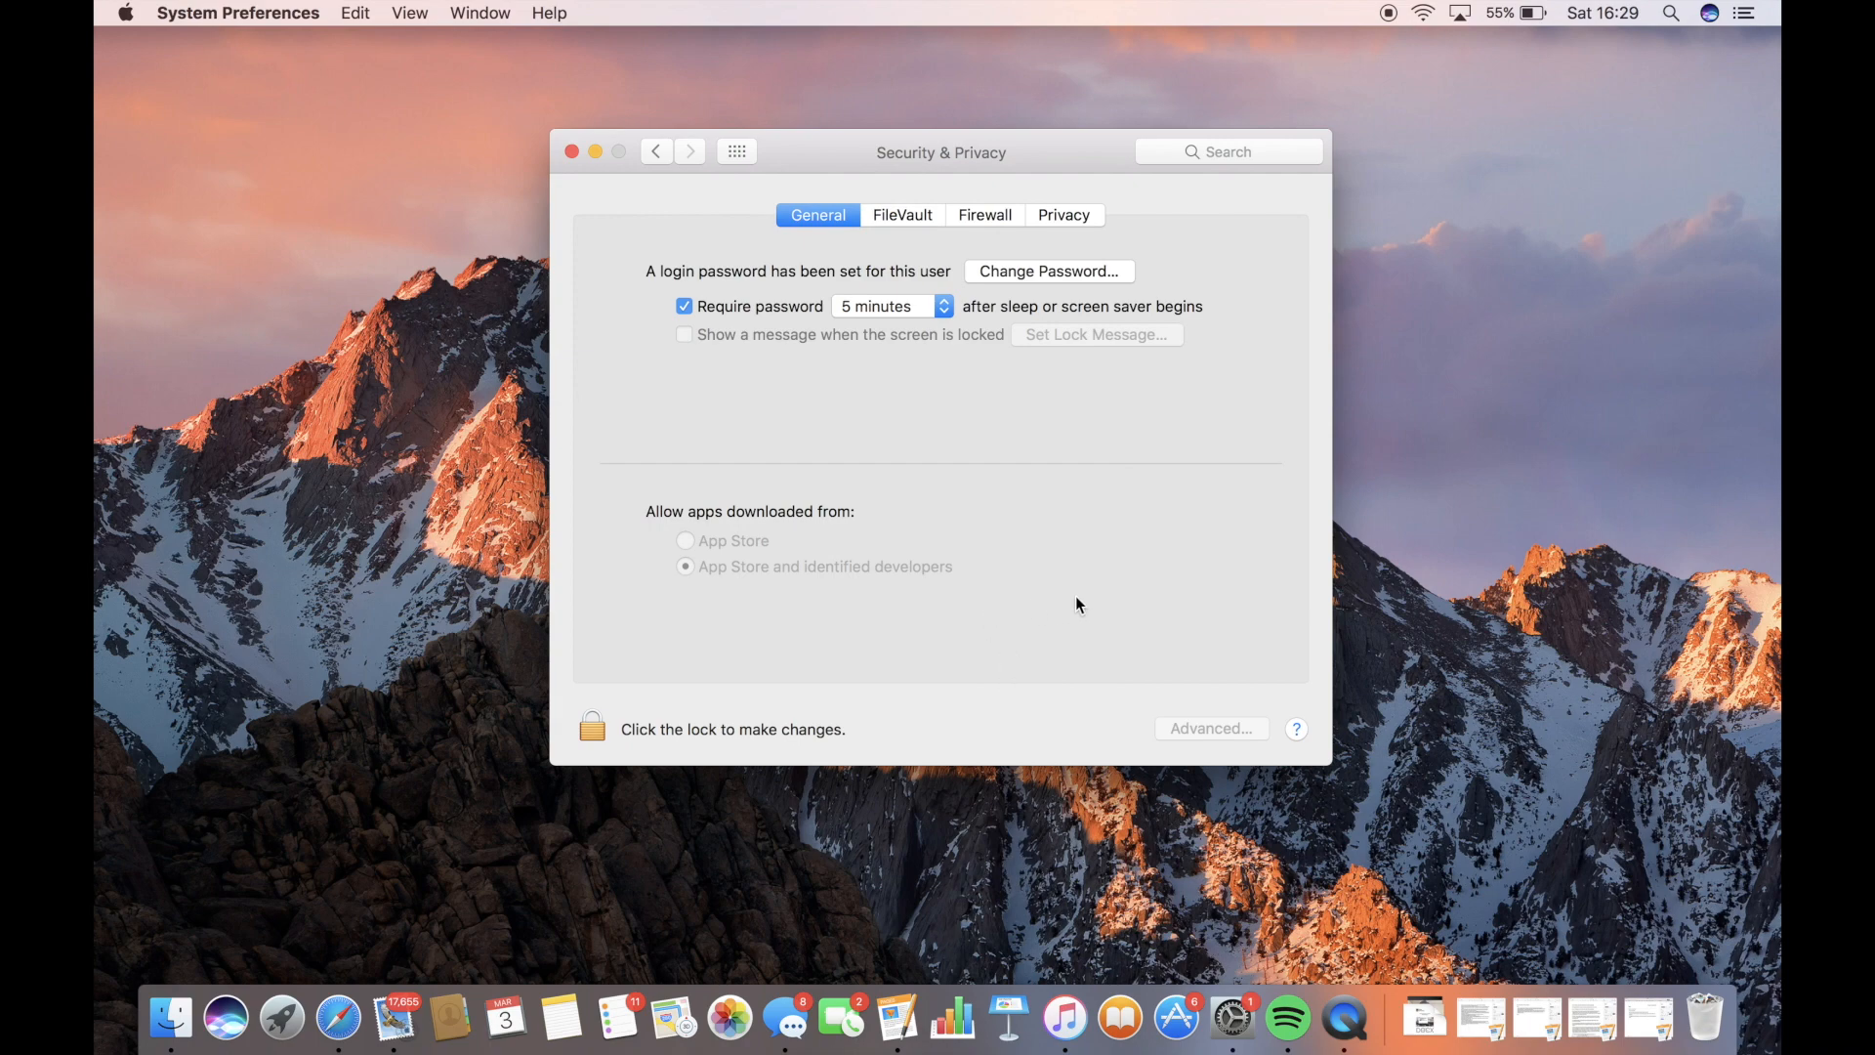
{"action": "mouse_move", "coordinate": [984, 579]}
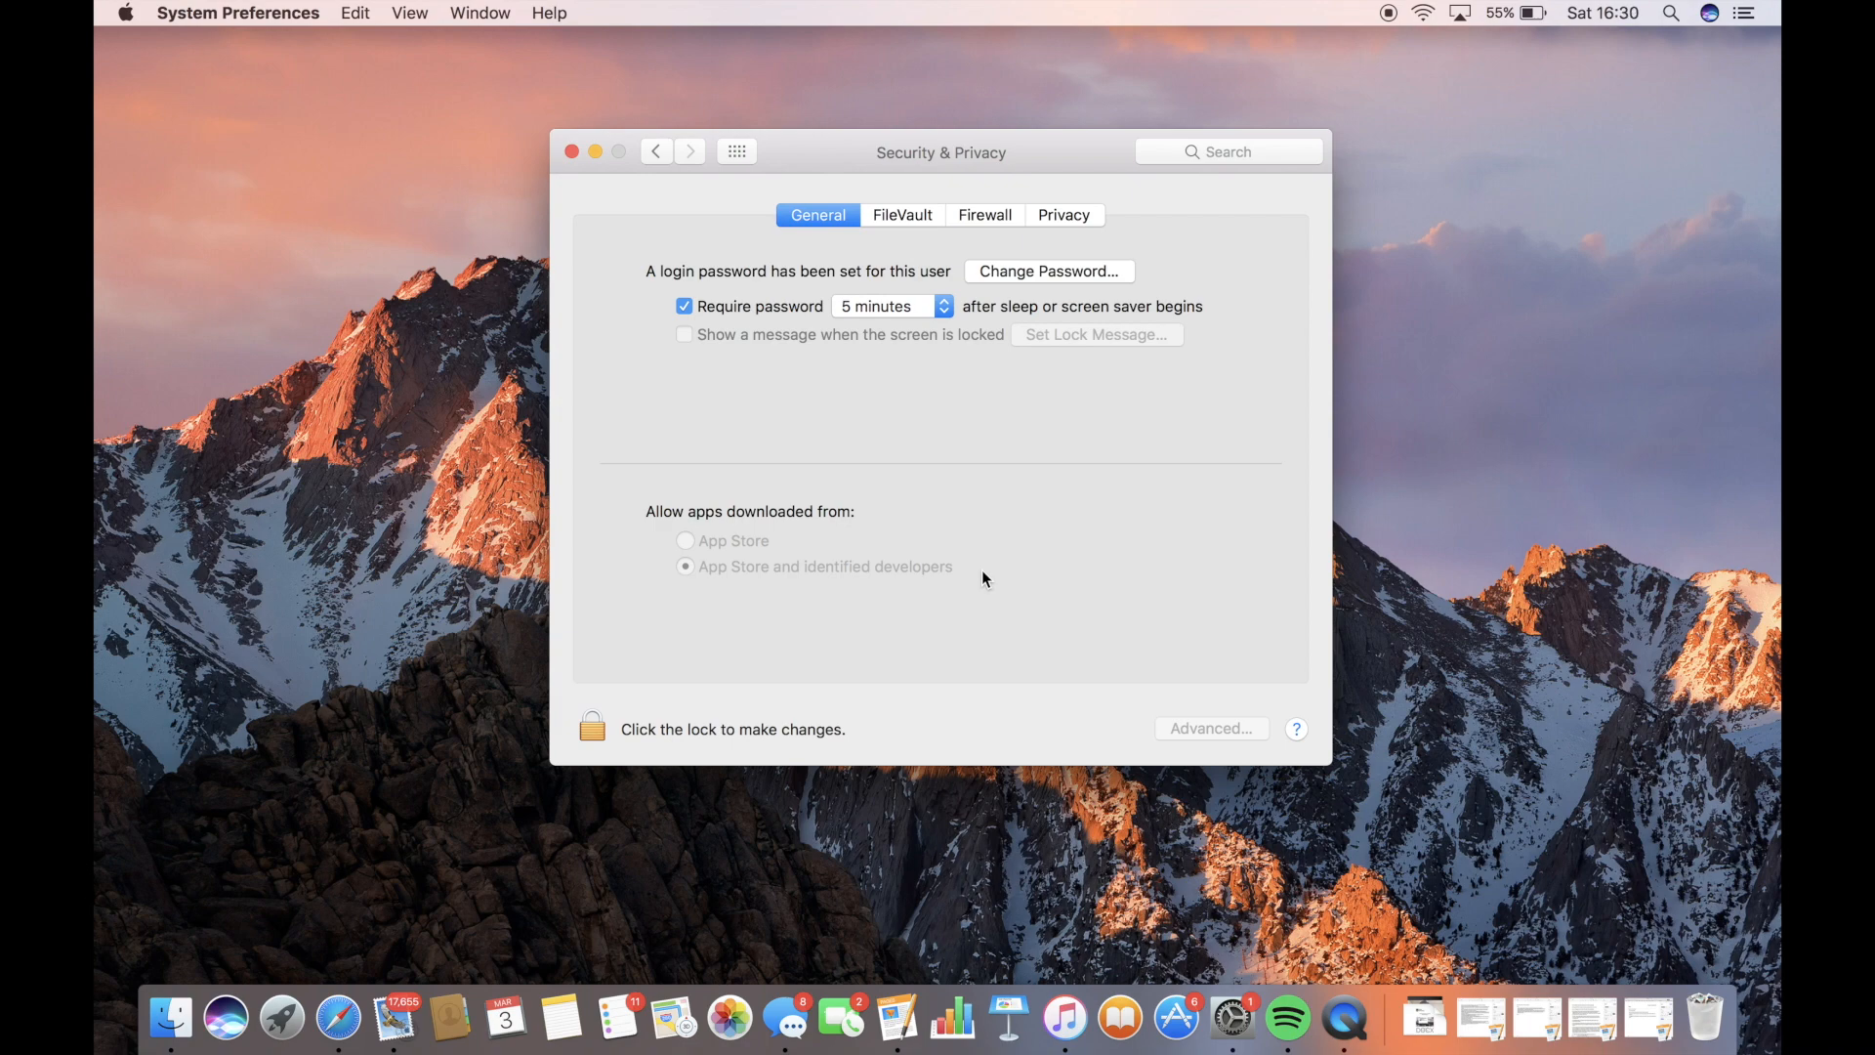
{"action": "mouse_move", "coordinate": [573, 150]}
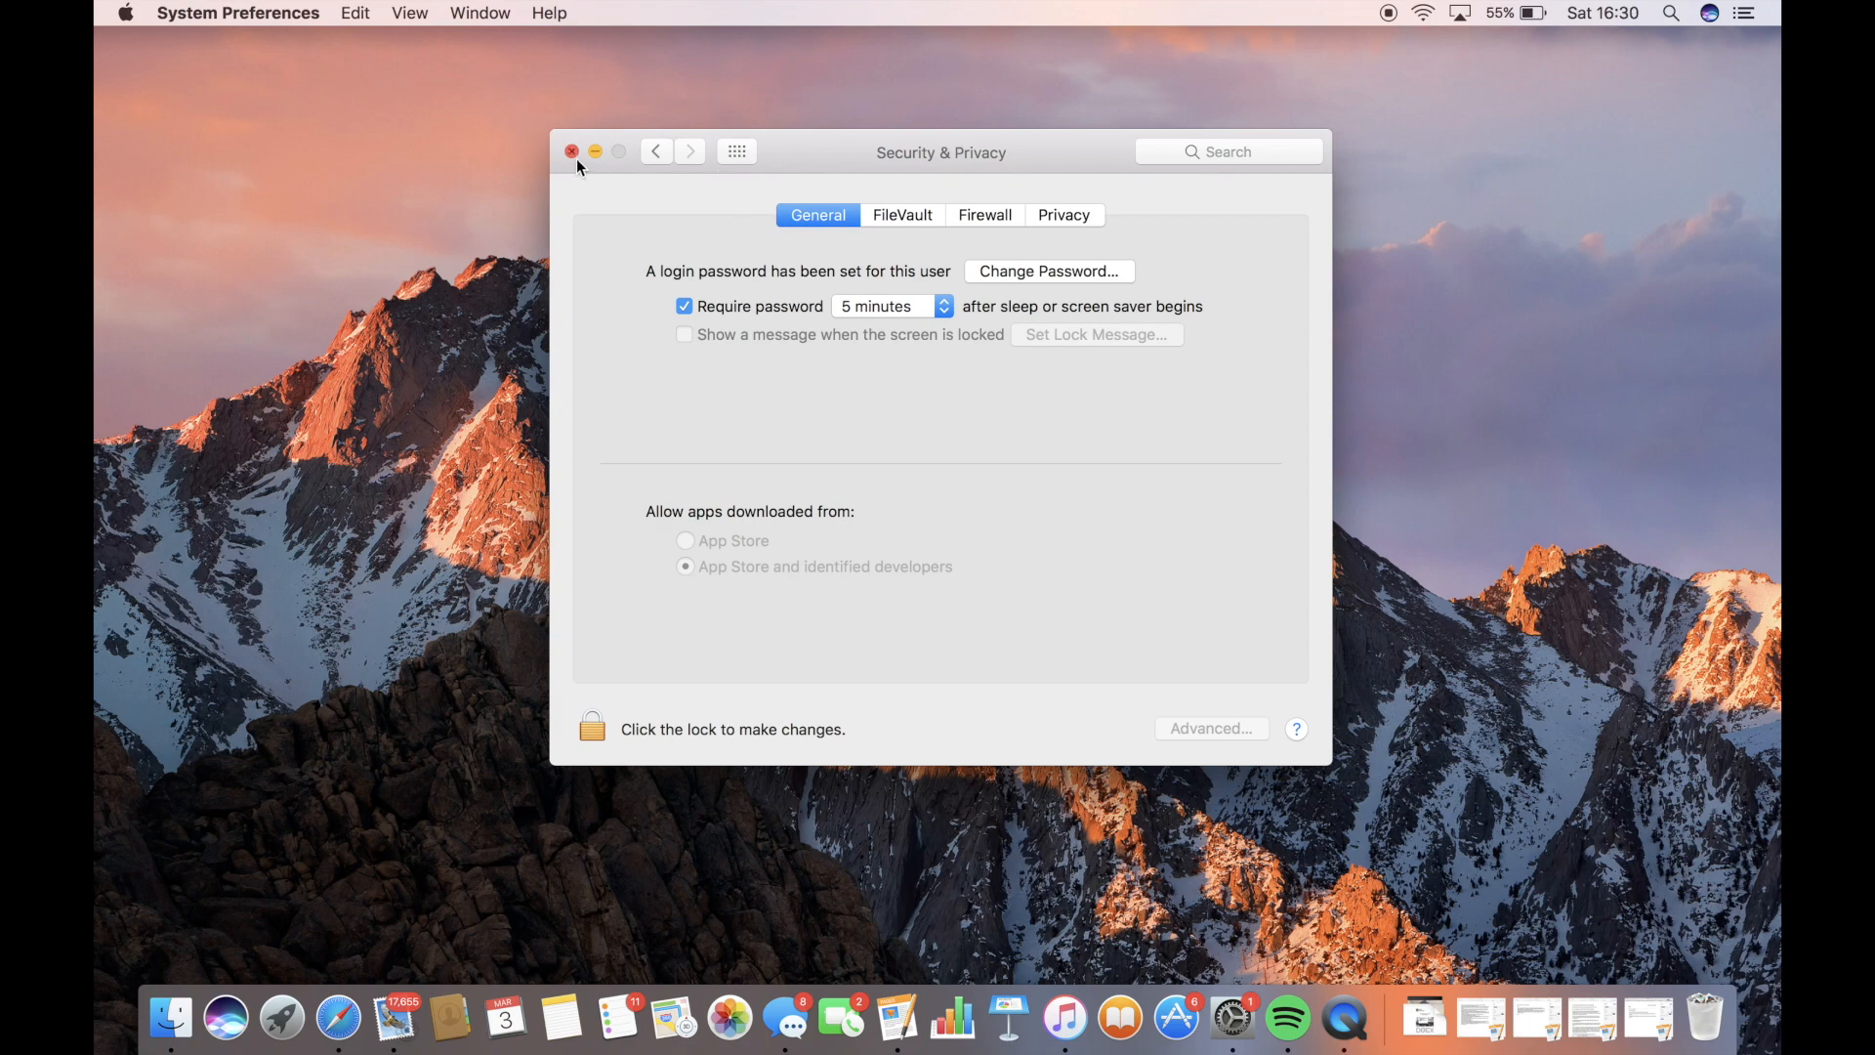
{"action": "left_click", "coordinate": [572, 153]}
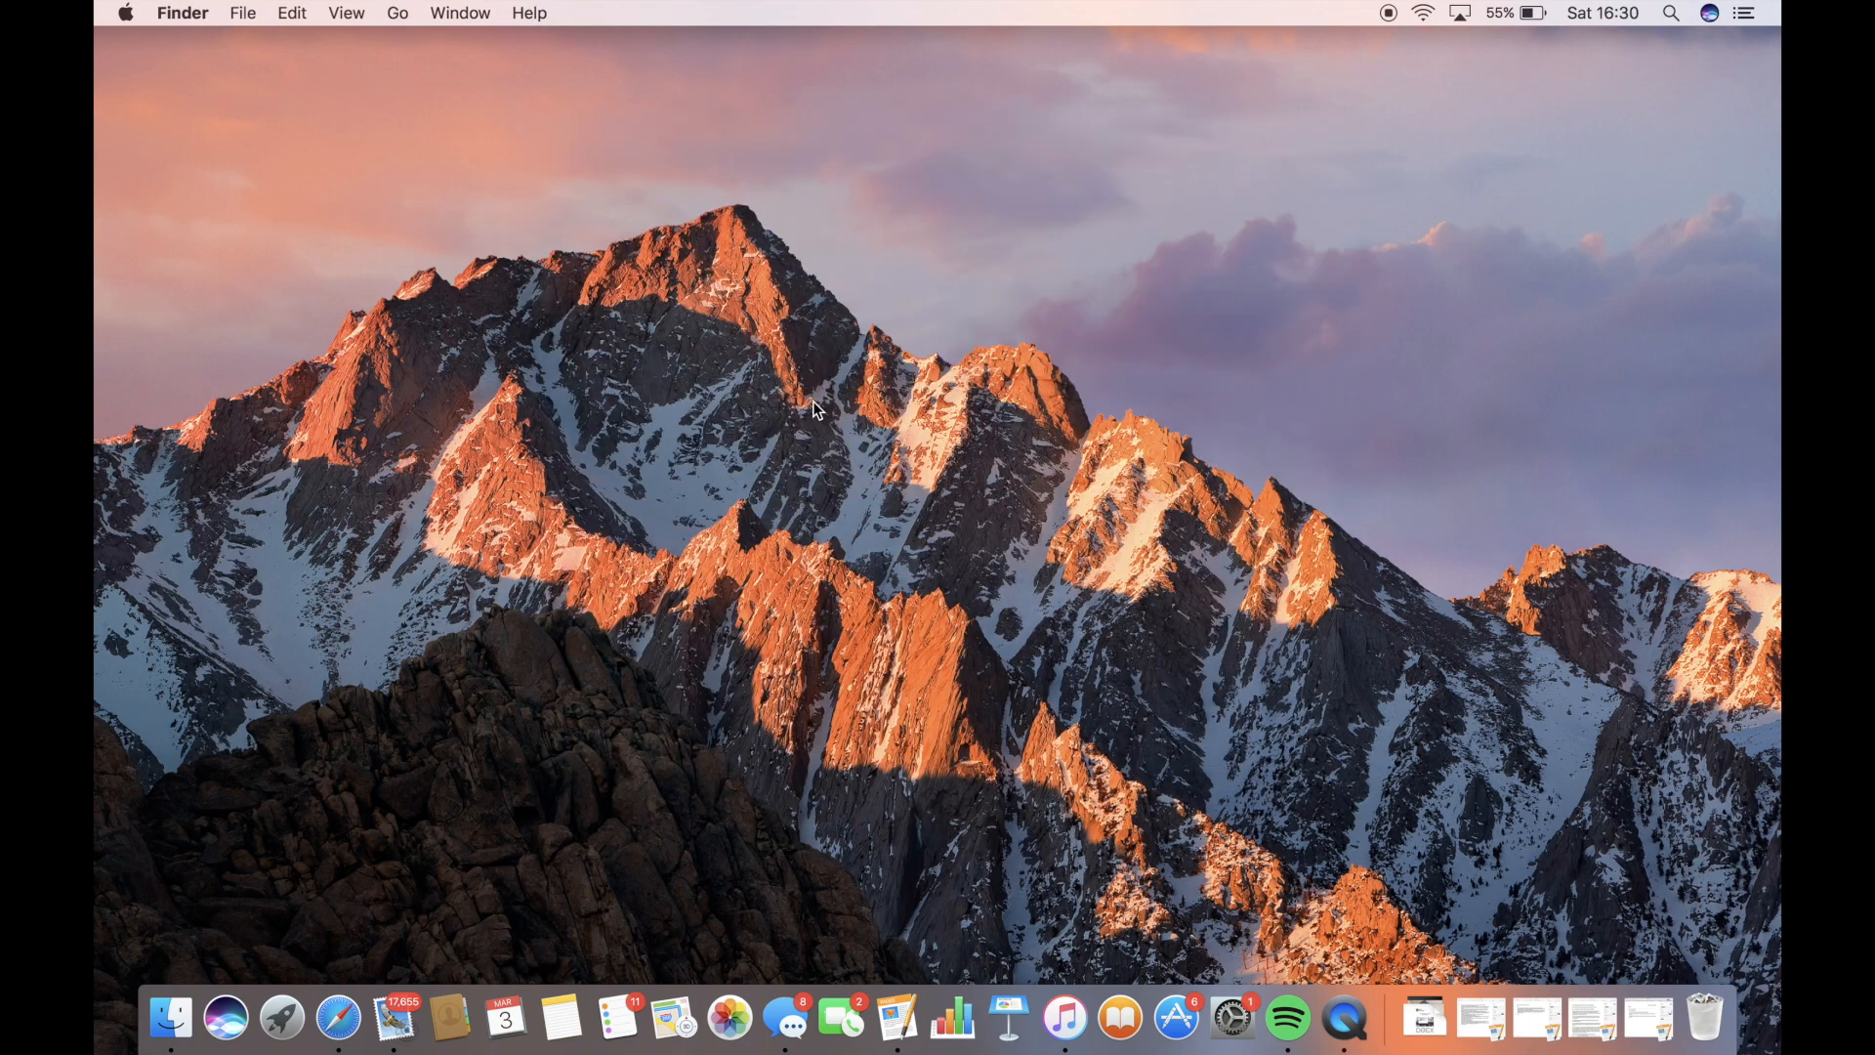
{"action": "mouse_move", "coordinate": [1343, 1018]}
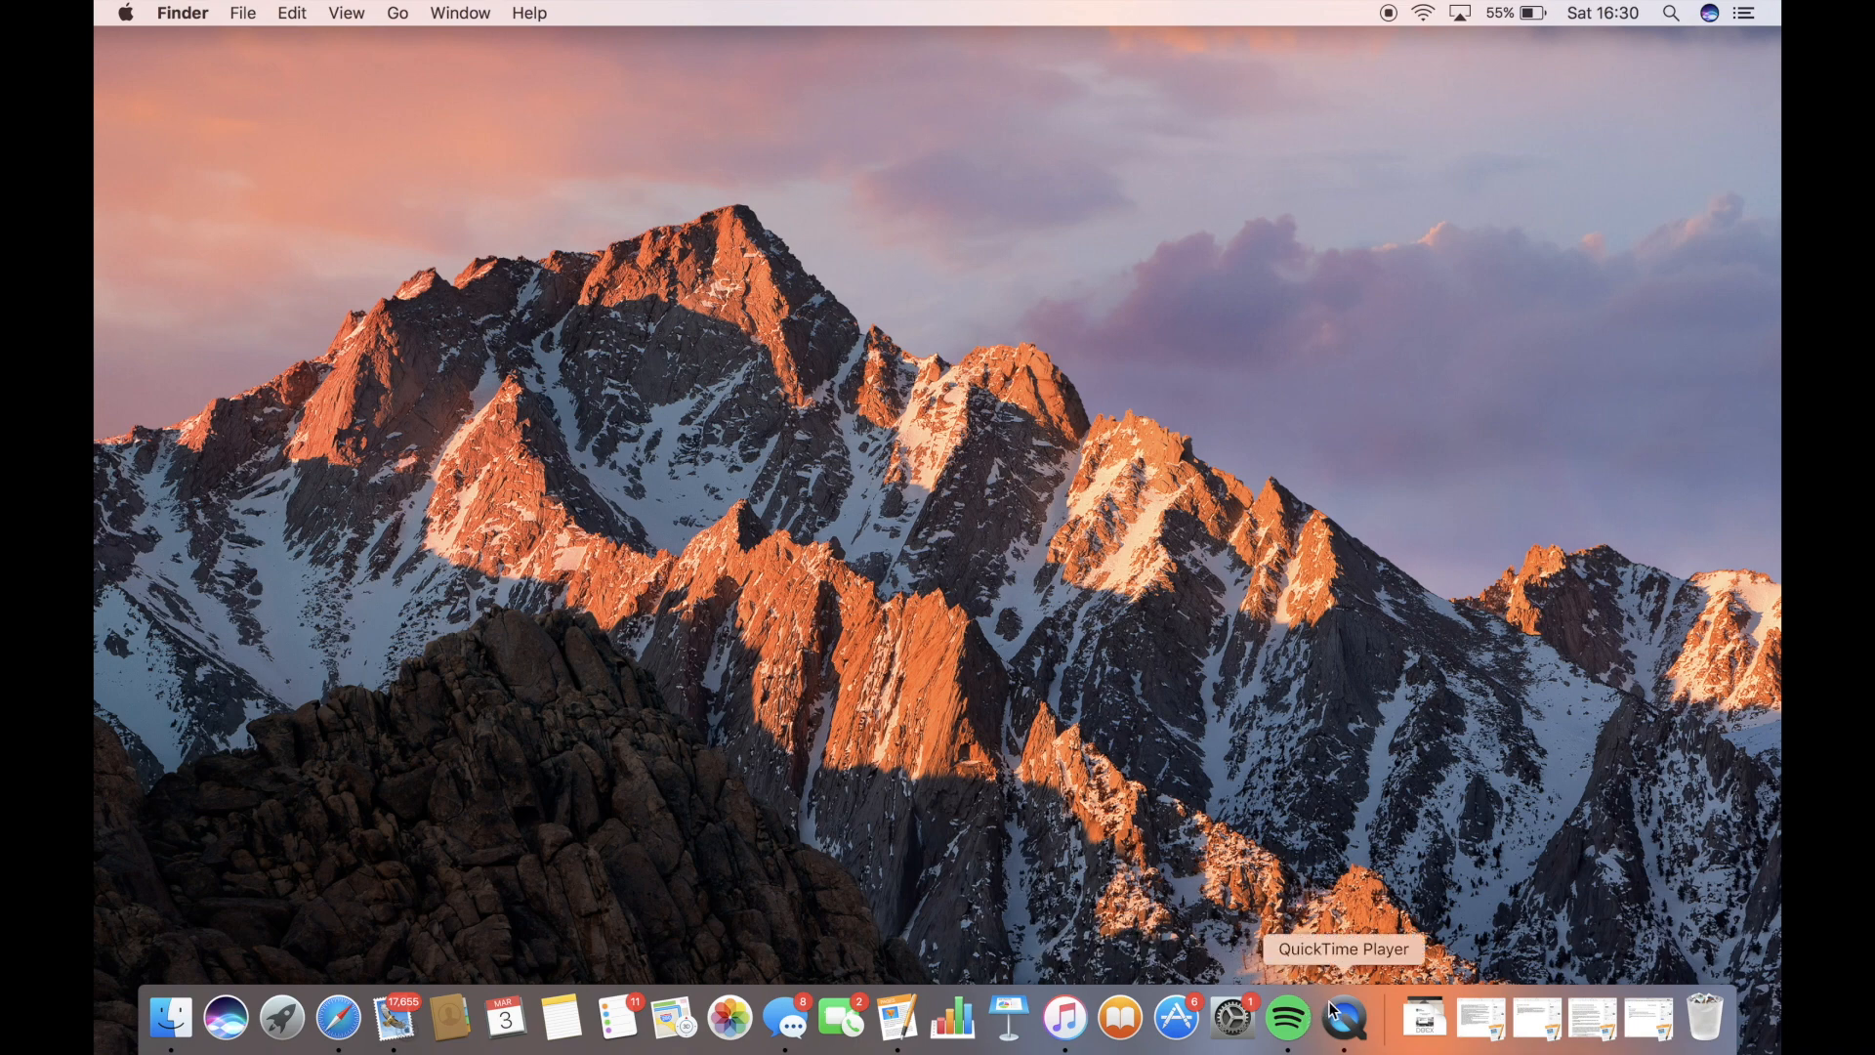
{"action": "left_click", "coordinate": [331, 13]}
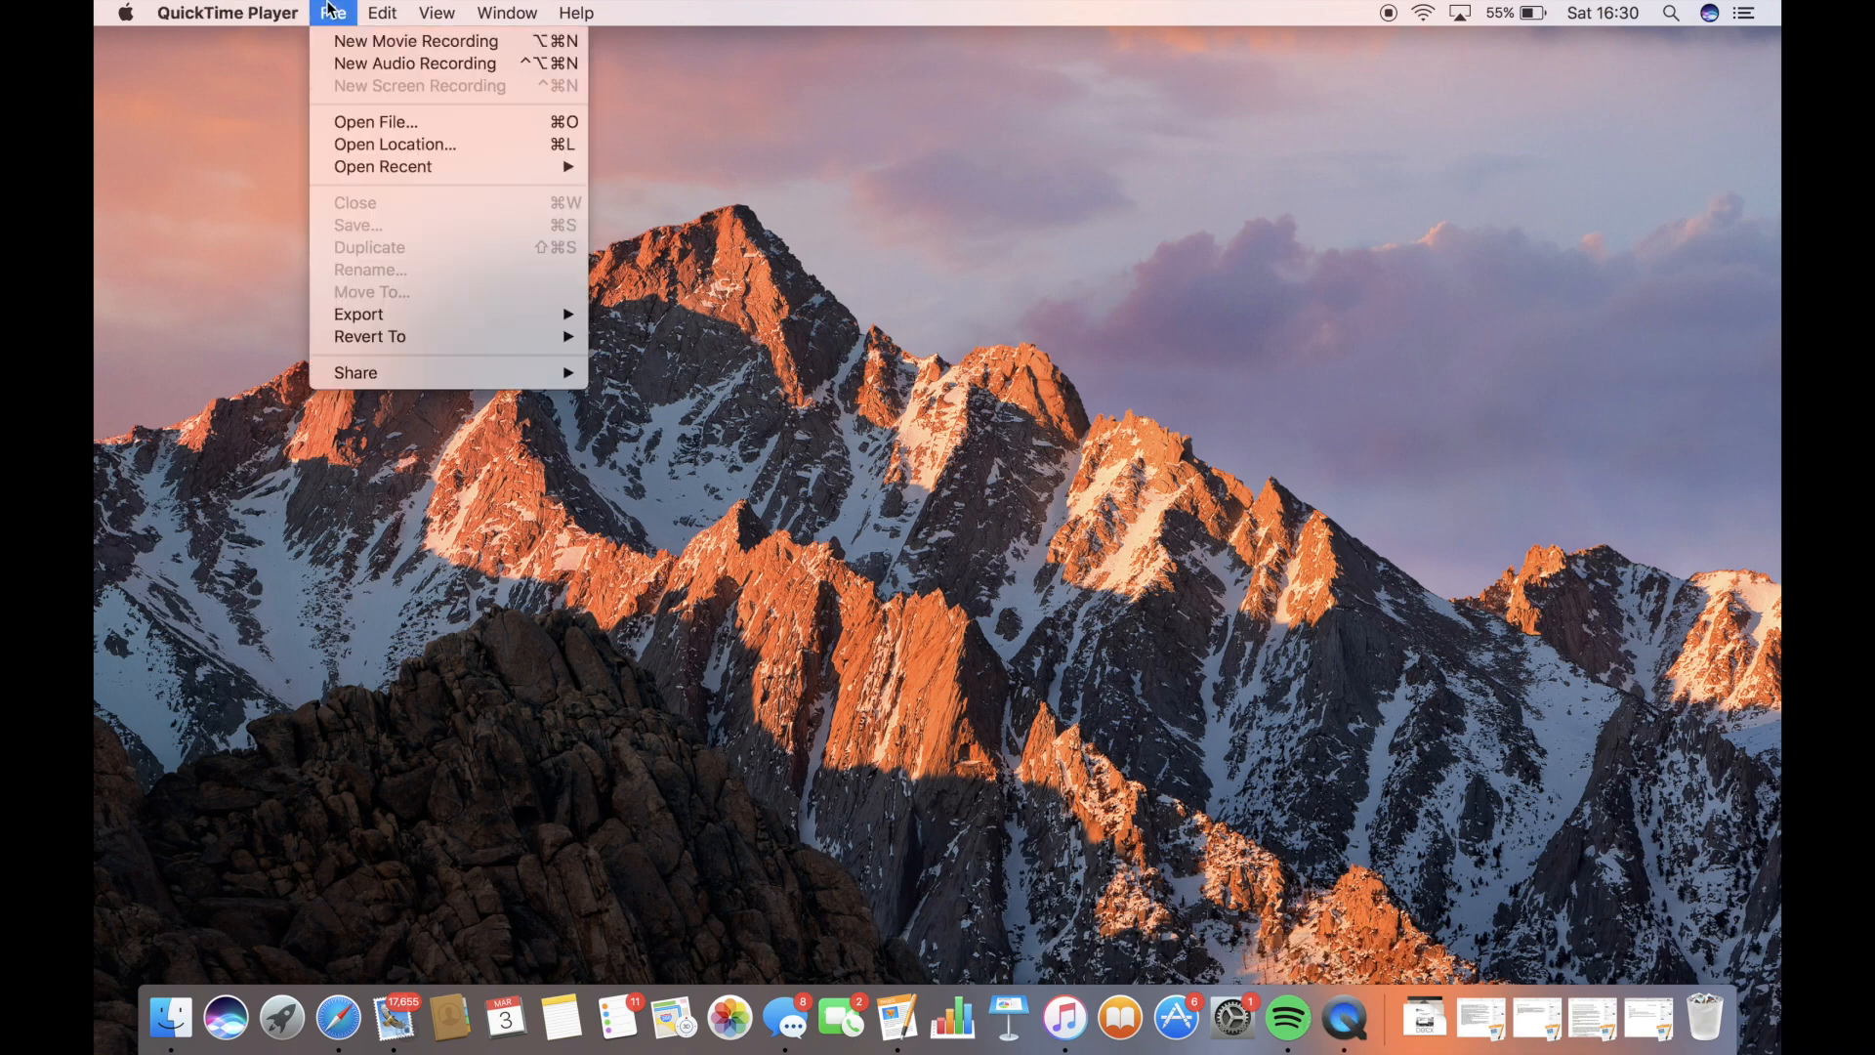
{"action": "left_click", "coordinate": [869, 212]}
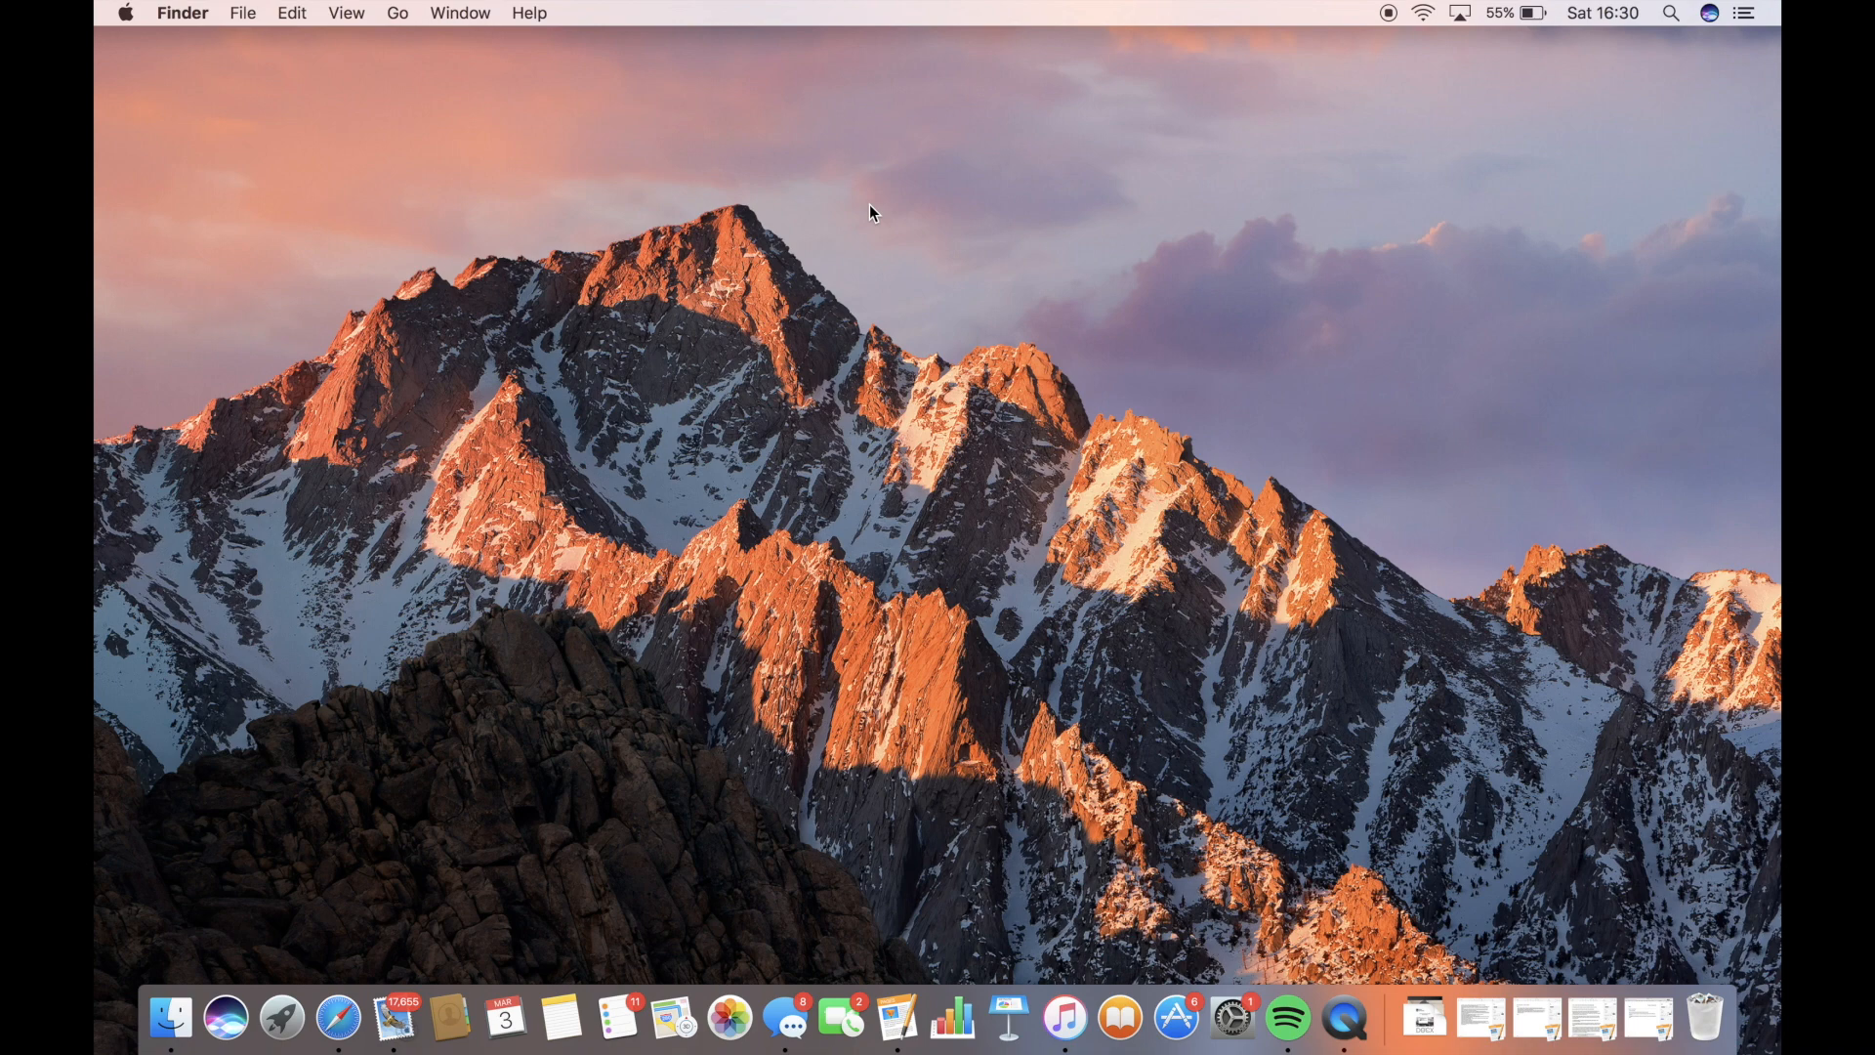
{"action": "mouse_move", "coordinate": [1064, 458]}
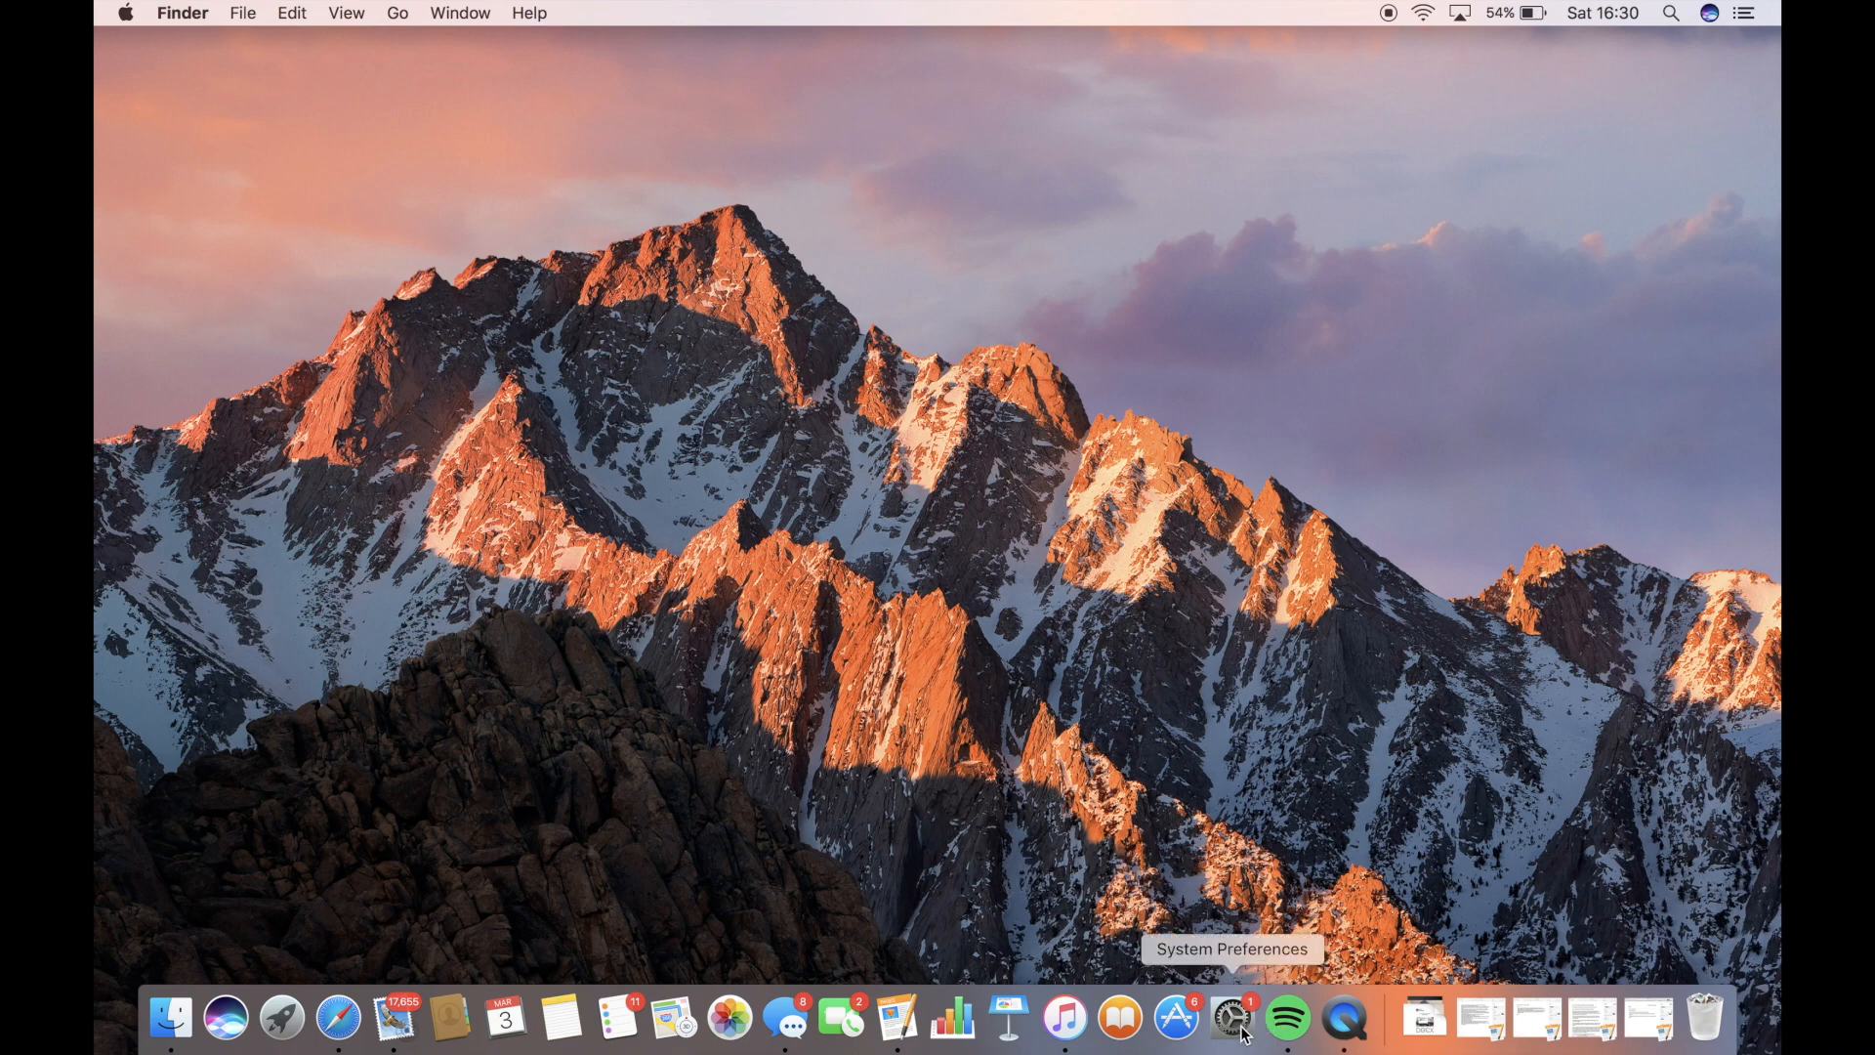
{"action": "left_click", "coordinate": [1229, 1019]}
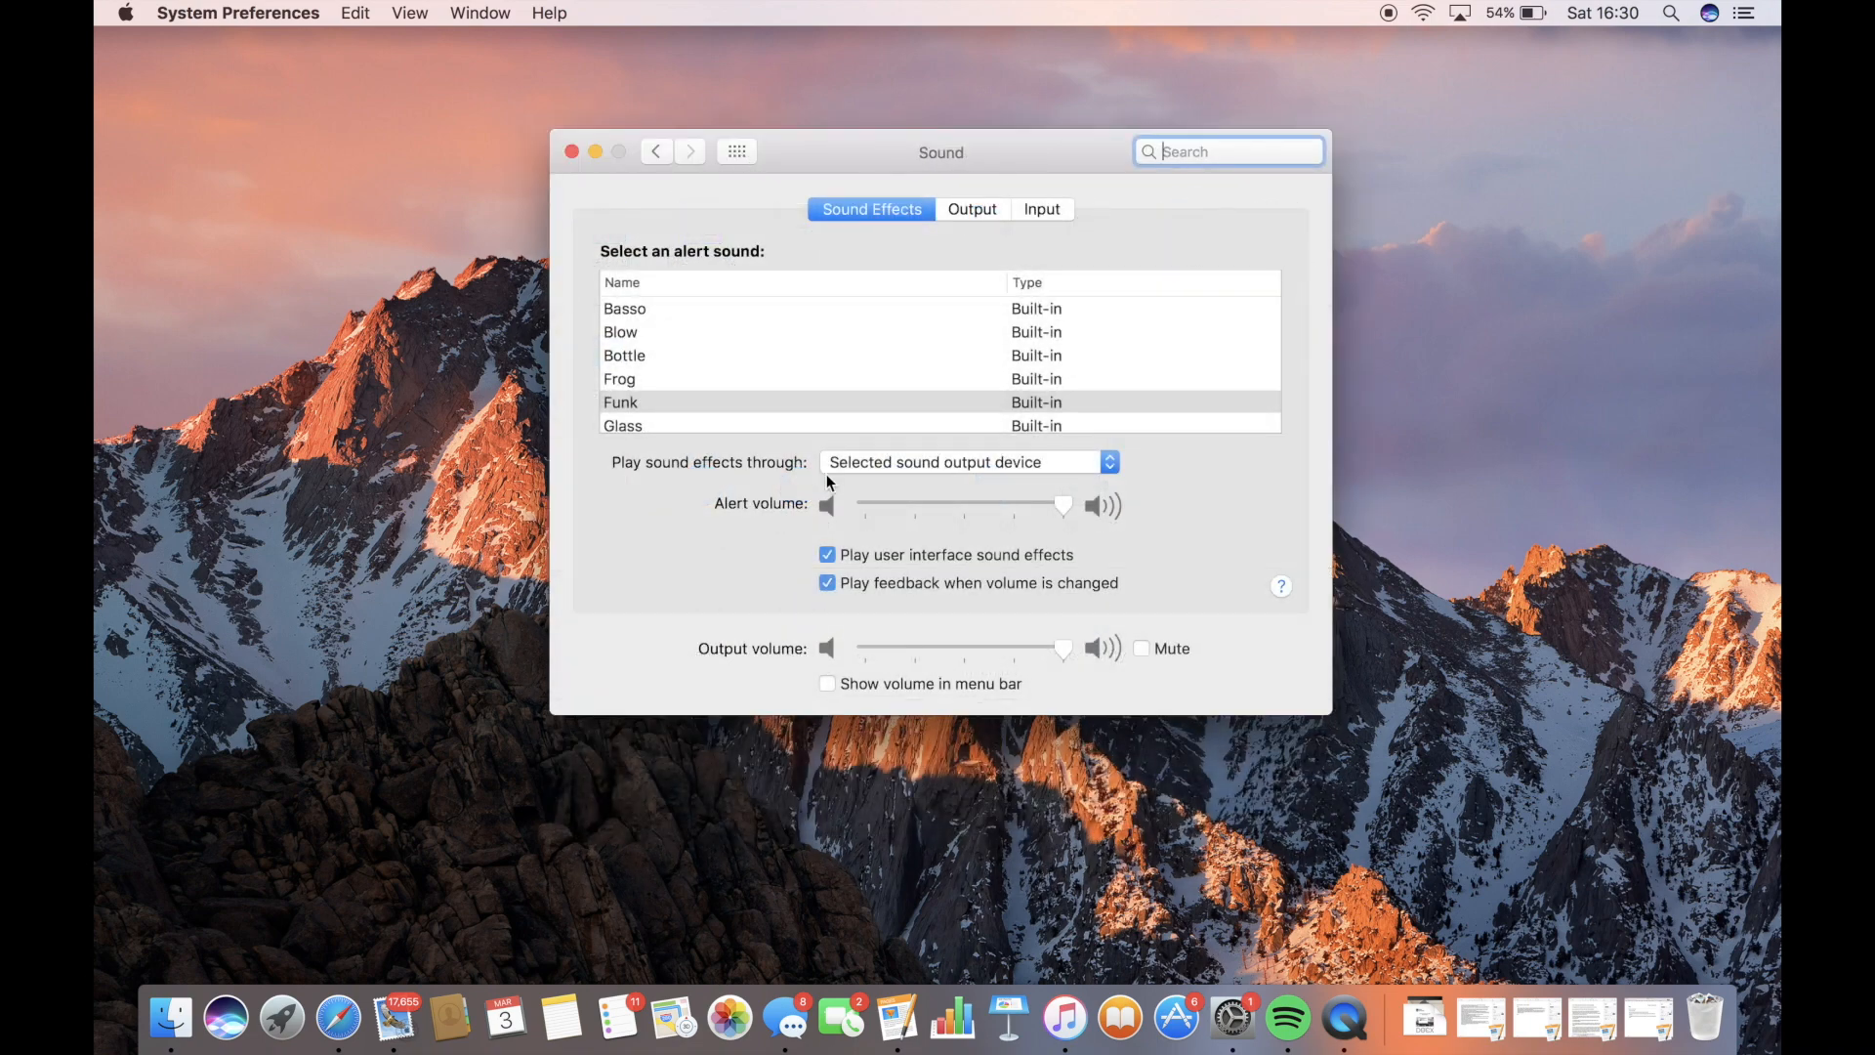
- Confirm Soundflower (2ch) is the Sound output device, glance at Input, then close Sound
{"action": "left_click", "coordinate": [973, 209]}
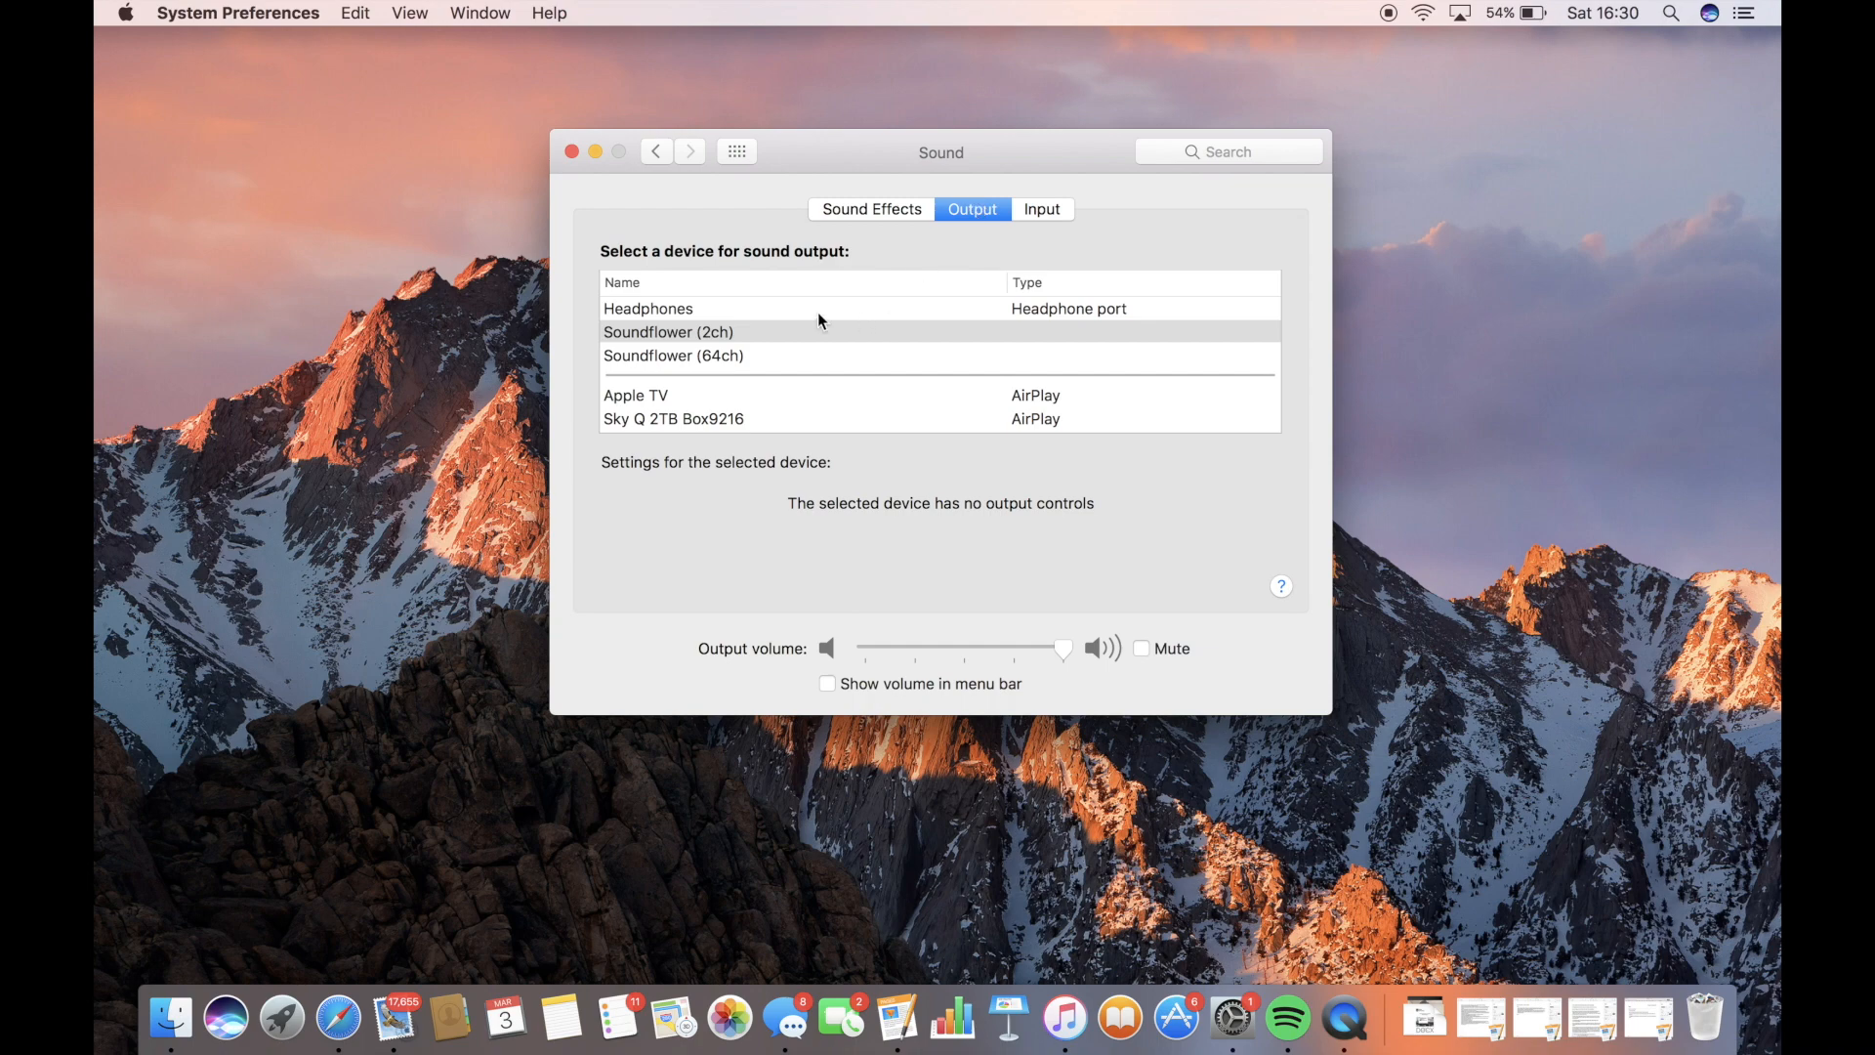
{"action": "mouse_move", "coordinate": [714, 339]}
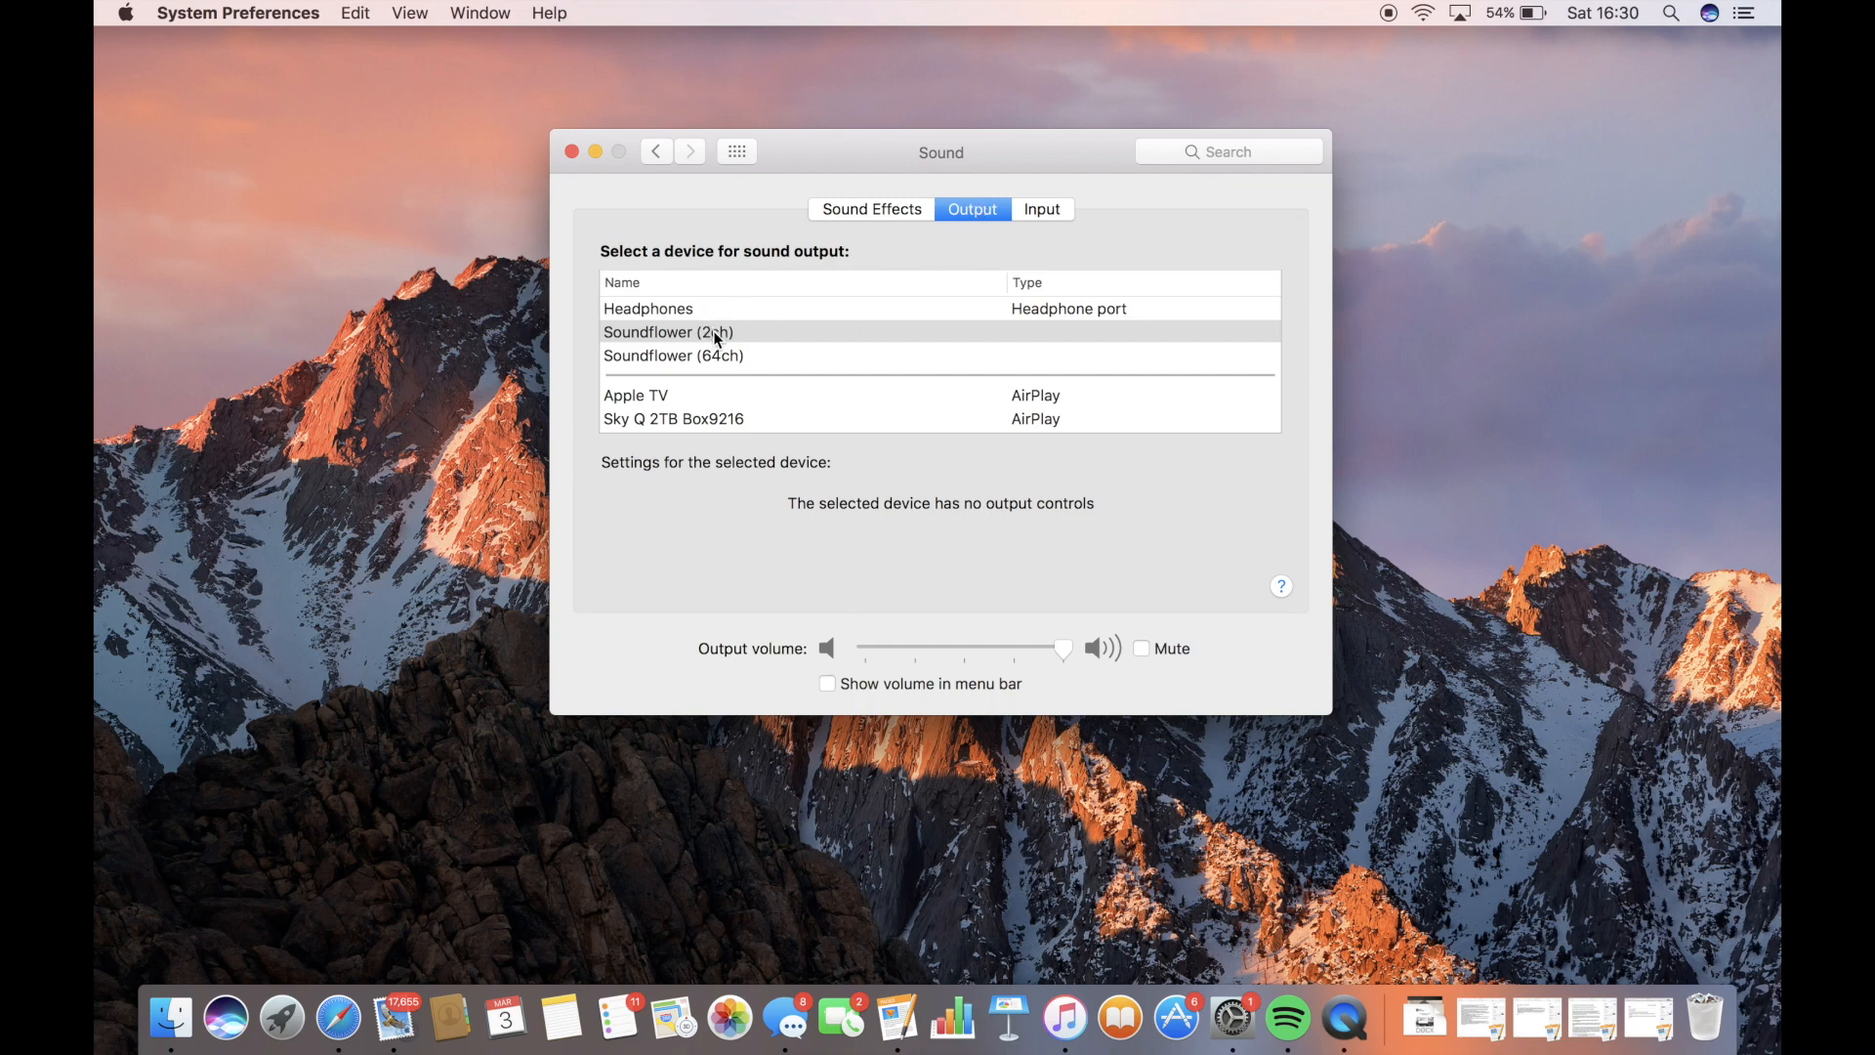
{"action": "left_click", "coordinate": [1042, 209]}
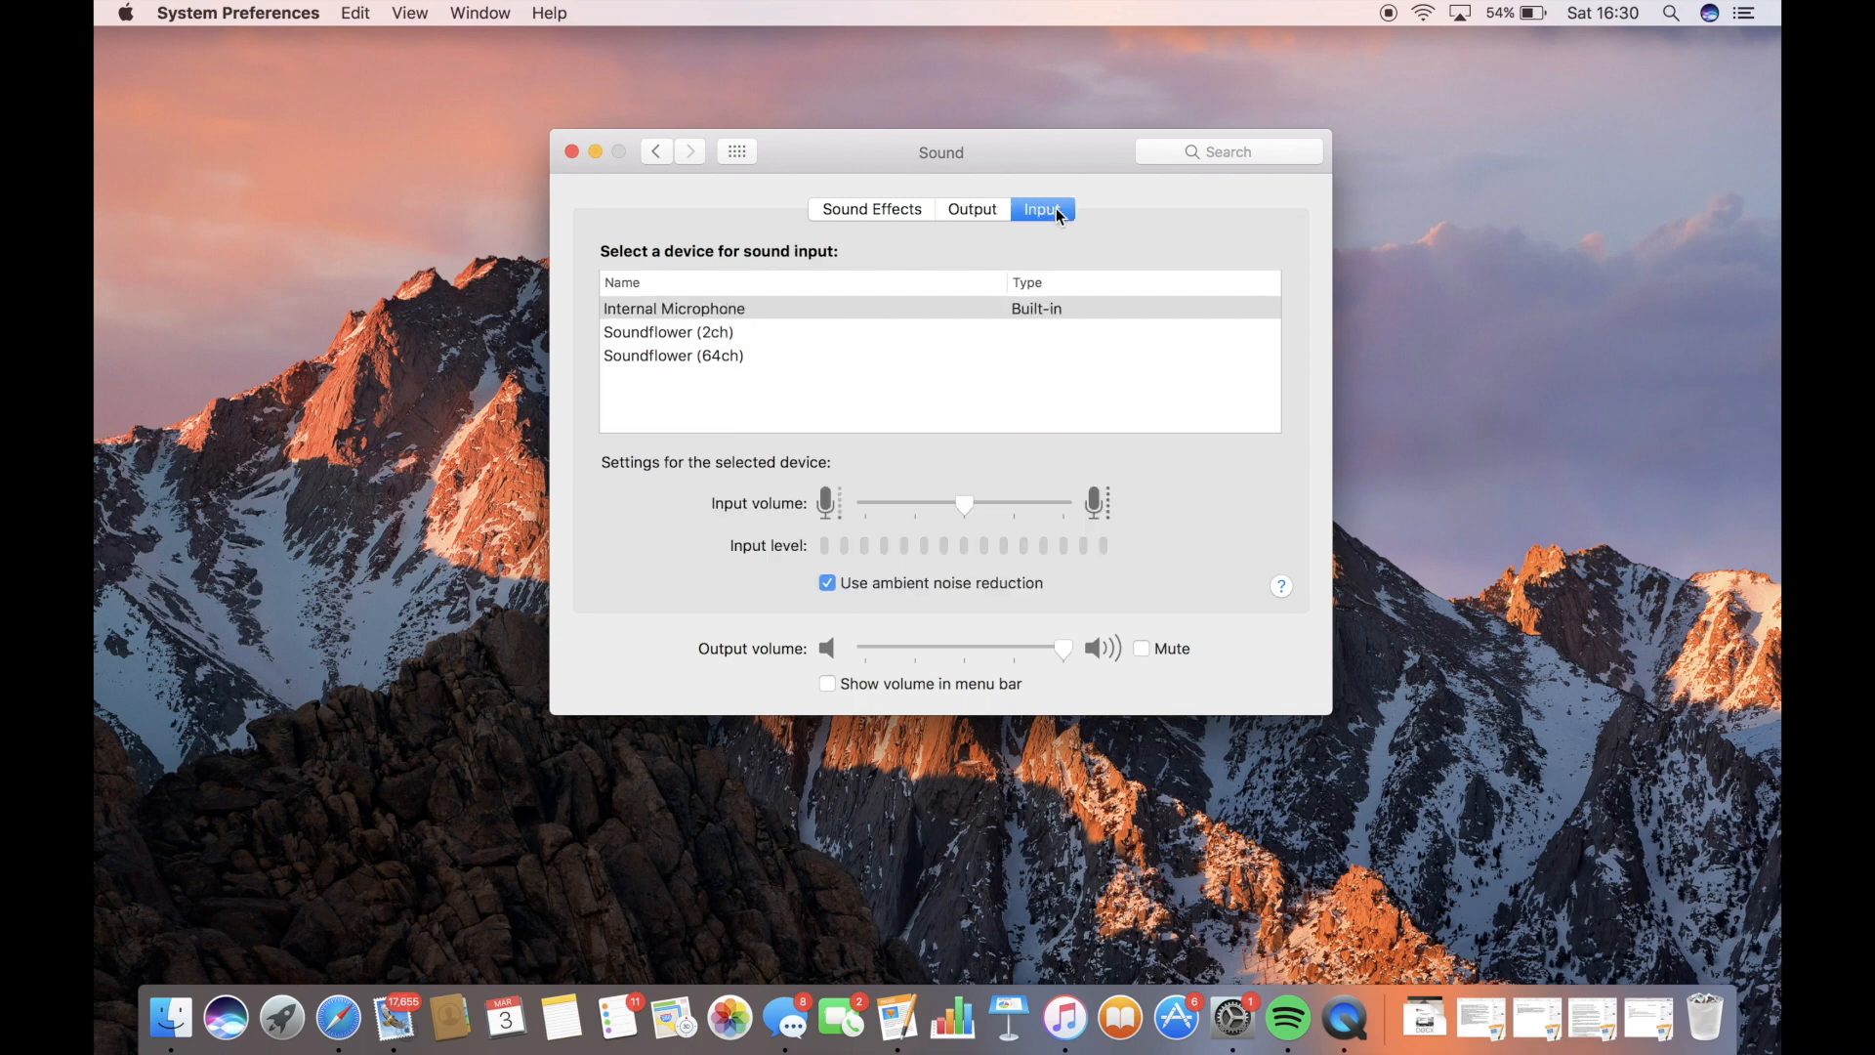
{"action": "left_click", "coordinate": [971, 209]}
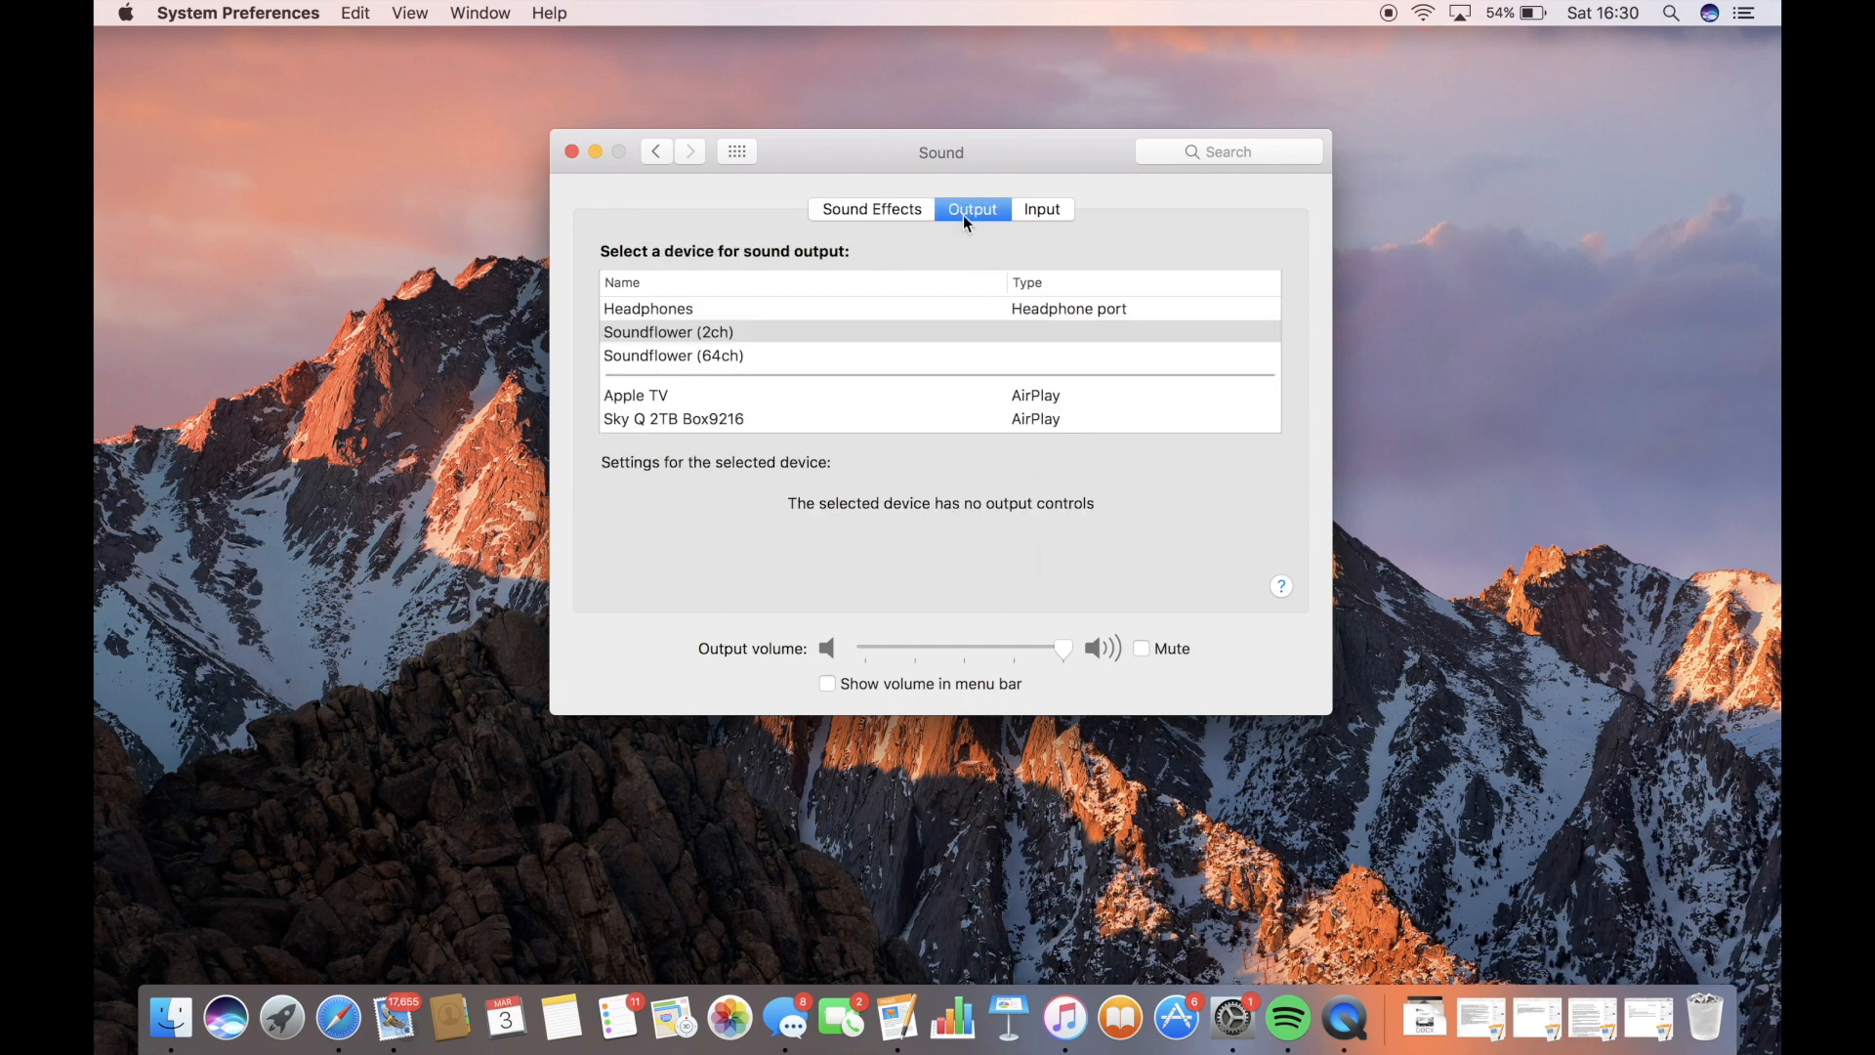
{"action": "mouse_move", "coordinate": [713, 321]}
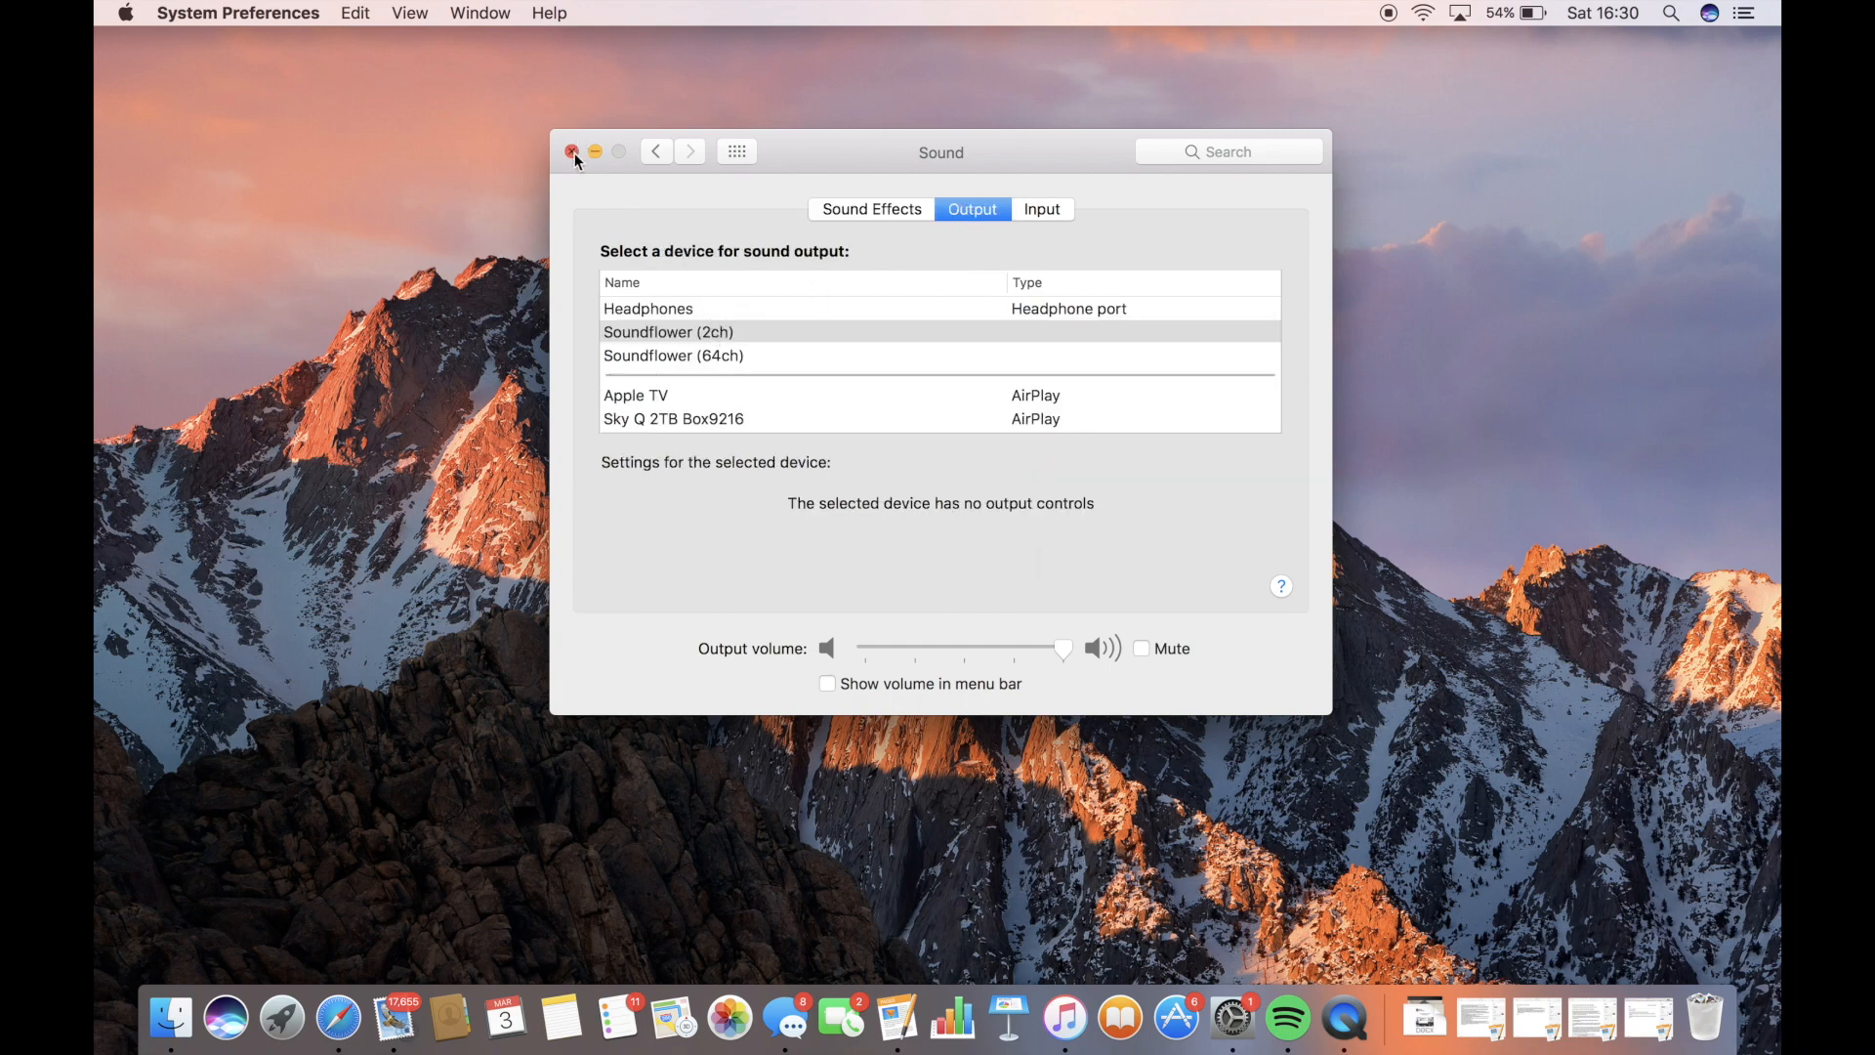
{"action": "left_click", "coordinate": [574, 150]}
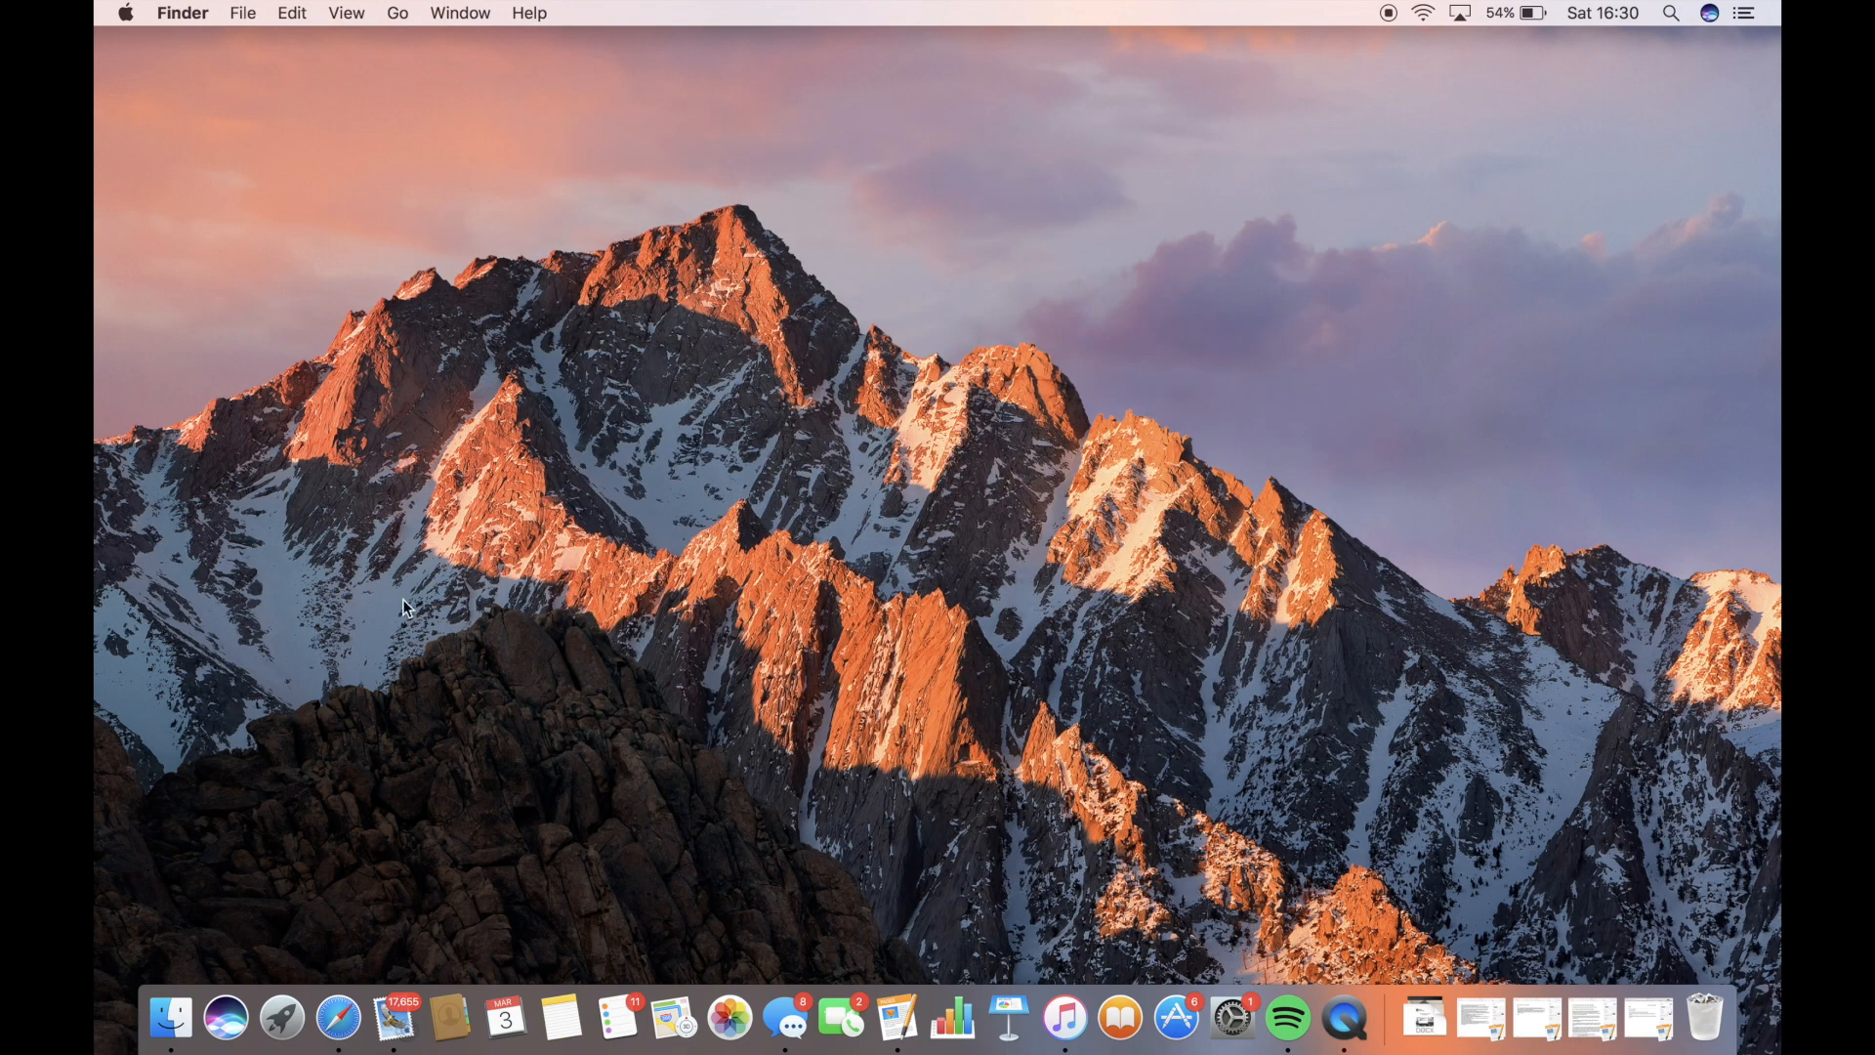
{"action": "mouse_move", "coordinate": [1112, 869]}
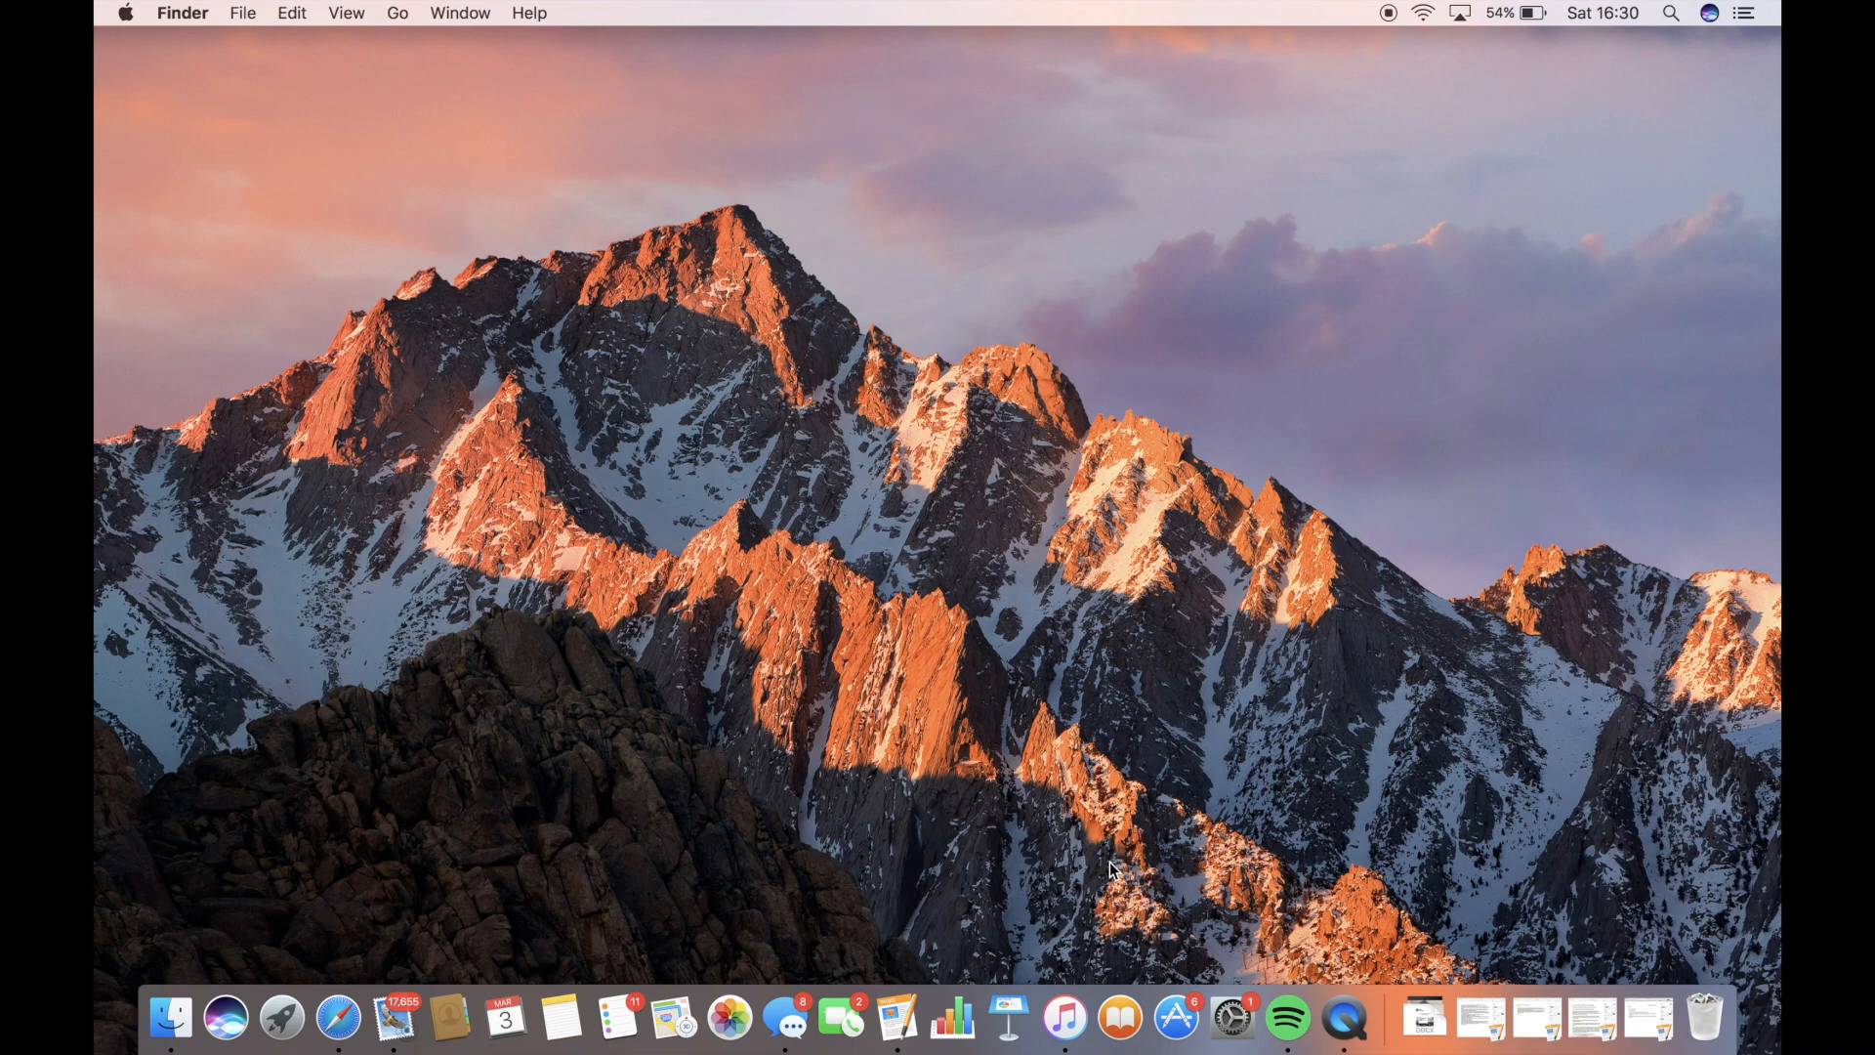
{"action": "mouse_move", "coordinate": [339, 1018]}
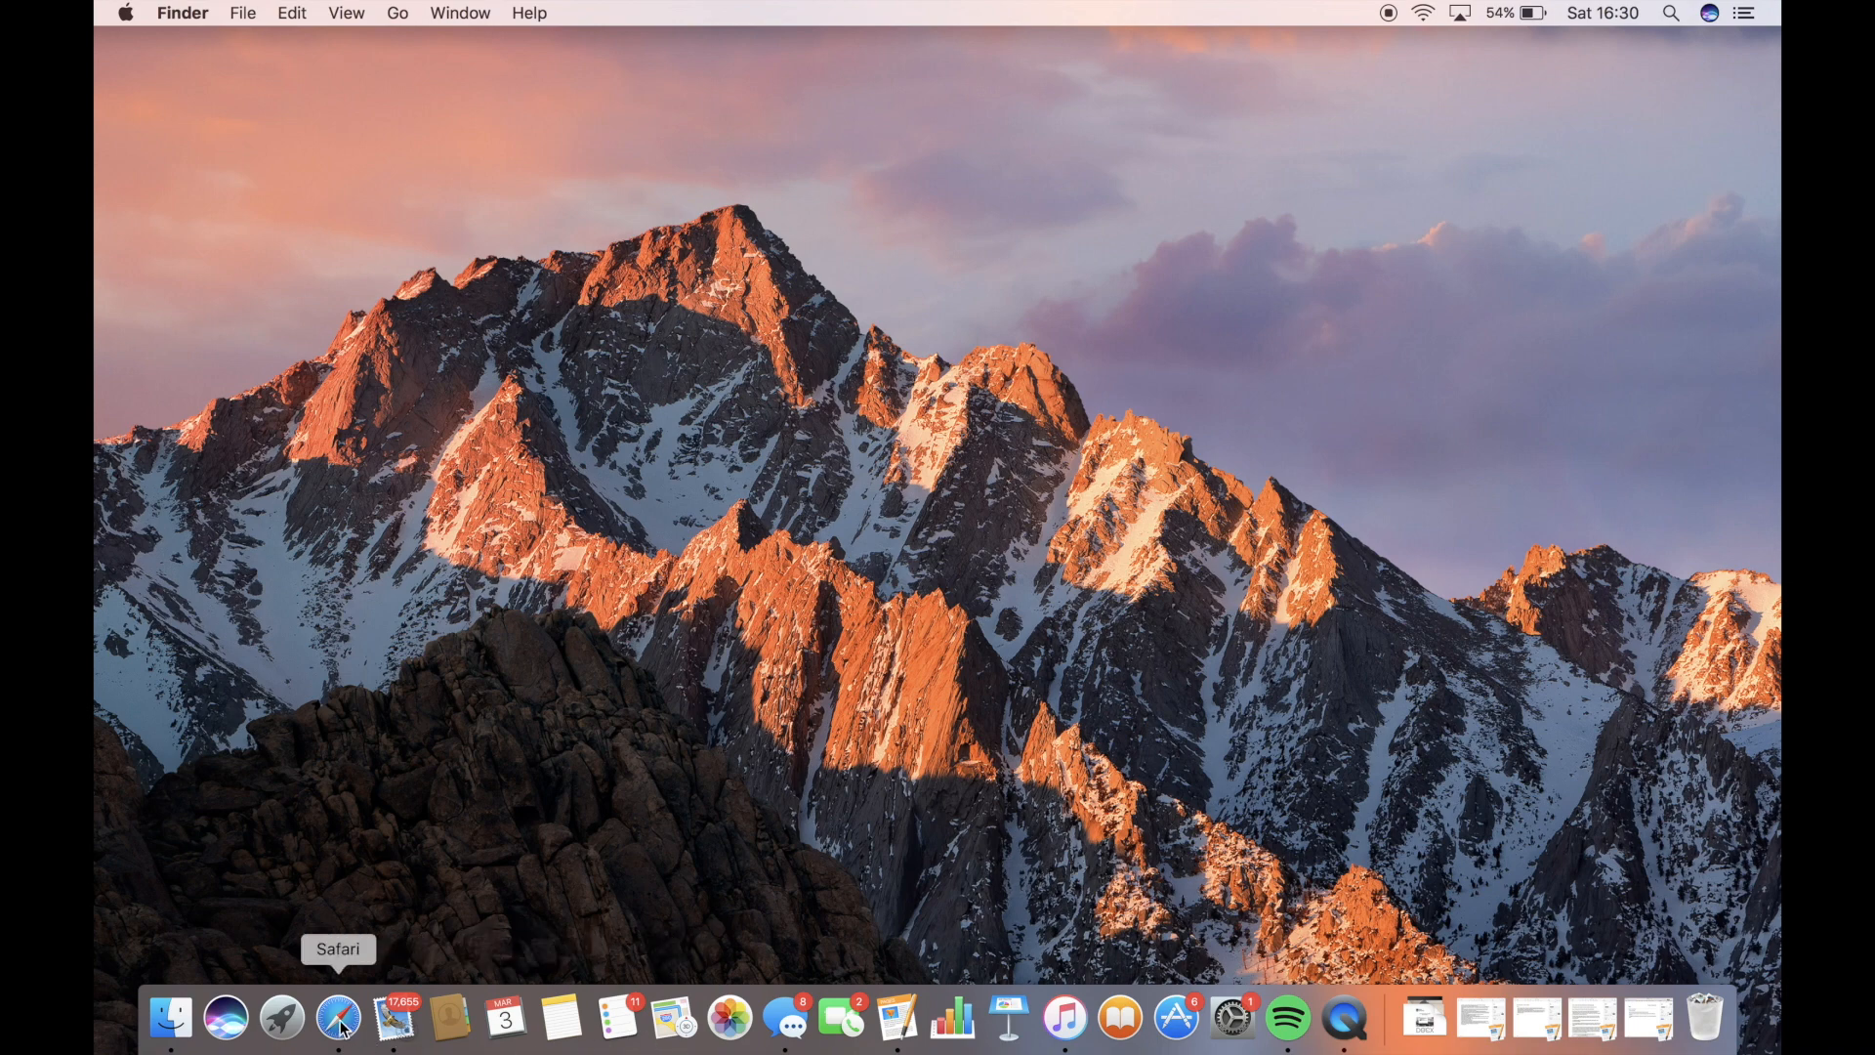
{"action": "left_click", "coordinate": [339, 1018]}
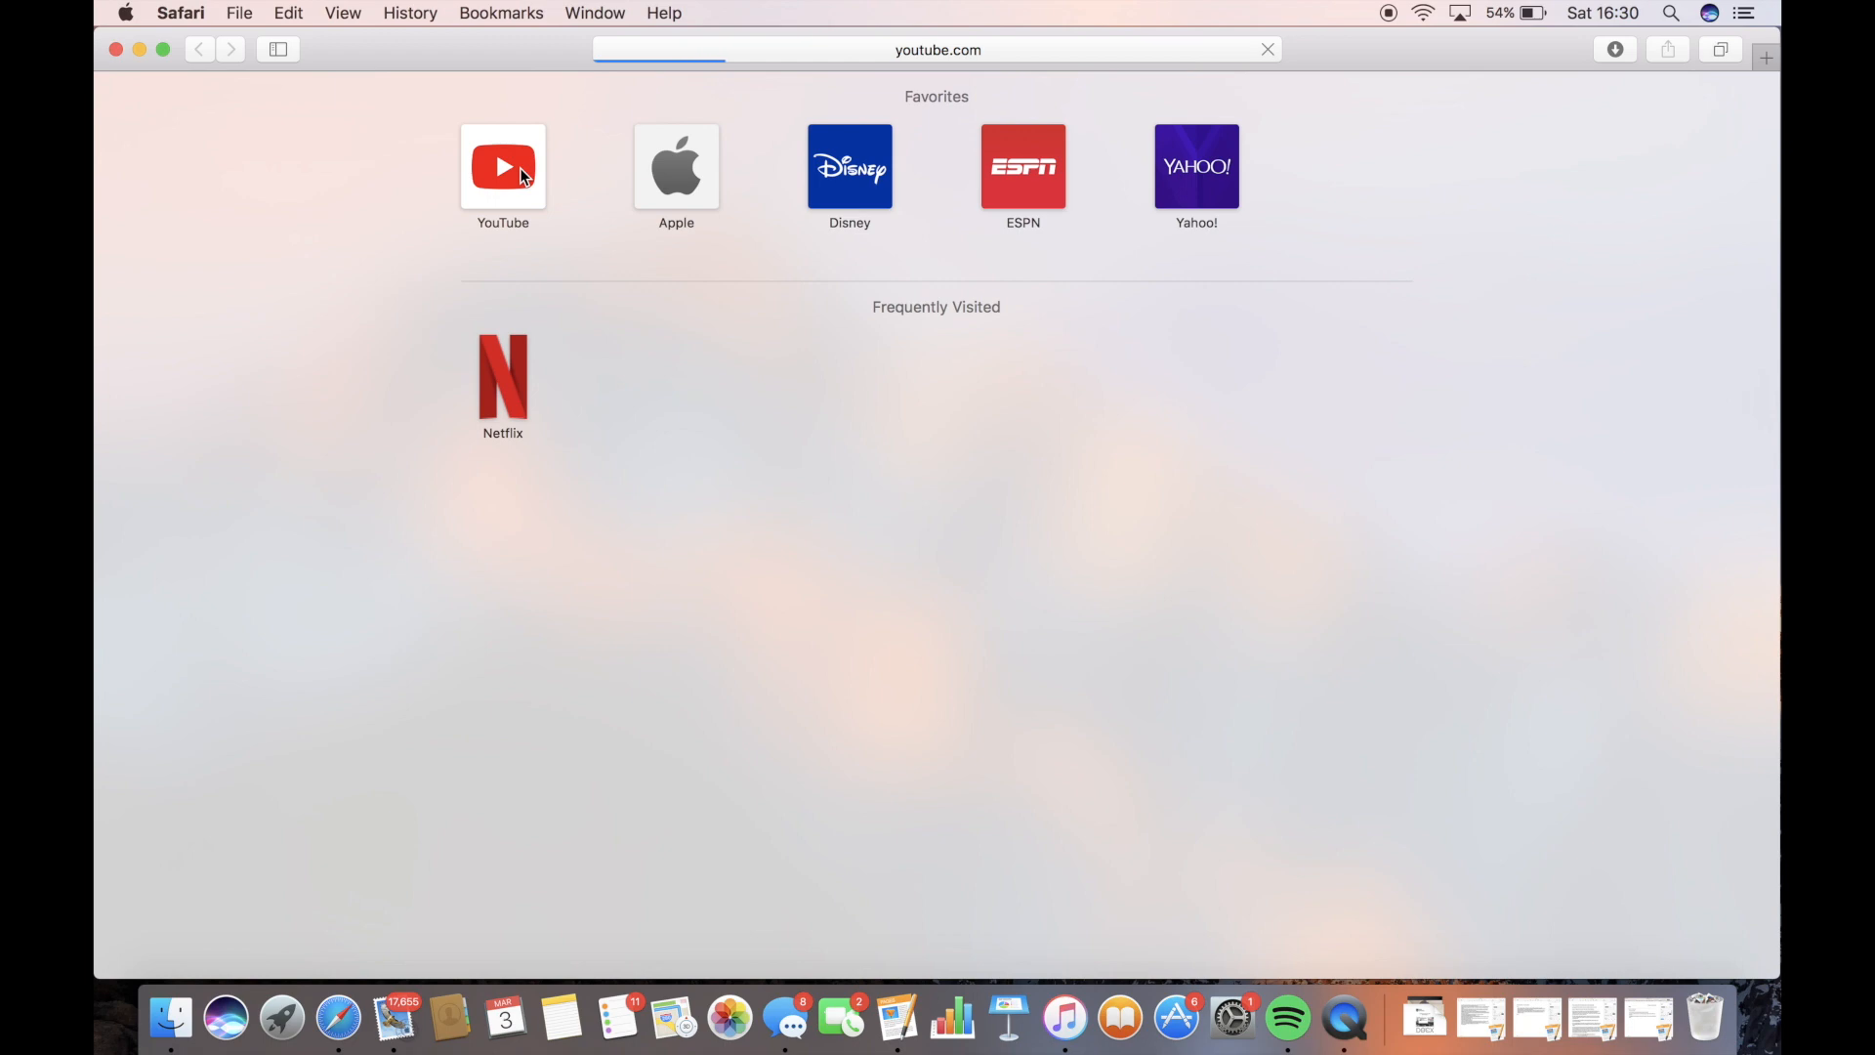
- Play 'The Untold Truth Of Pimp My Ride' from the YouTube favourite, then close Safari
{"action": "left_click", "coordinate": [502, 166]}
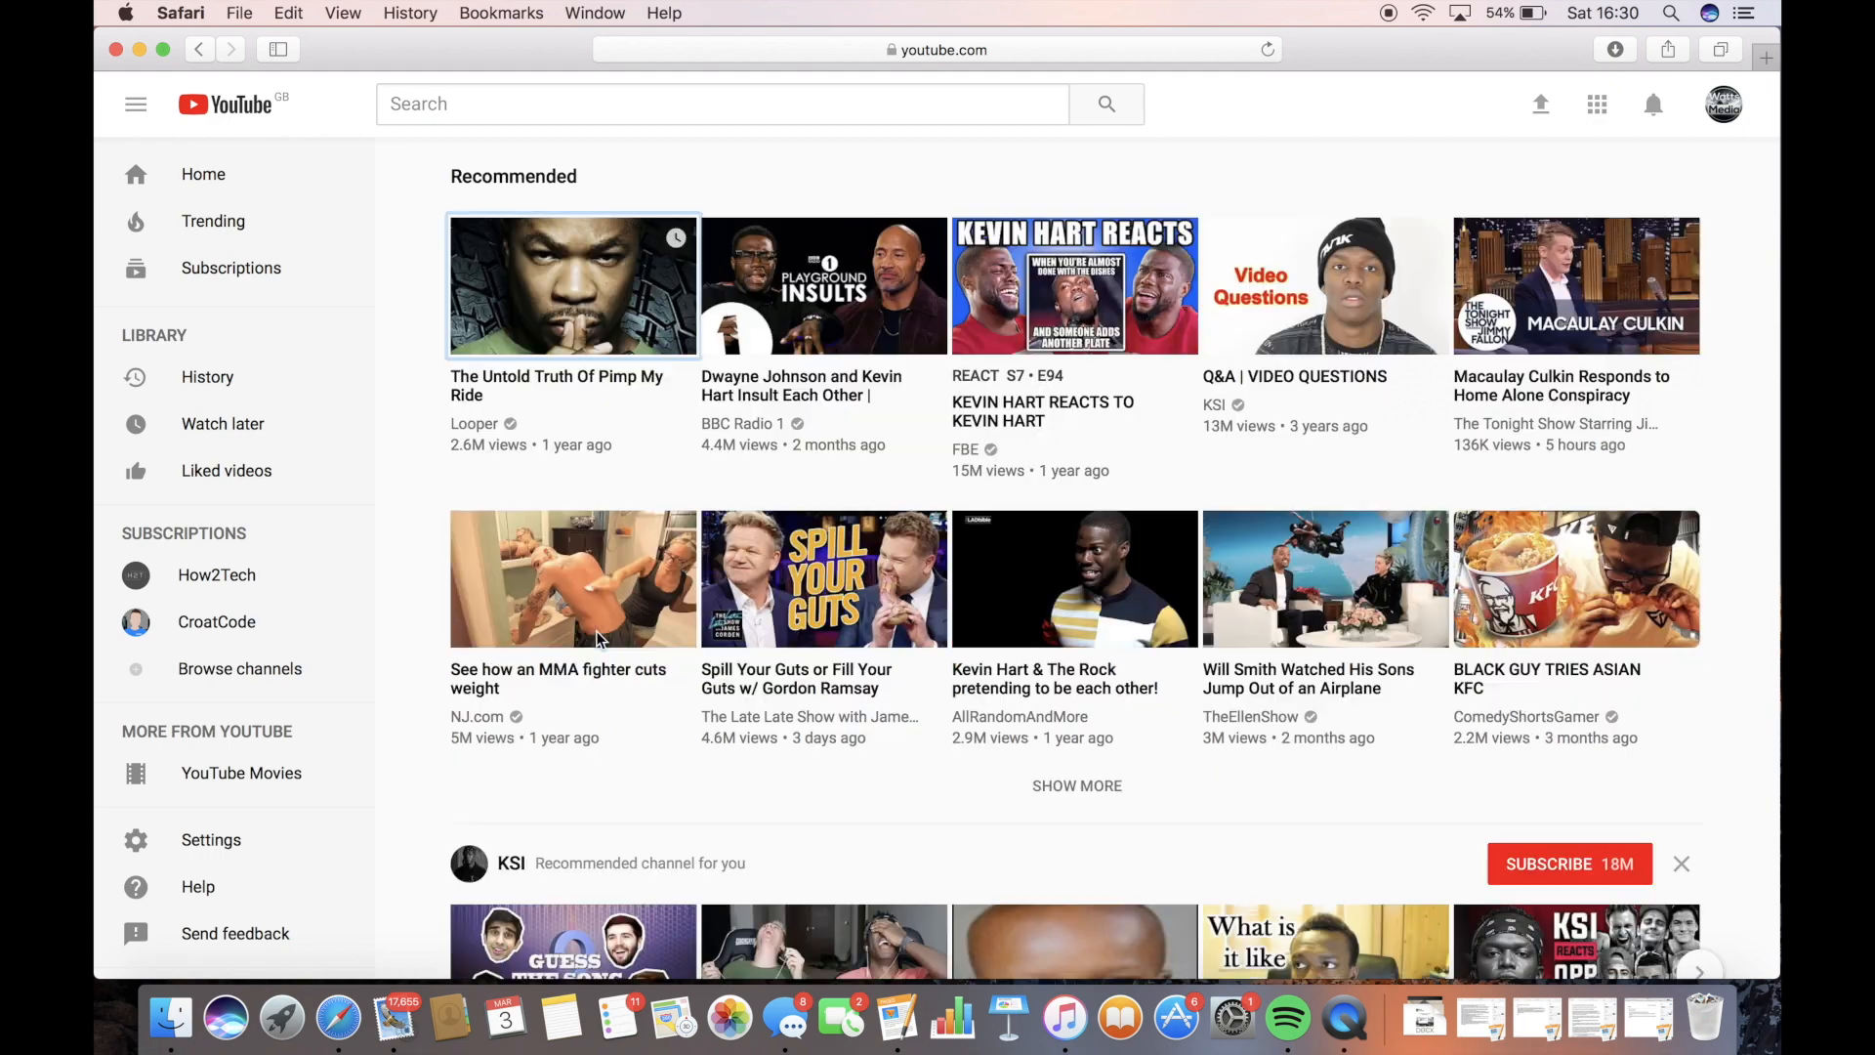
{"action": "left_click", "coordinate": [571, 285]}
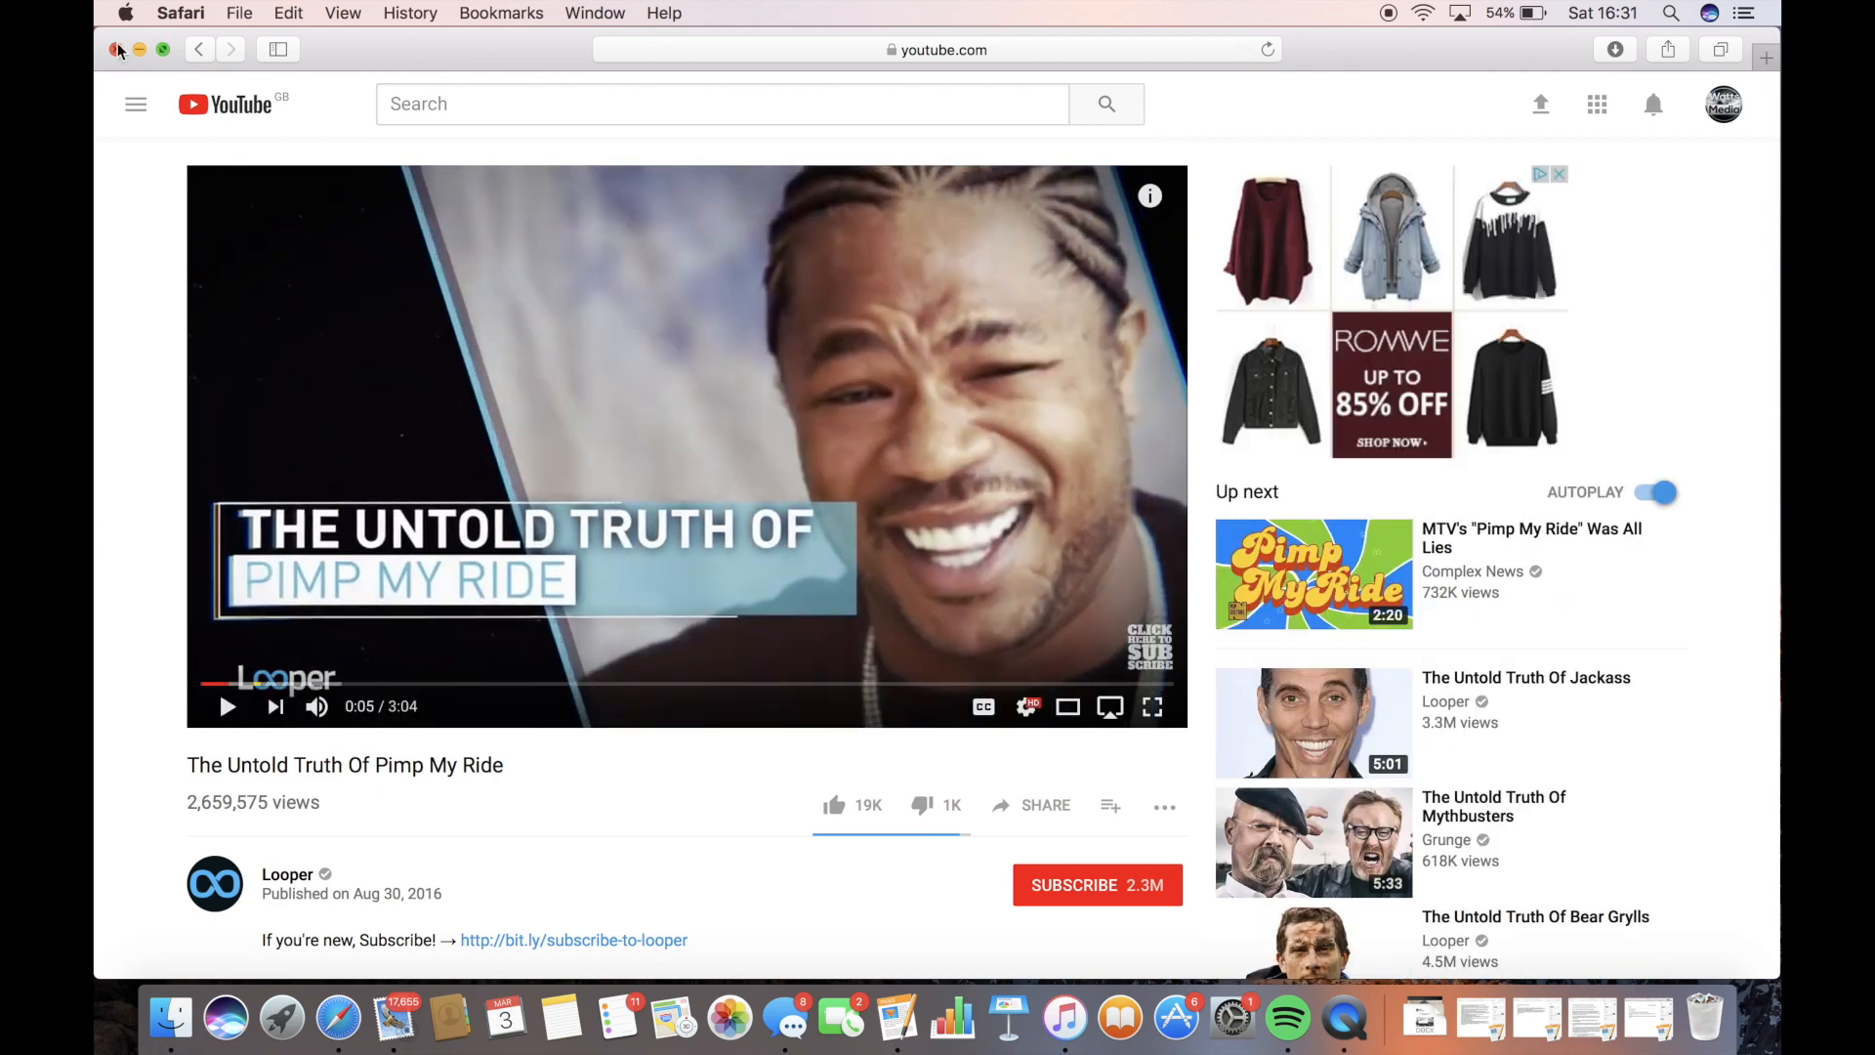
{"action": "mouse_move", "coordinate": [542, 400]}
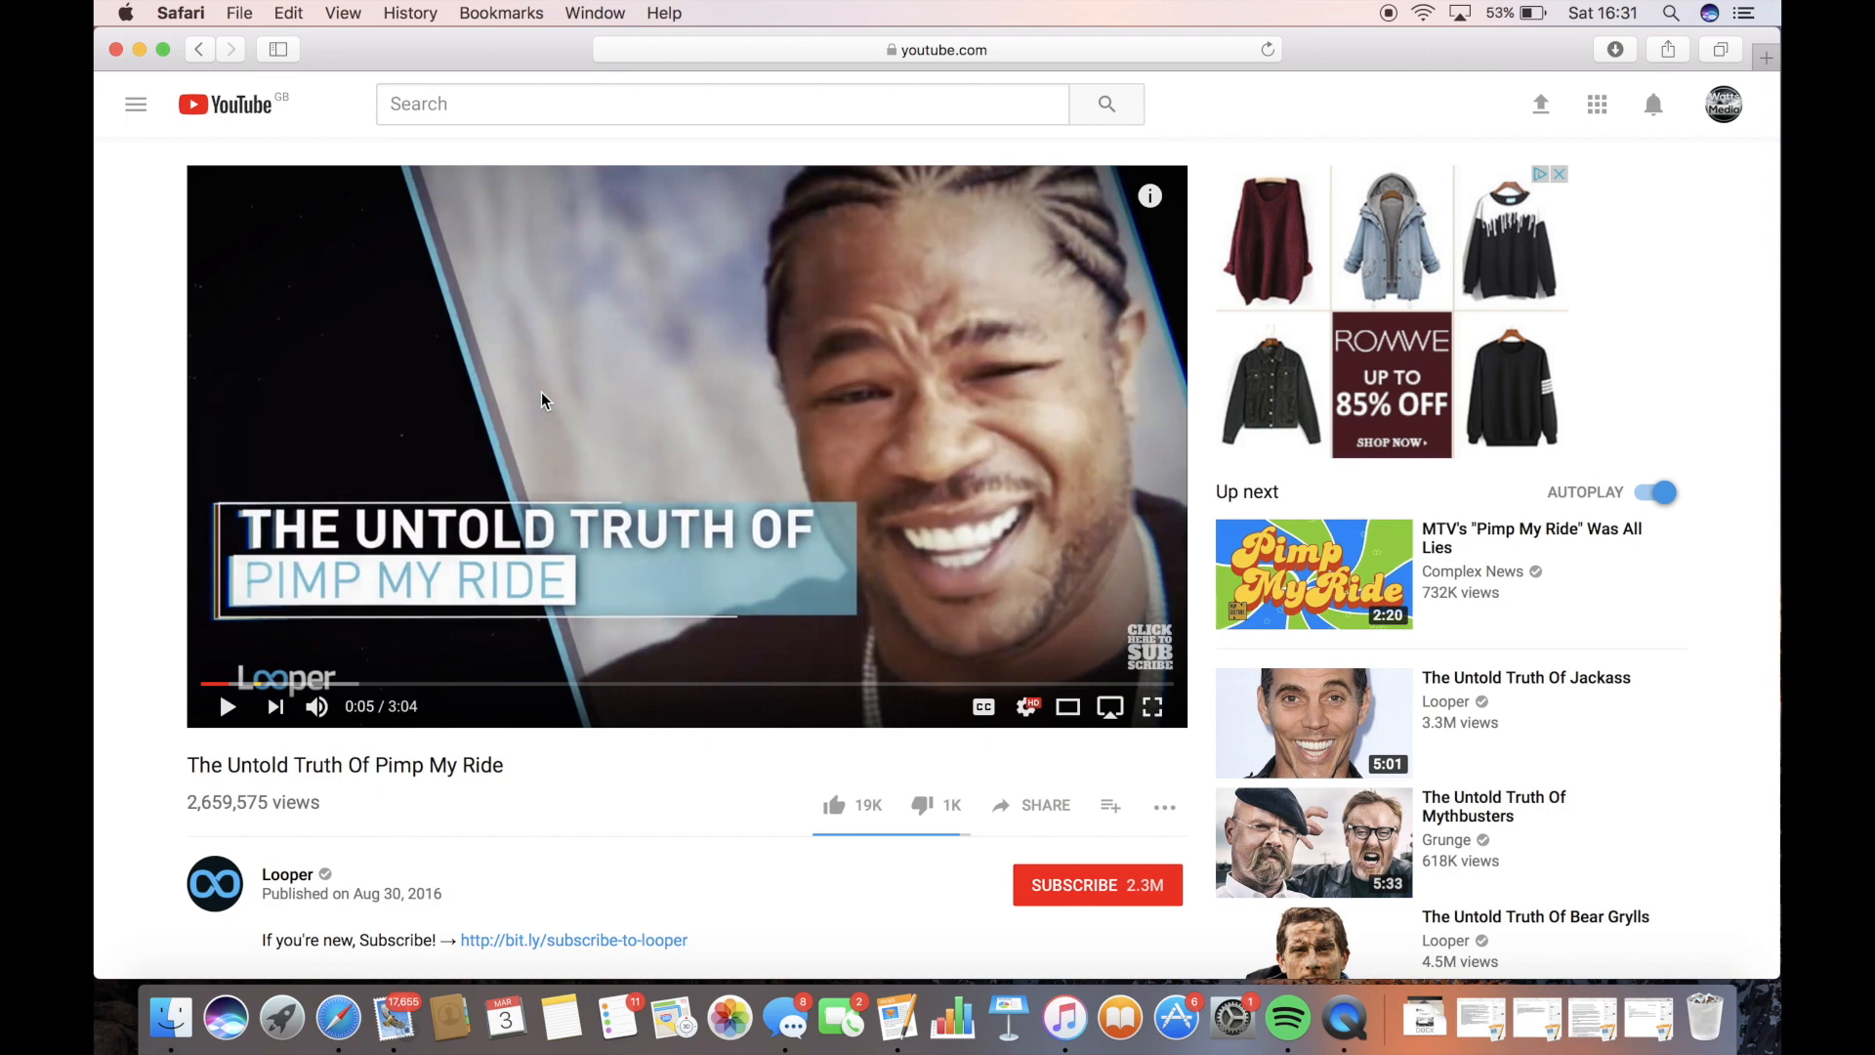
{"action": "mouse_move", "coordinate": [486, 278]}
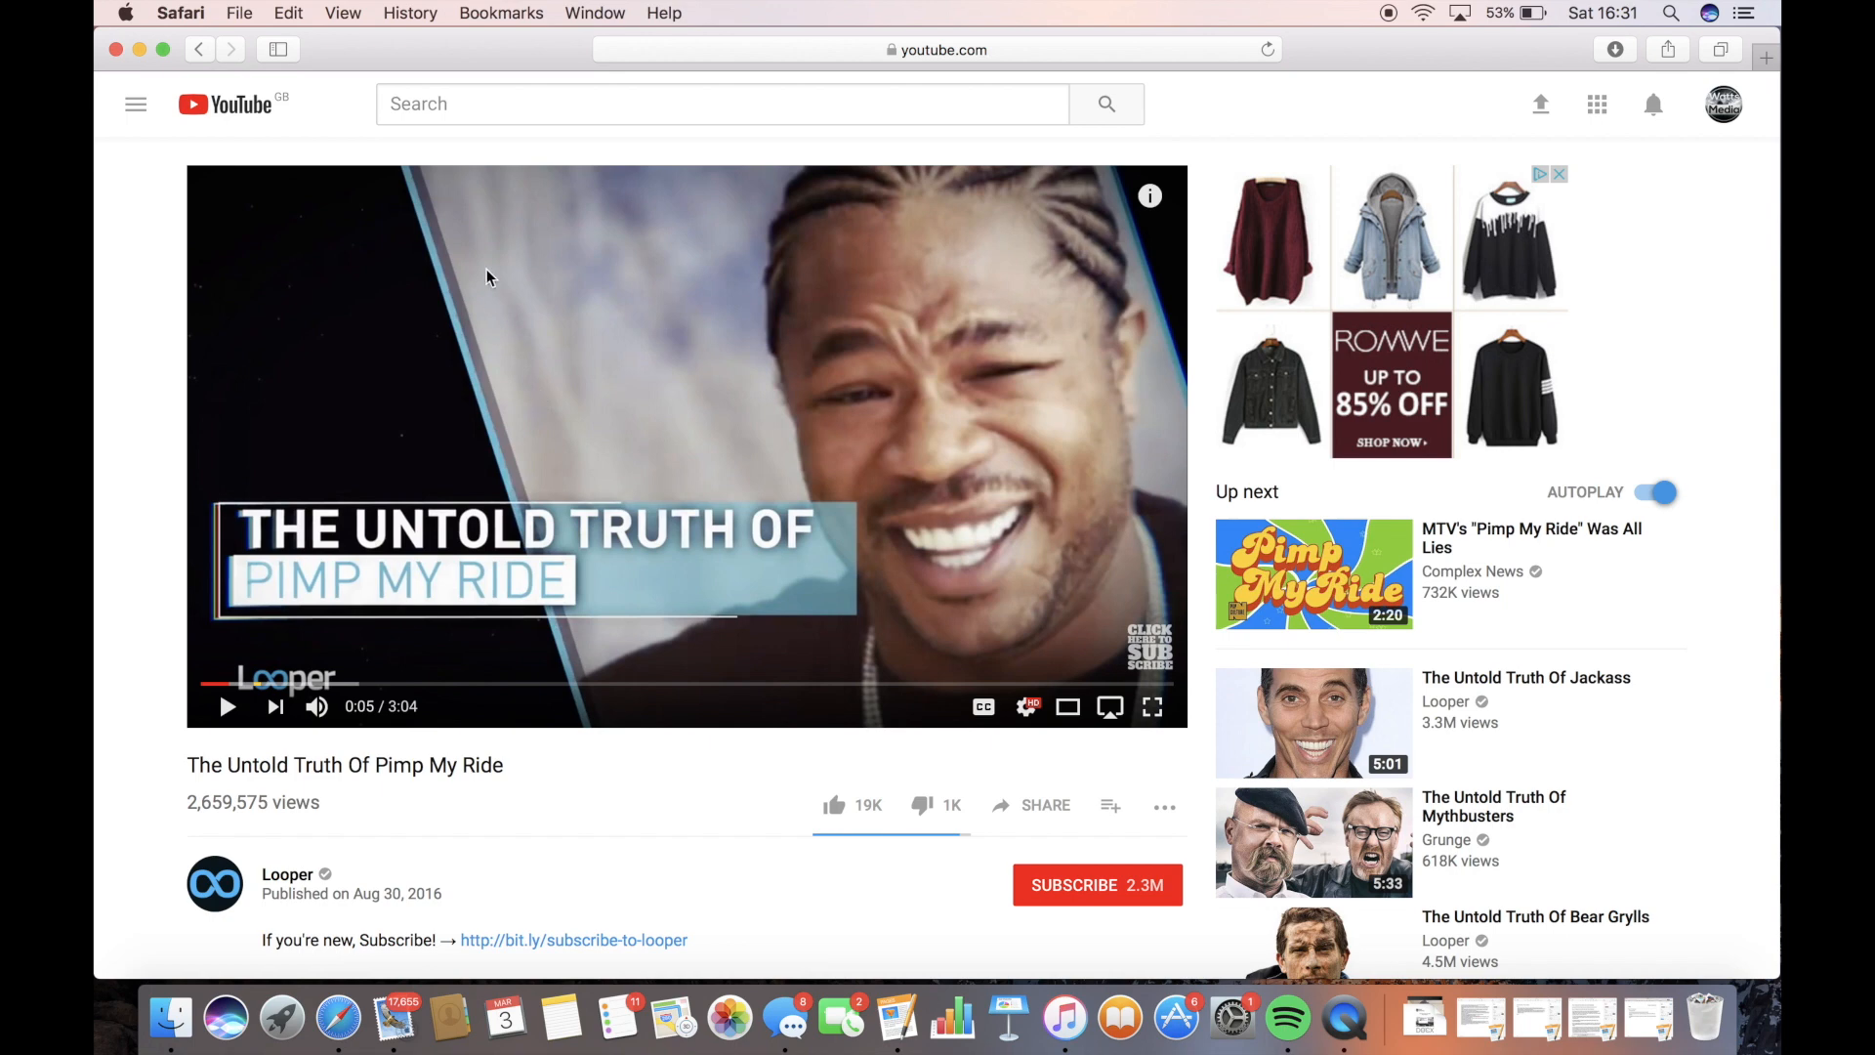
{"action": "mouse_move", "coordinate": [119, 69]}
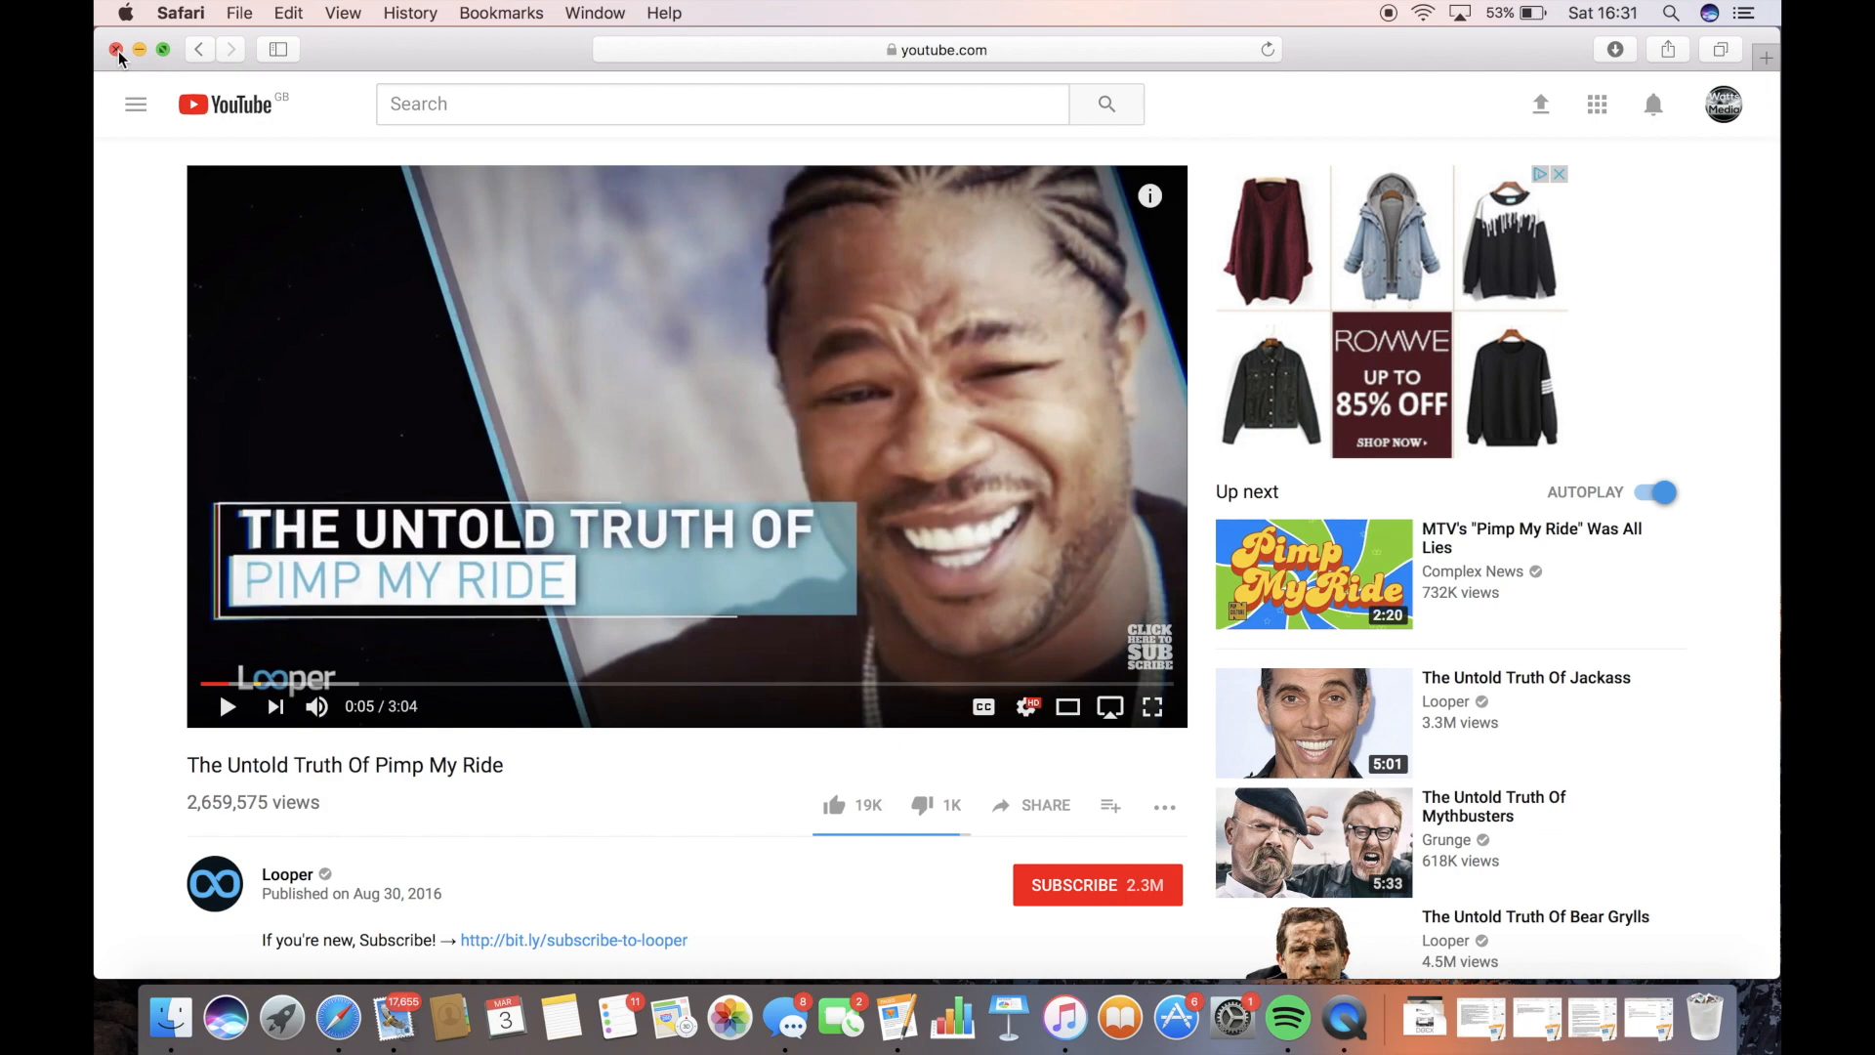
{"action": "left_click", "coordinate": [118, 49]}
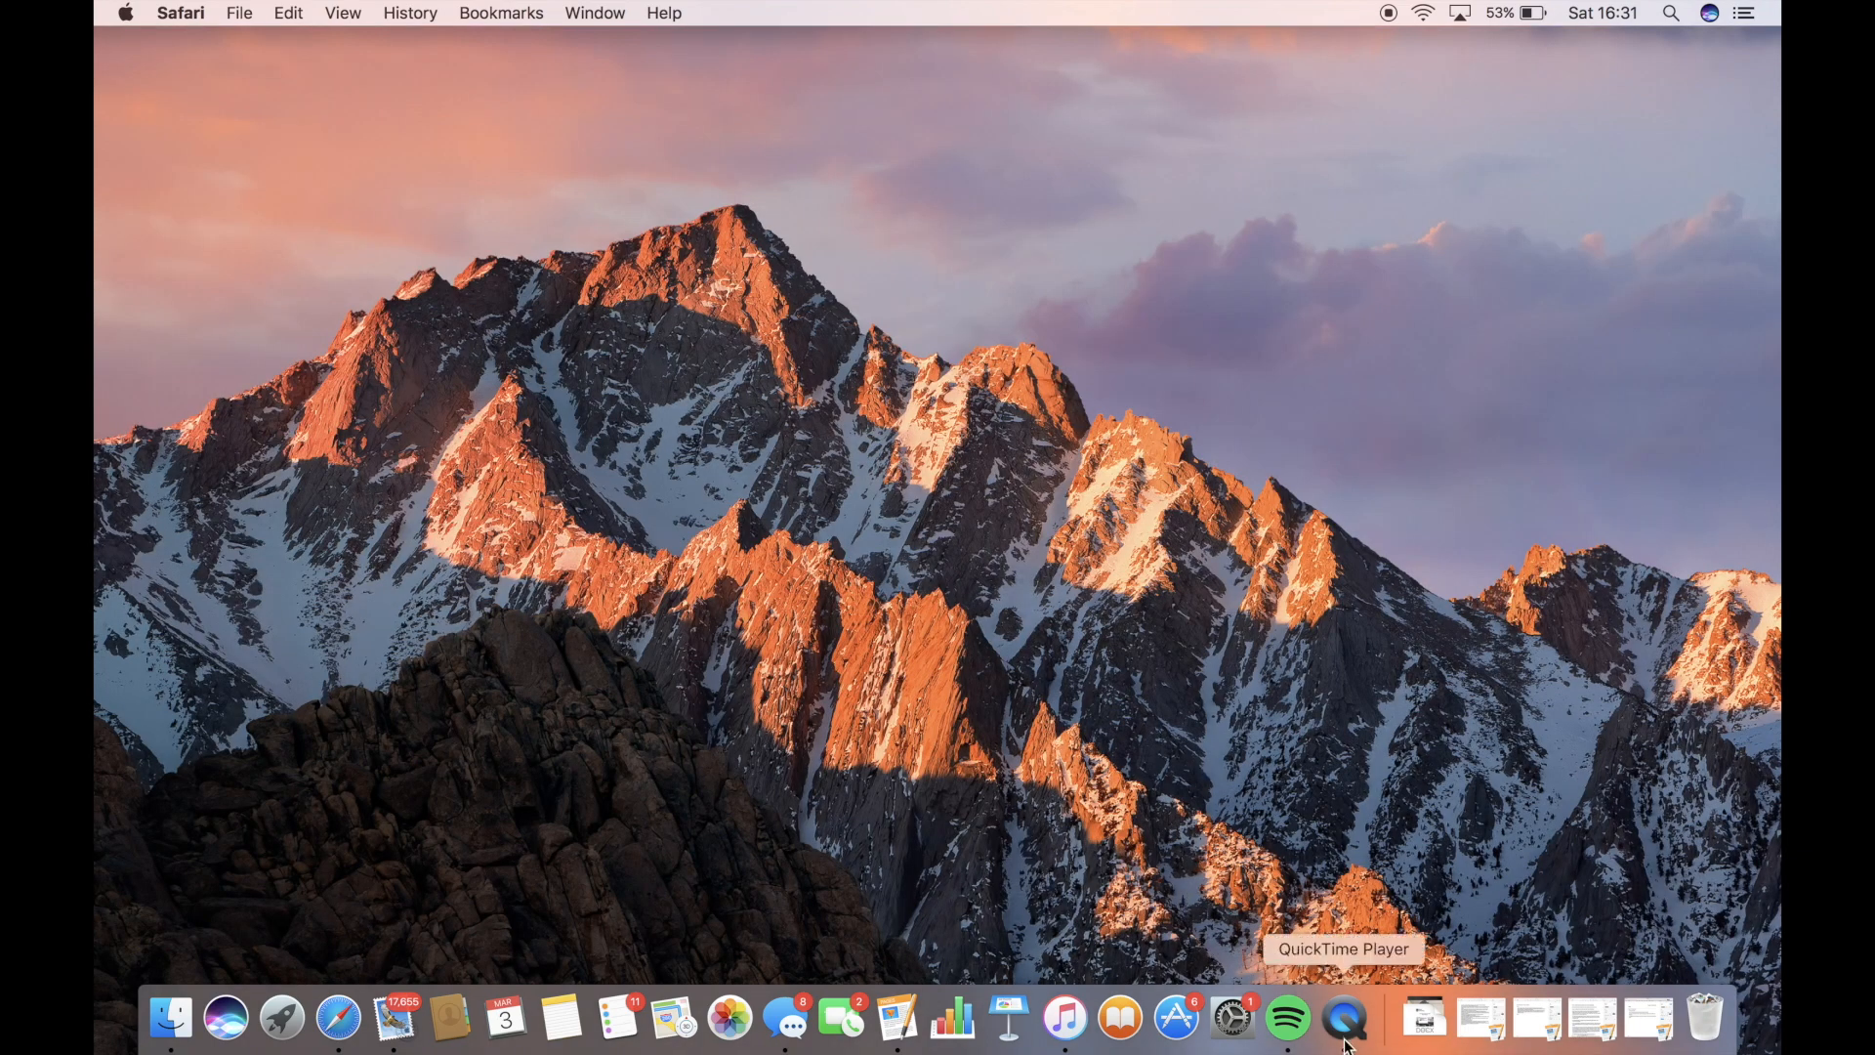
{"action": "right_click", "coordinate": [1344, 1019]}
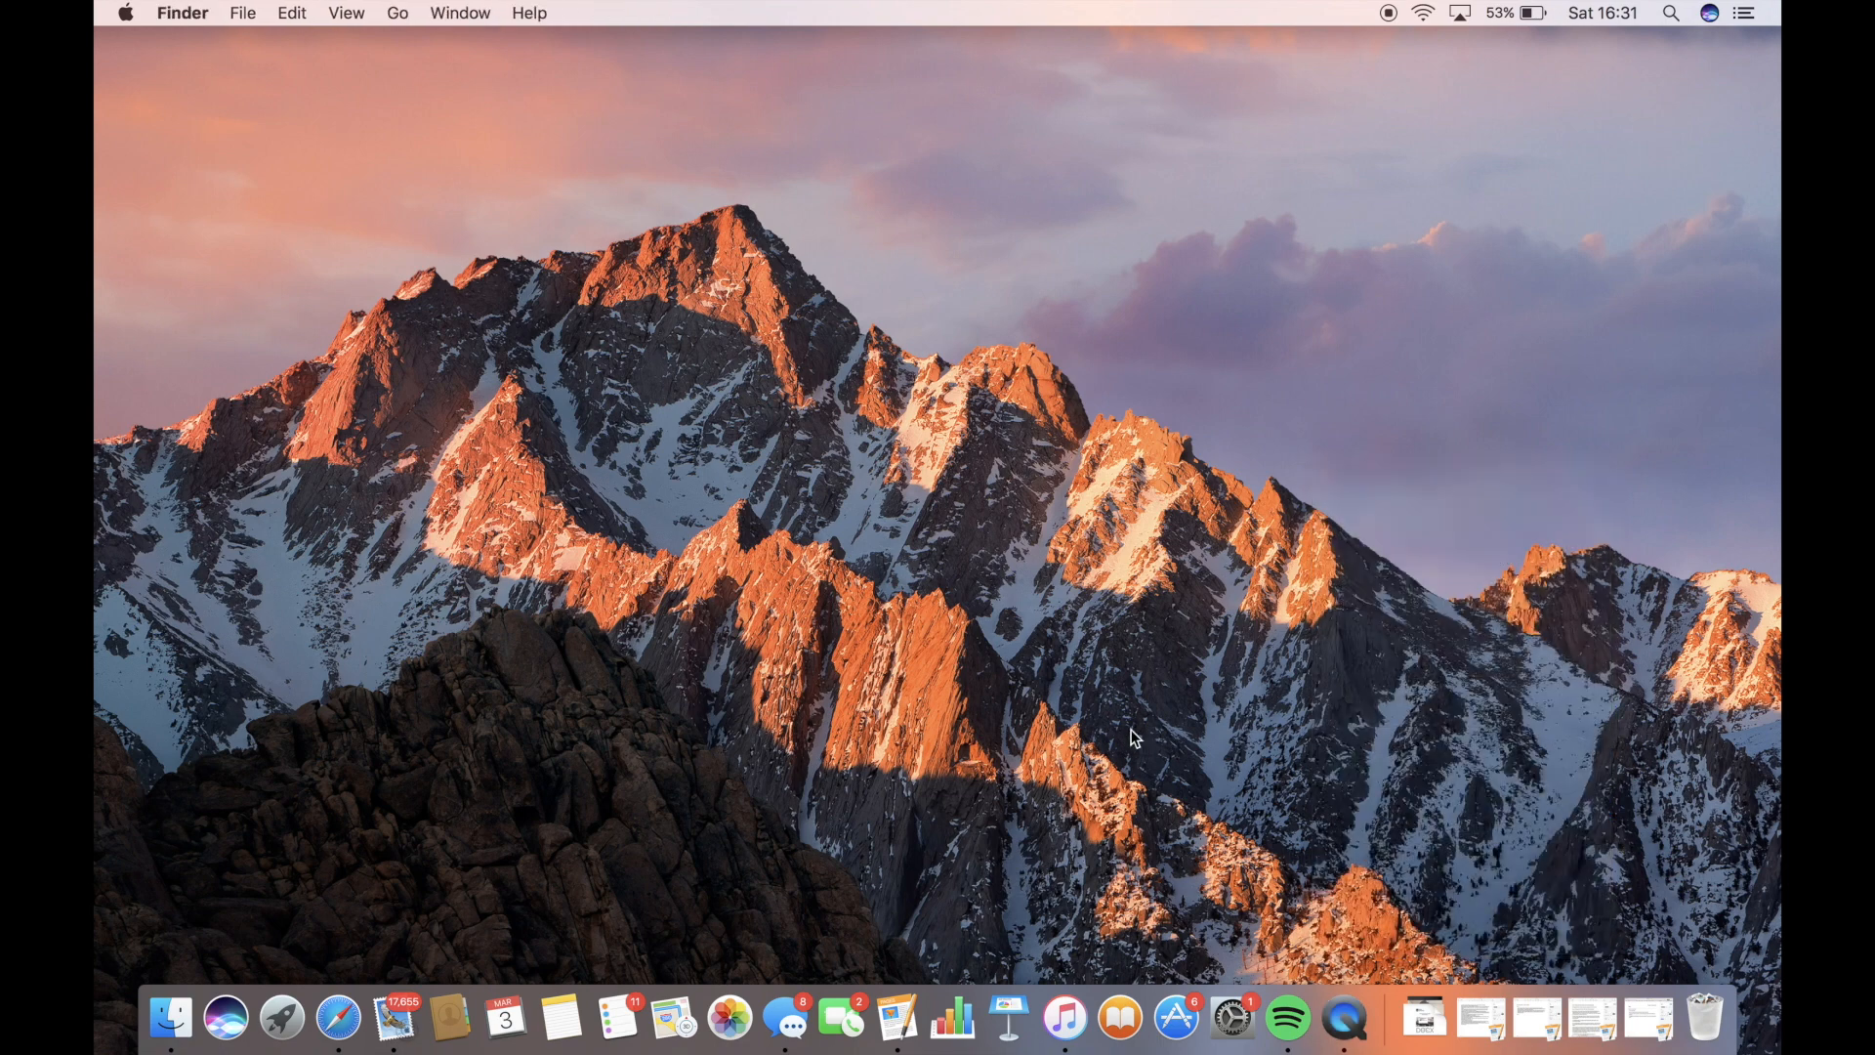
{"action": "mouse_move", "coordinate": [915, 691]}
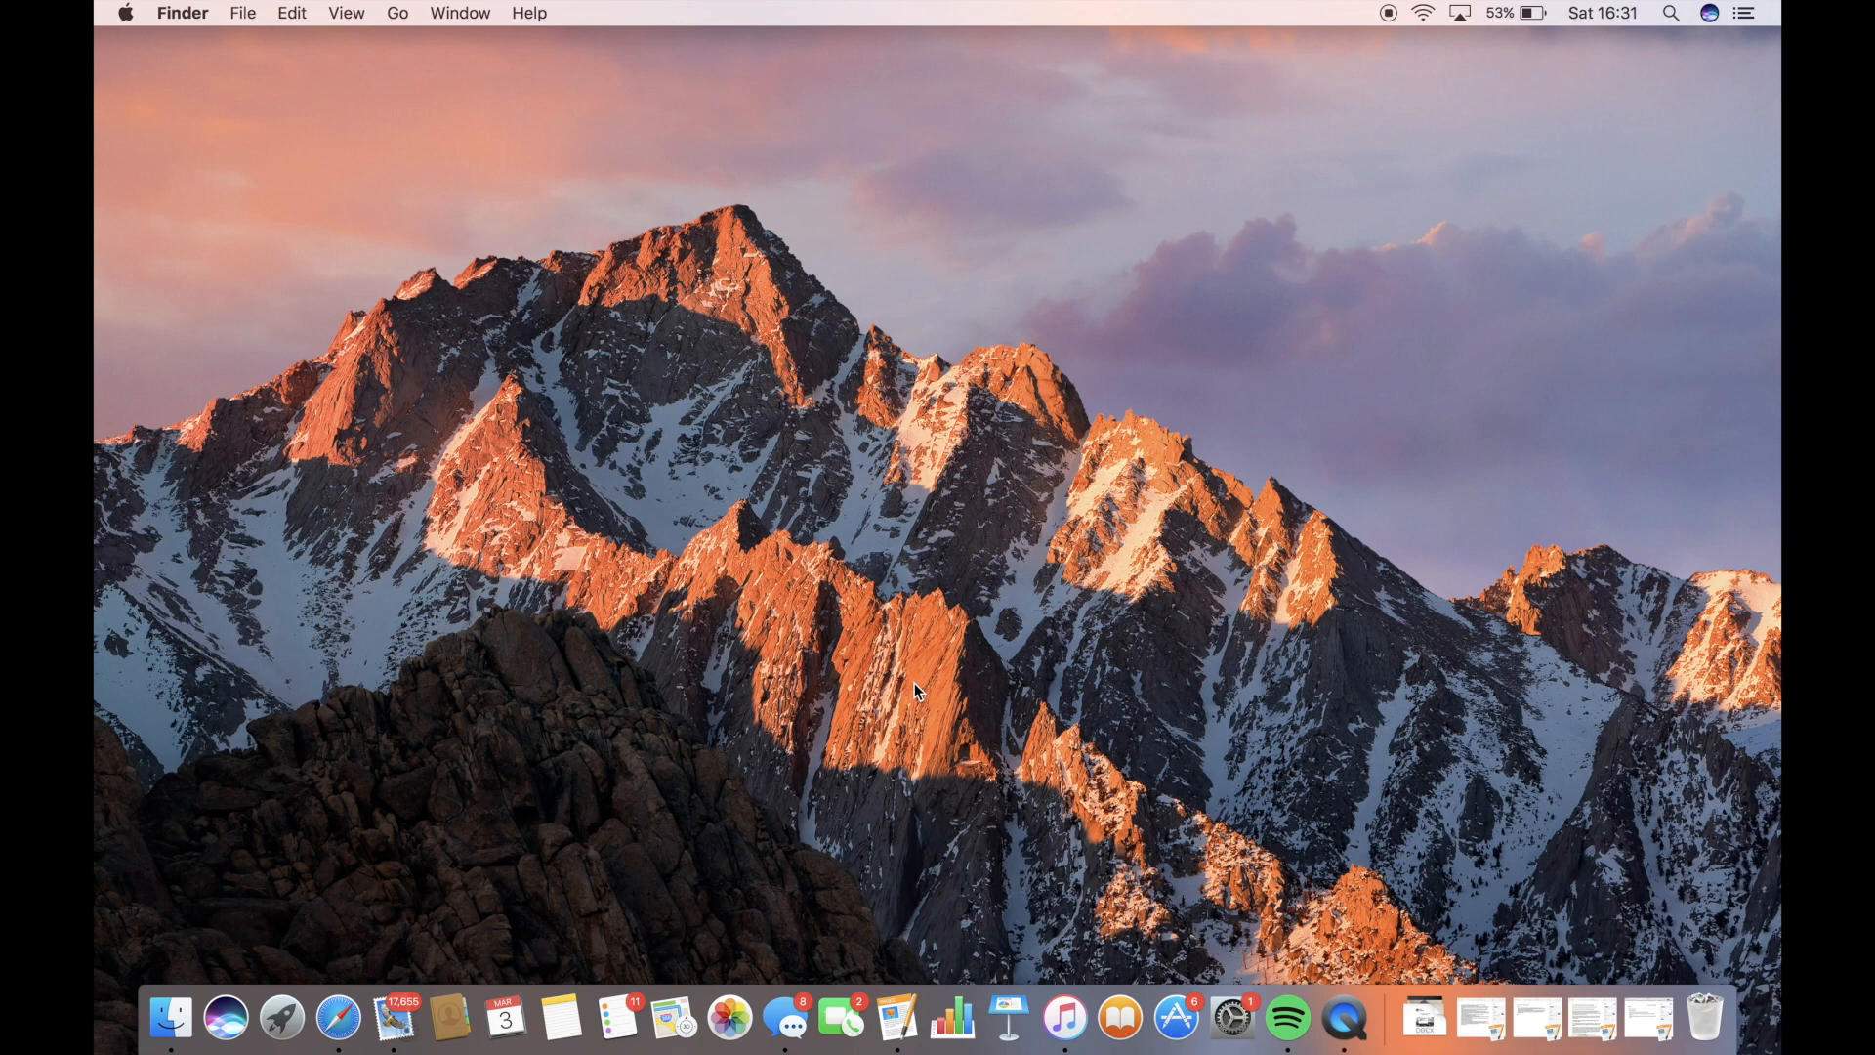
{"action": "mouse_move", "coordinate": [950, 1019]}
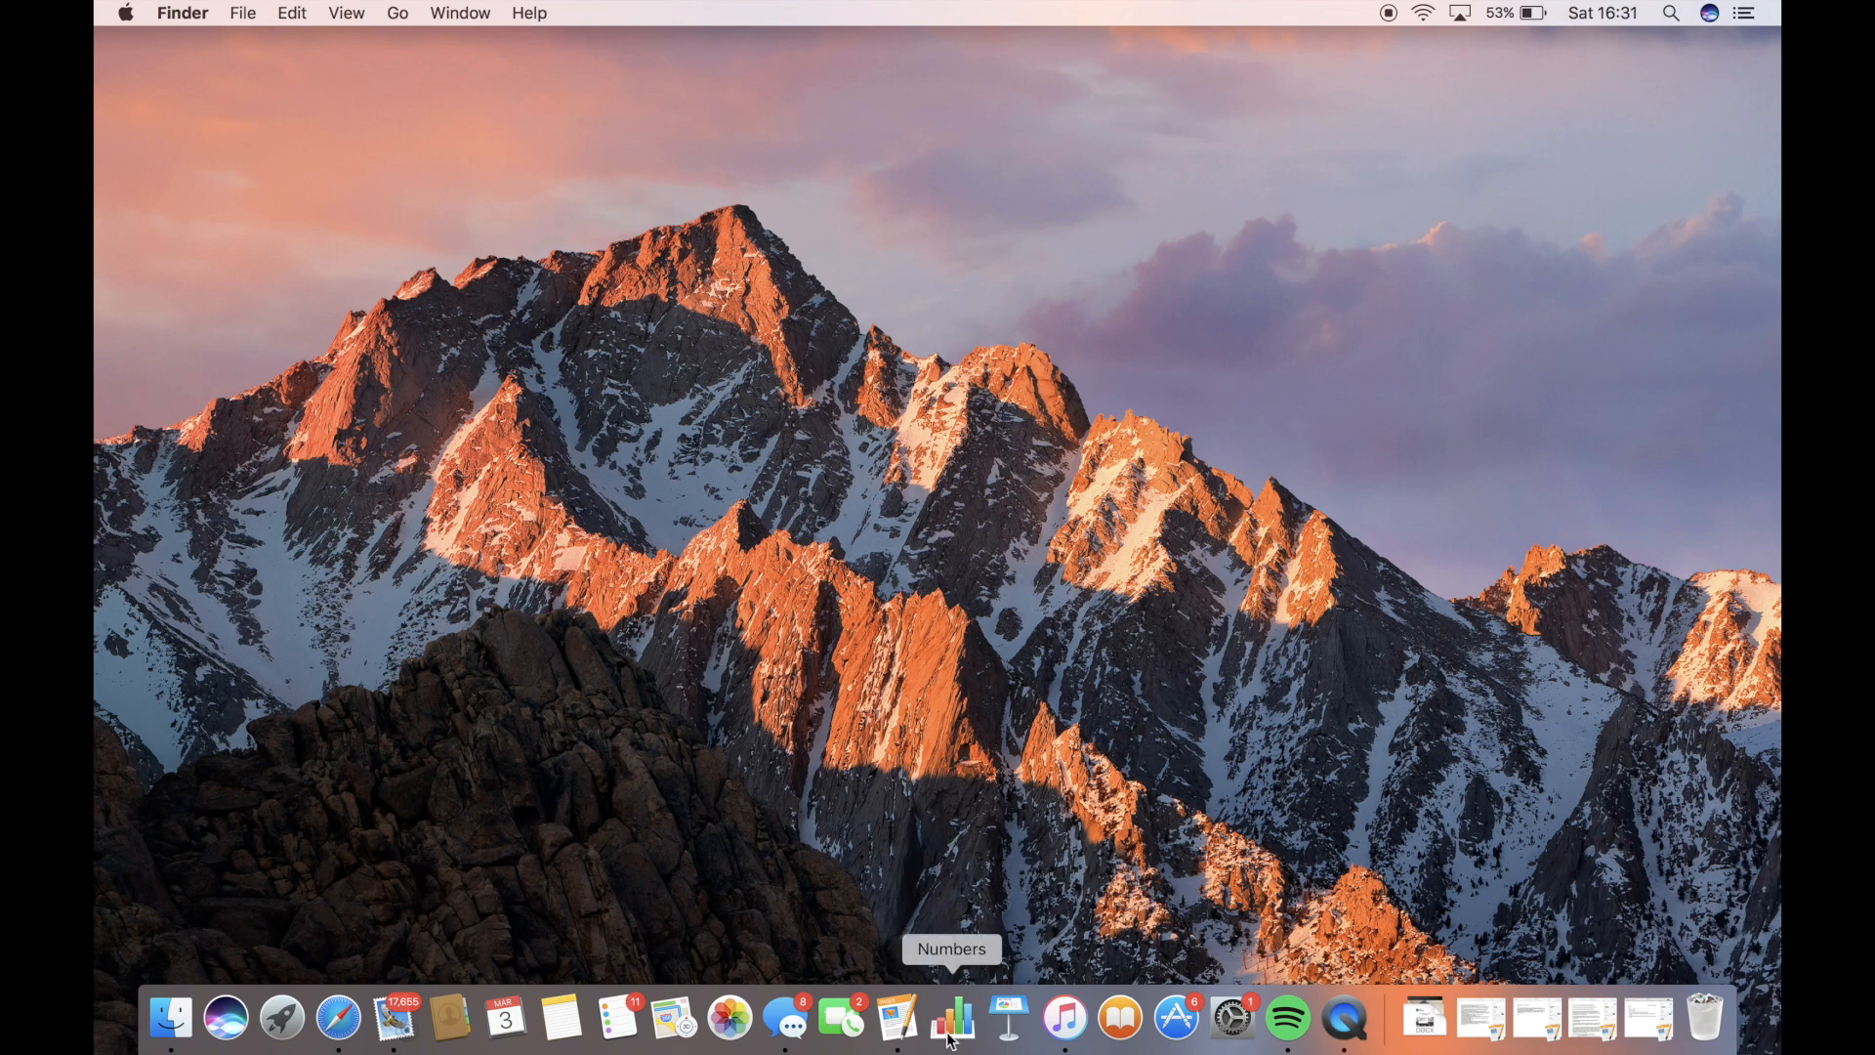
{"action": "left_click", "coordinate": [1233, 1018]}
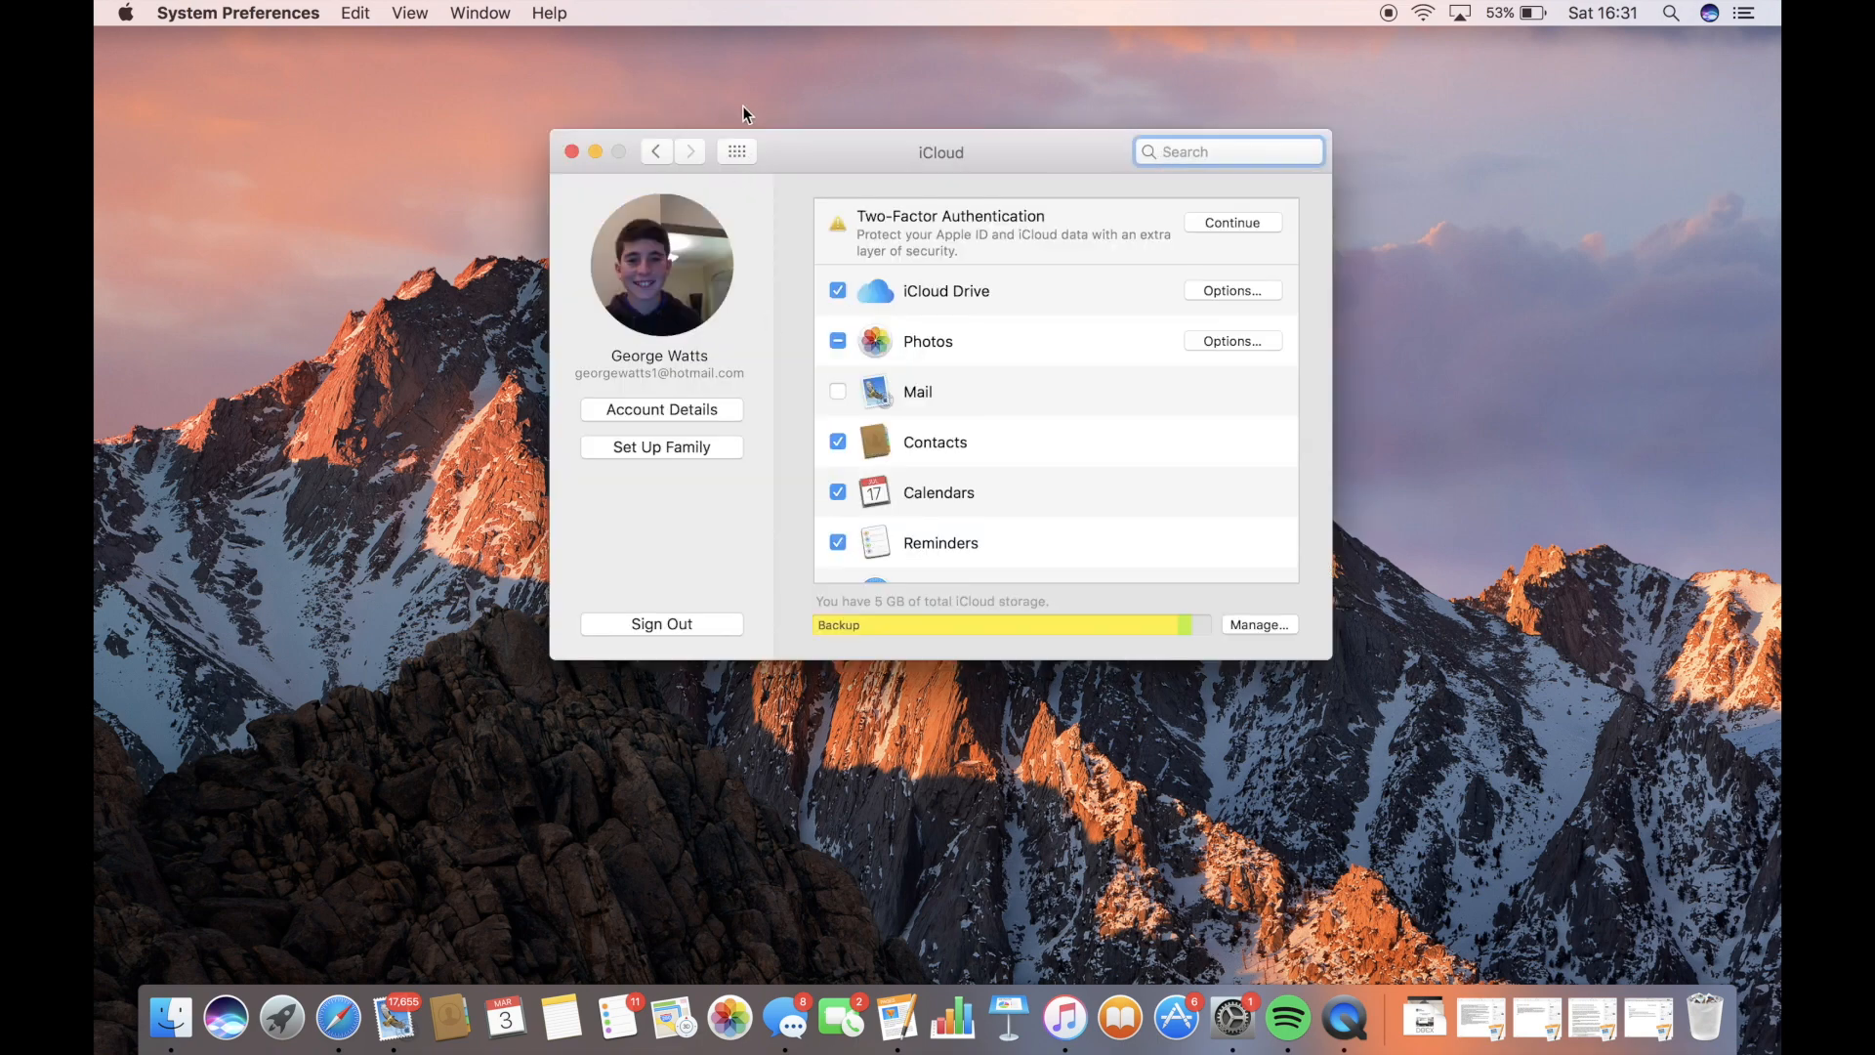
- Set Sound output to Headphones via Show All > Sound, then close System Preferences
{"action": "left_click", "coordinate": [735, 150]}
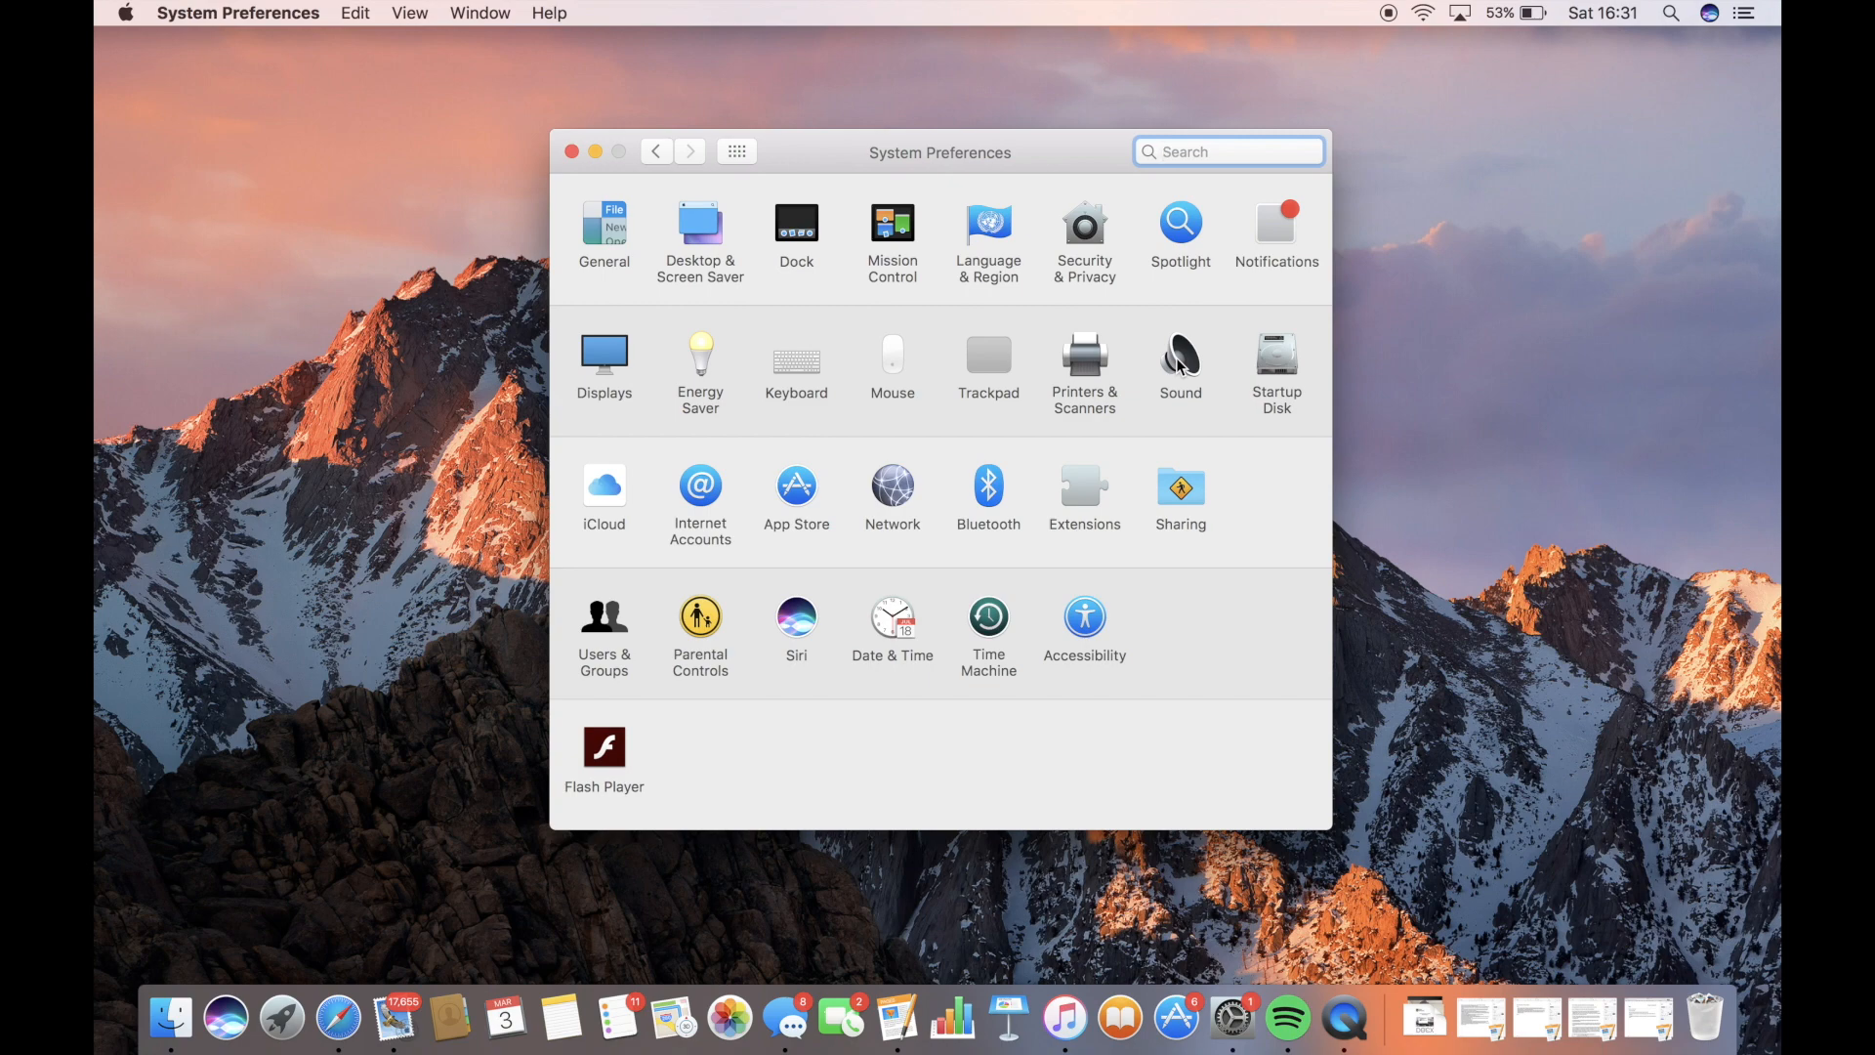
{"action": "left_click", "coordinate": [1179, 356]}
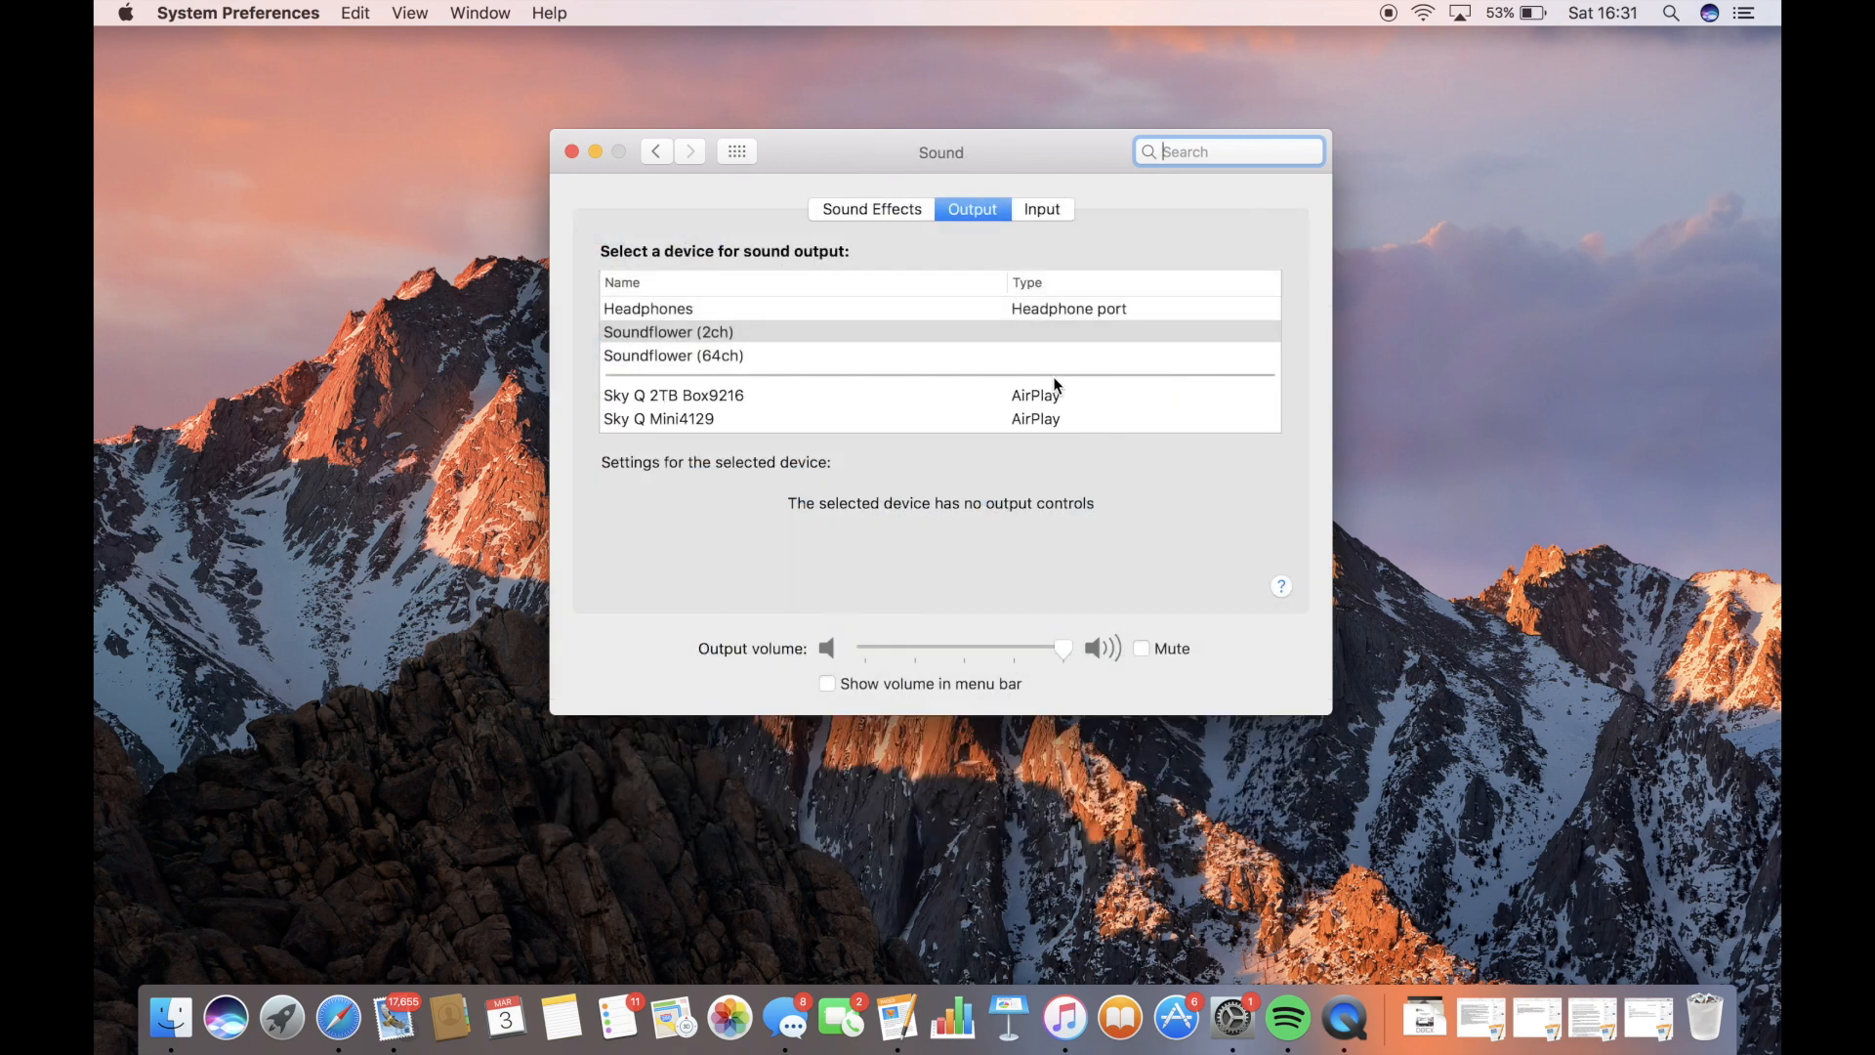
{"action": "left_click", "coordinate": [647, 309]}
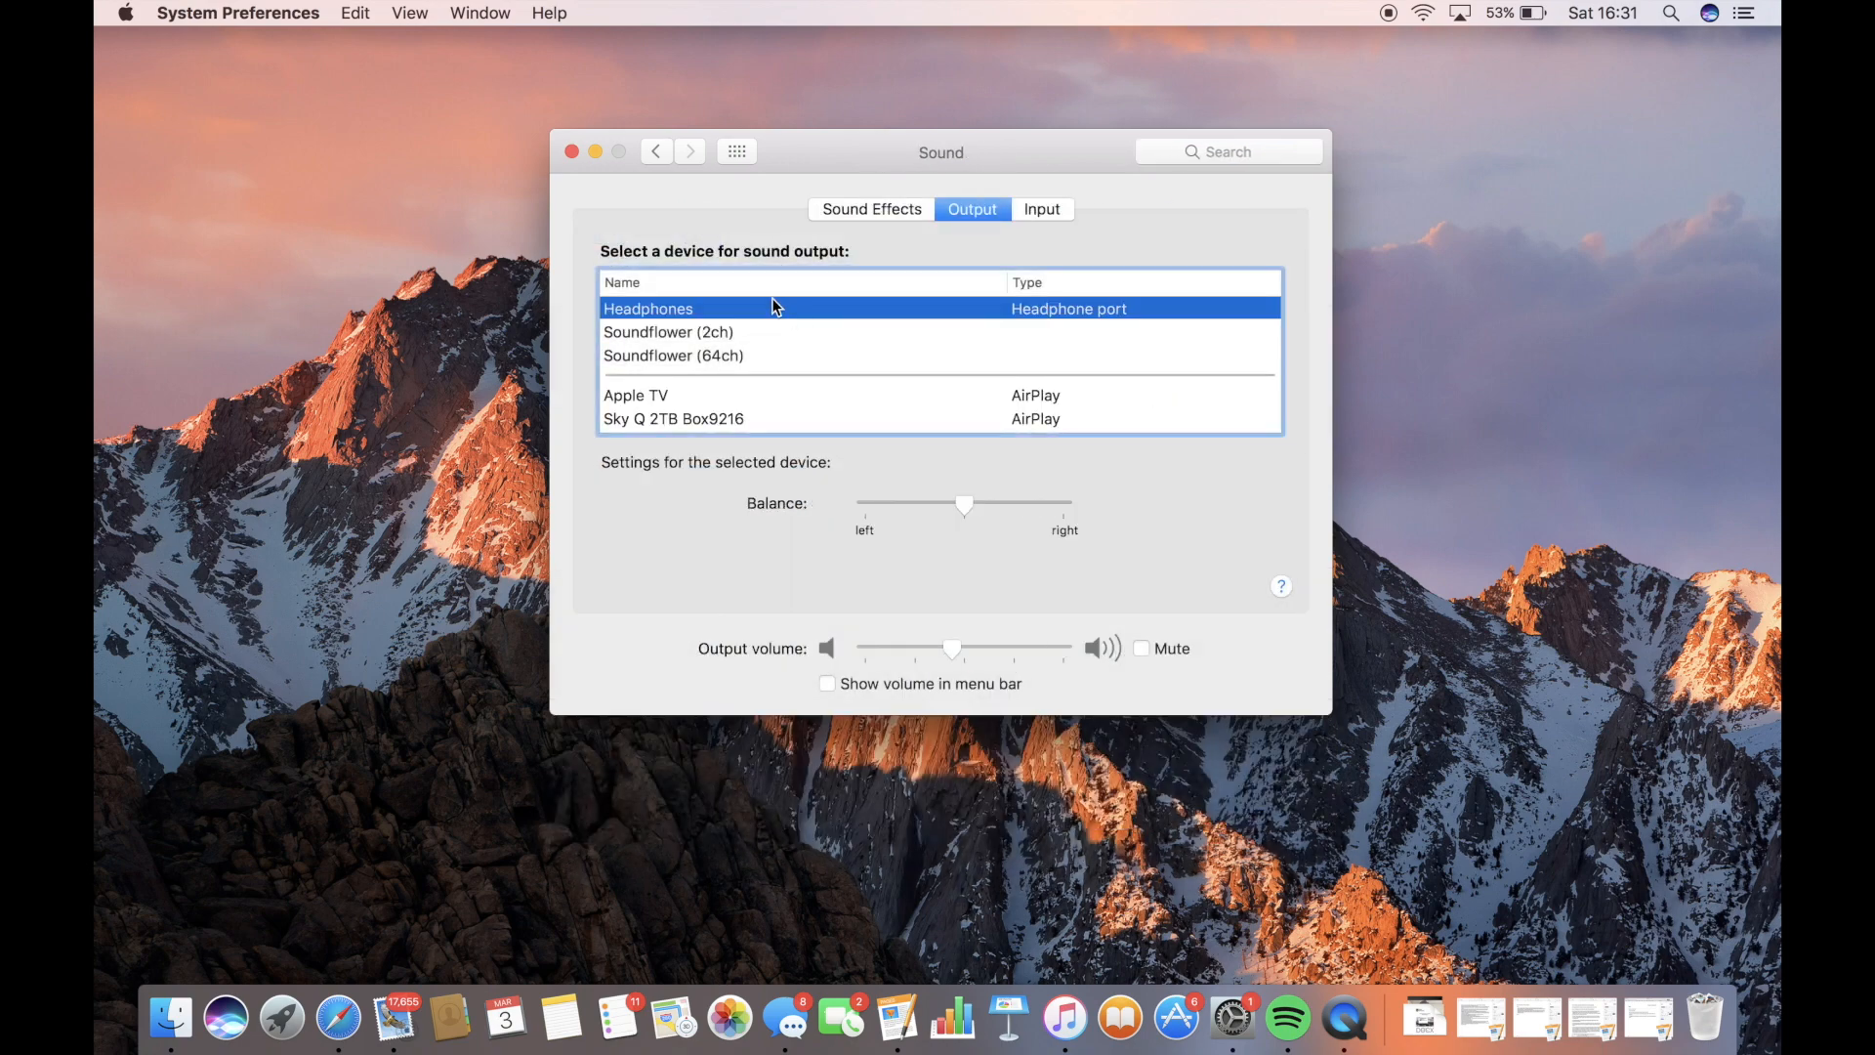
{"action": "left_click", "coordinate": [572, 151]}
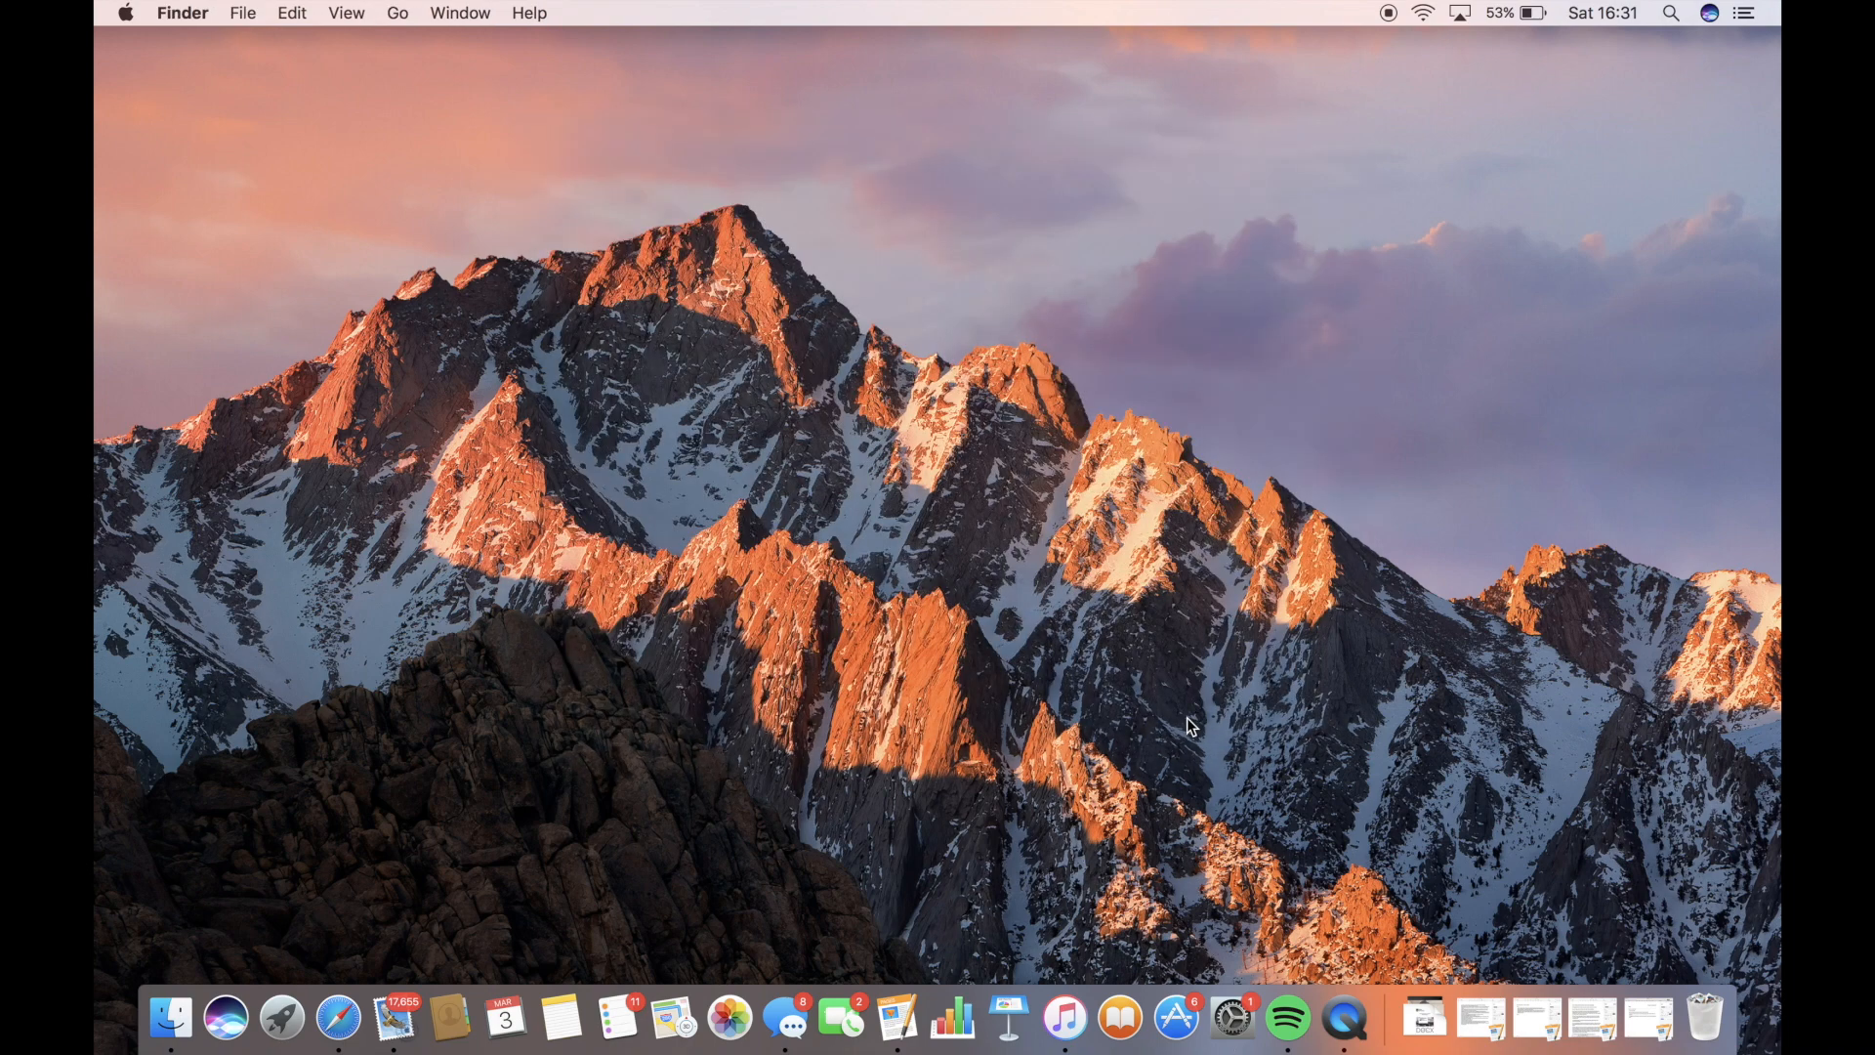